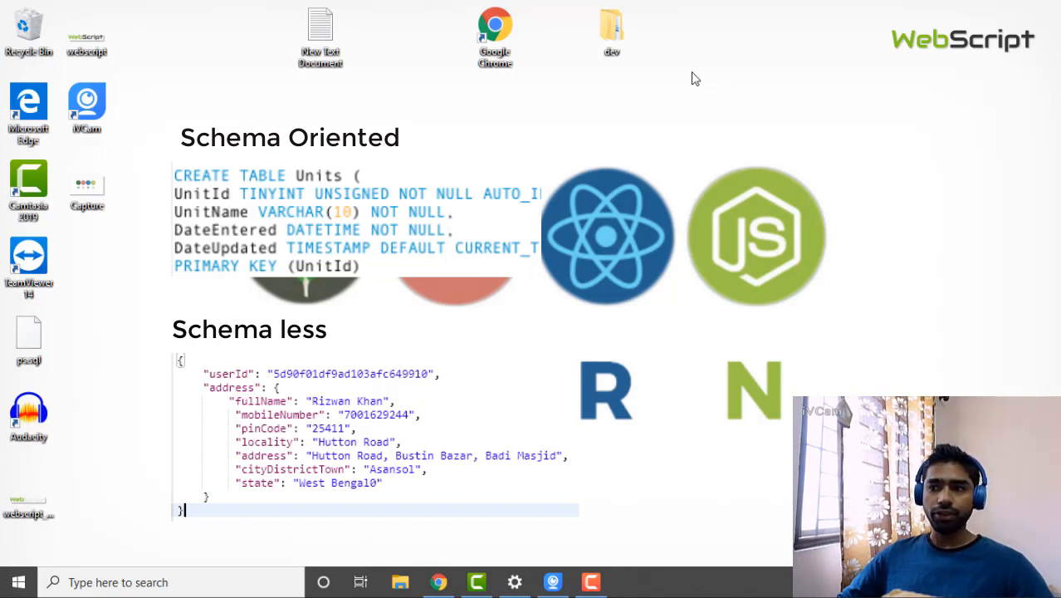
mouse_move(534, 142)
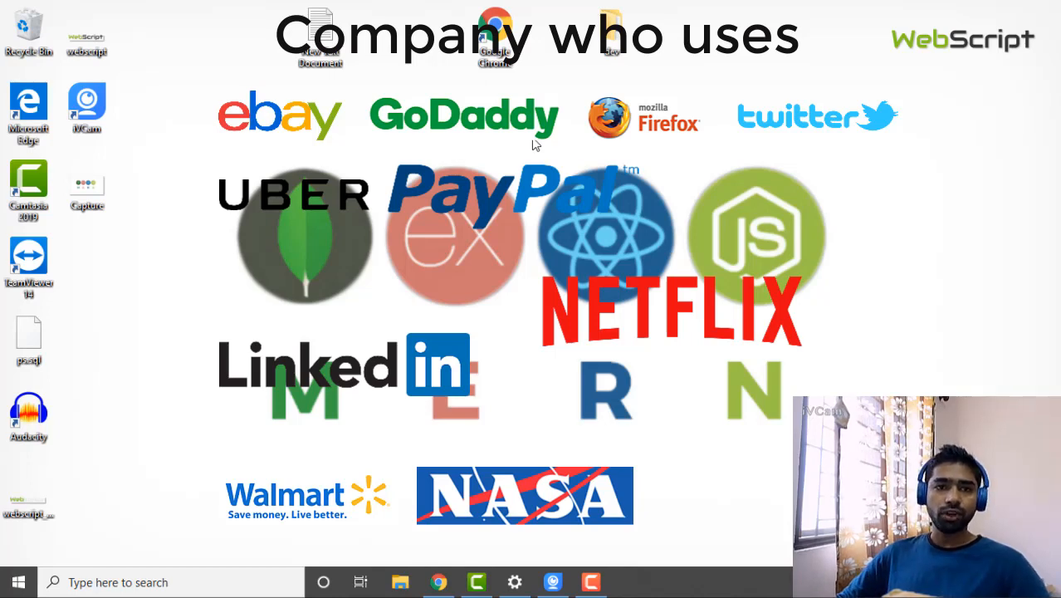
mouse_move(424, 565)
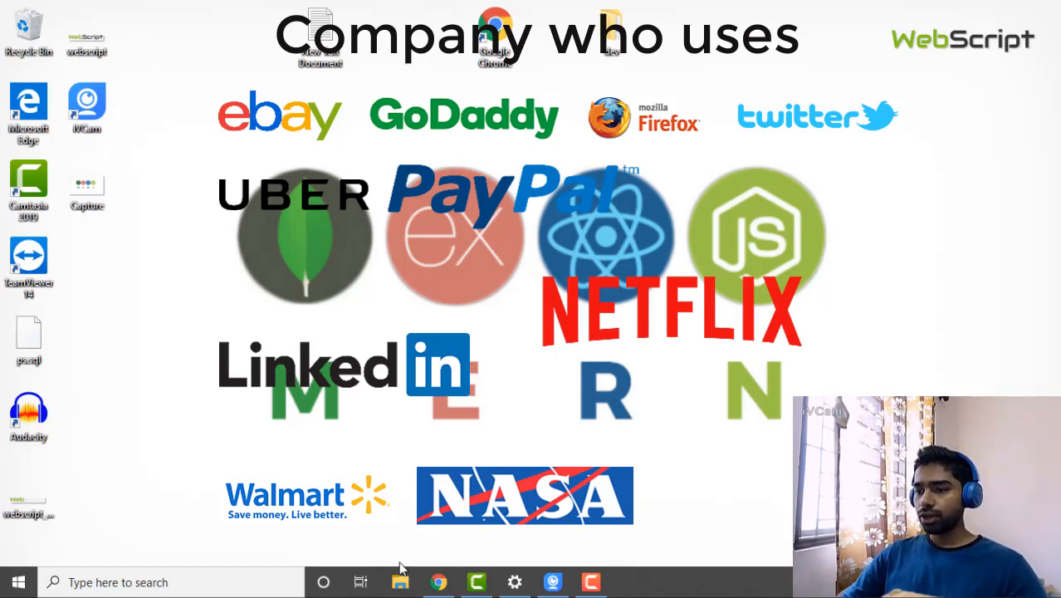
- Show the who-uses-mongodb page and browse logos like Gap, Adobe, eBay and PayPal
click(434, 581)
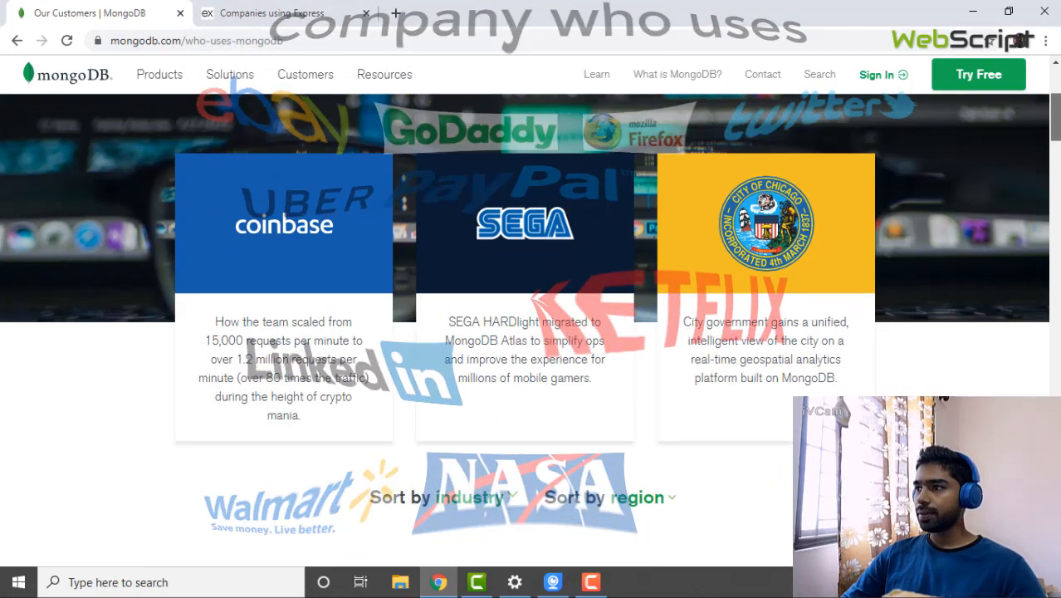
scroll(down, 3)
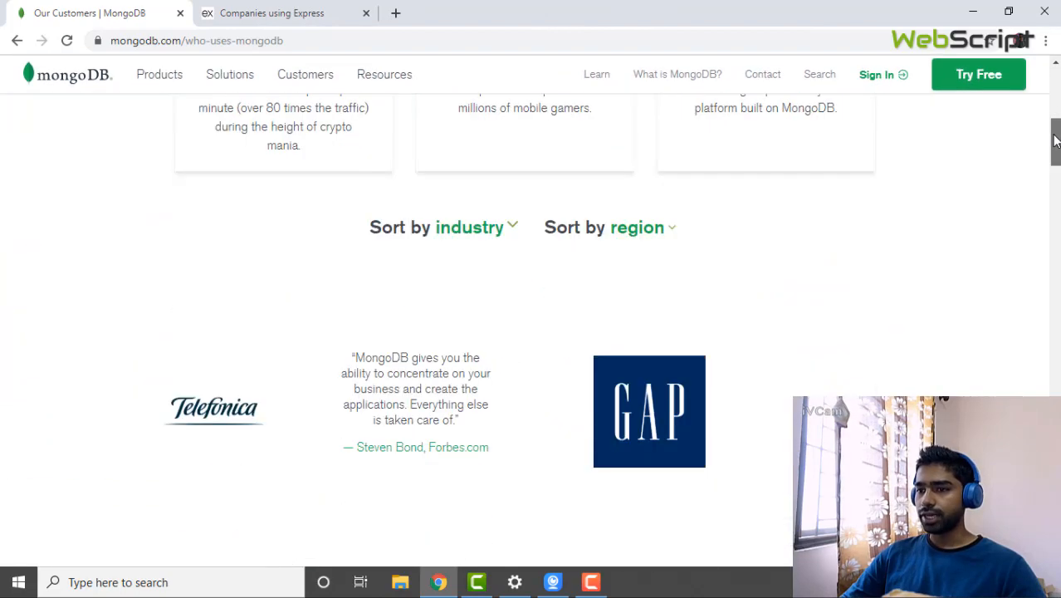
scroll(down, 3)
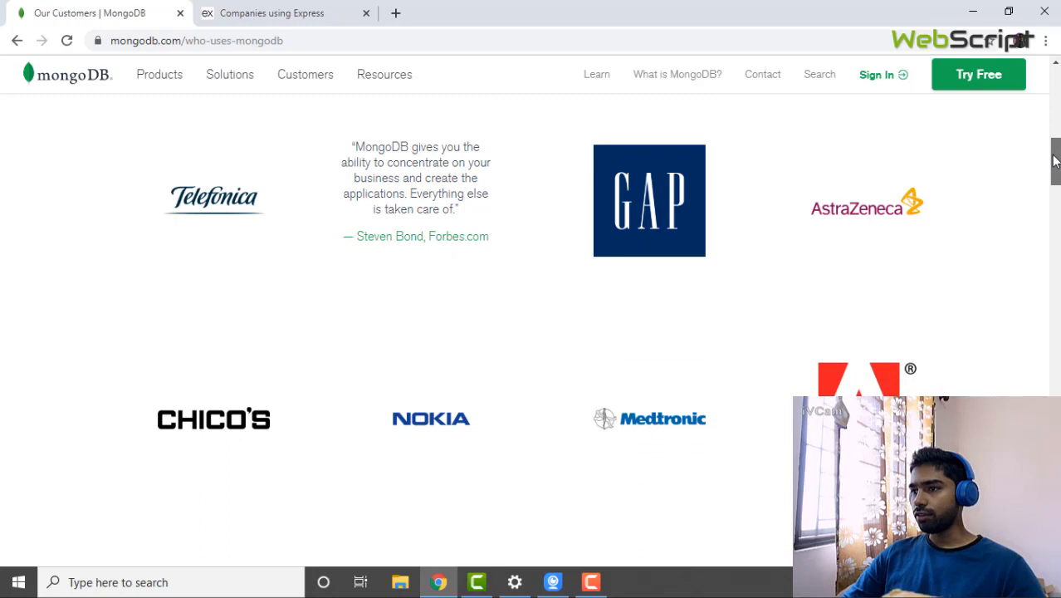
scroll(down, 3)
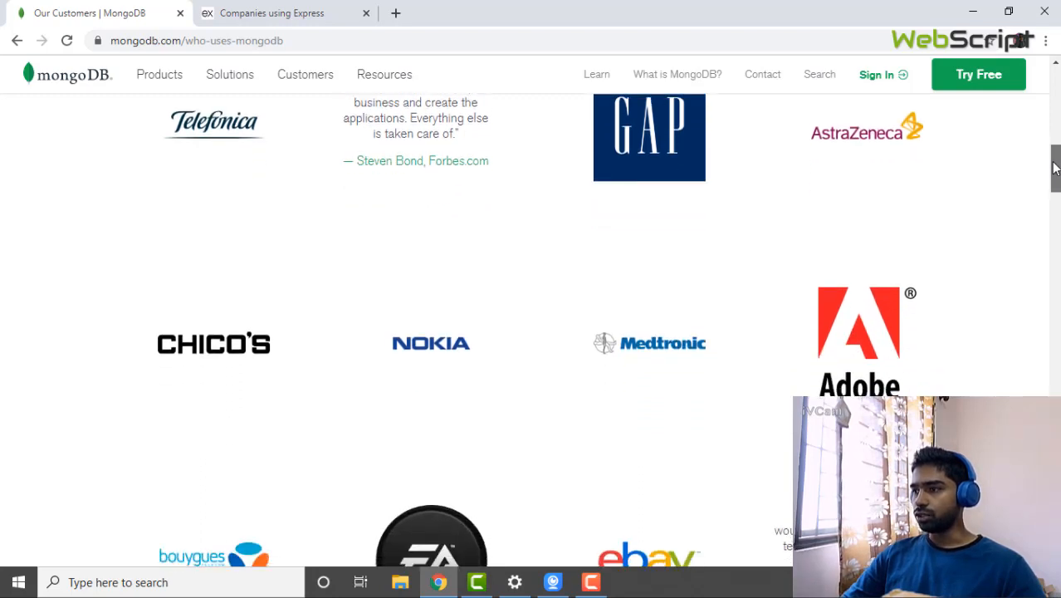
scroll(down, 3)
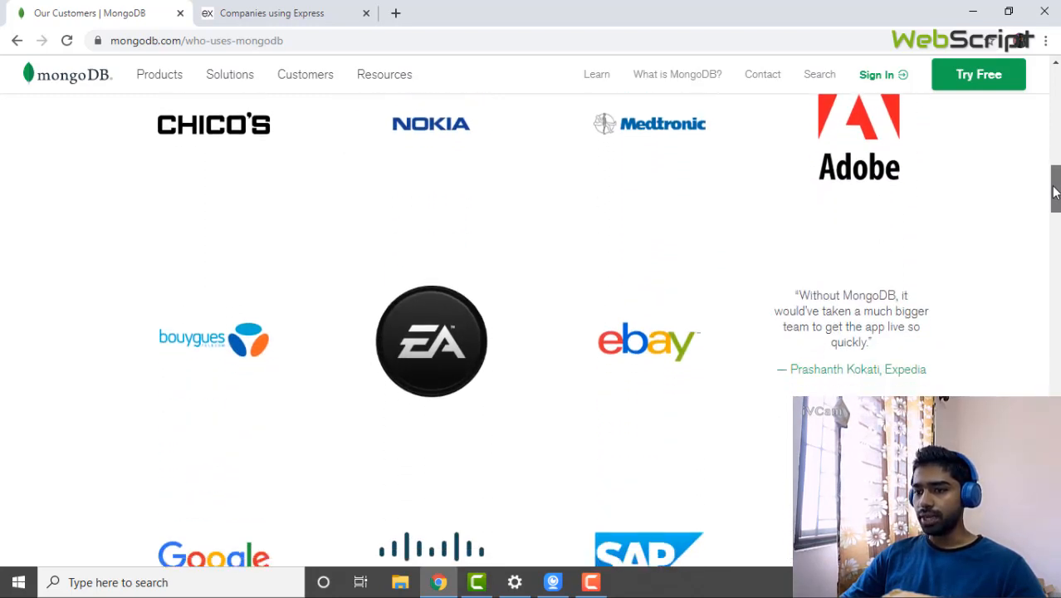
scroll(down, 3)
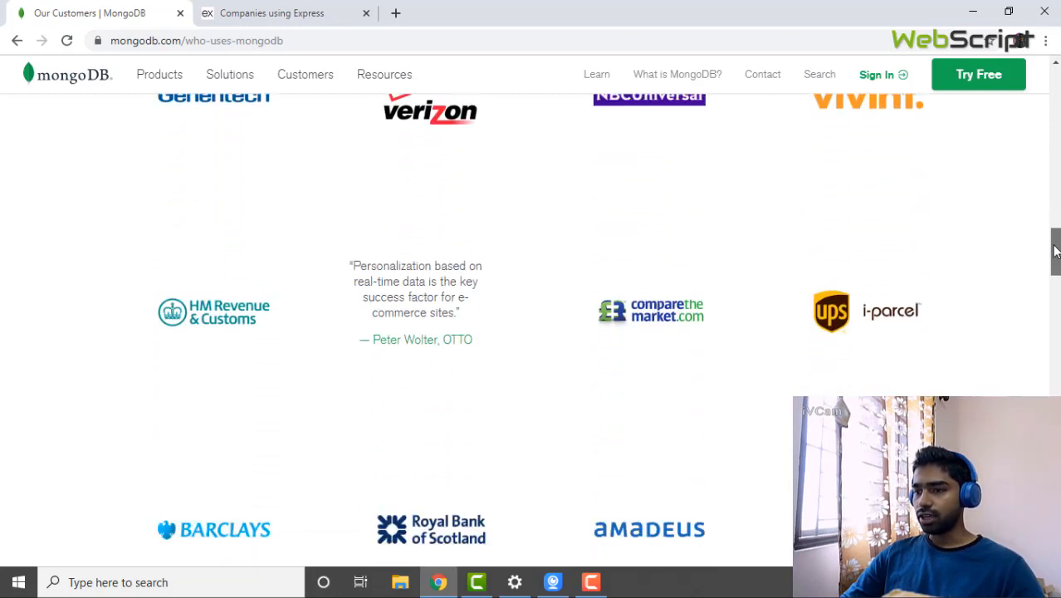
scroll(down, 3)
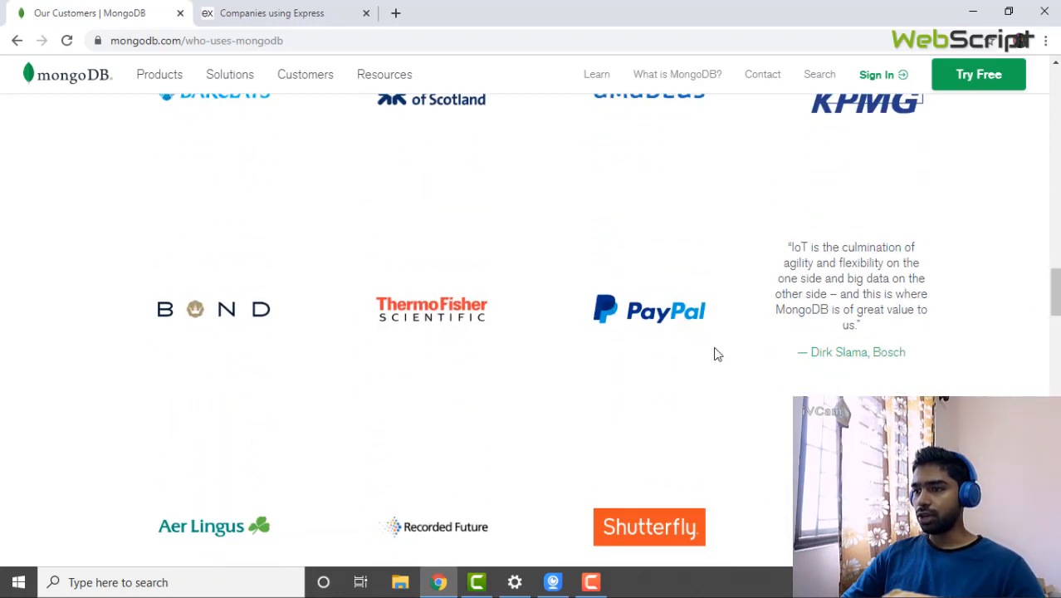
scroll(down, 3)
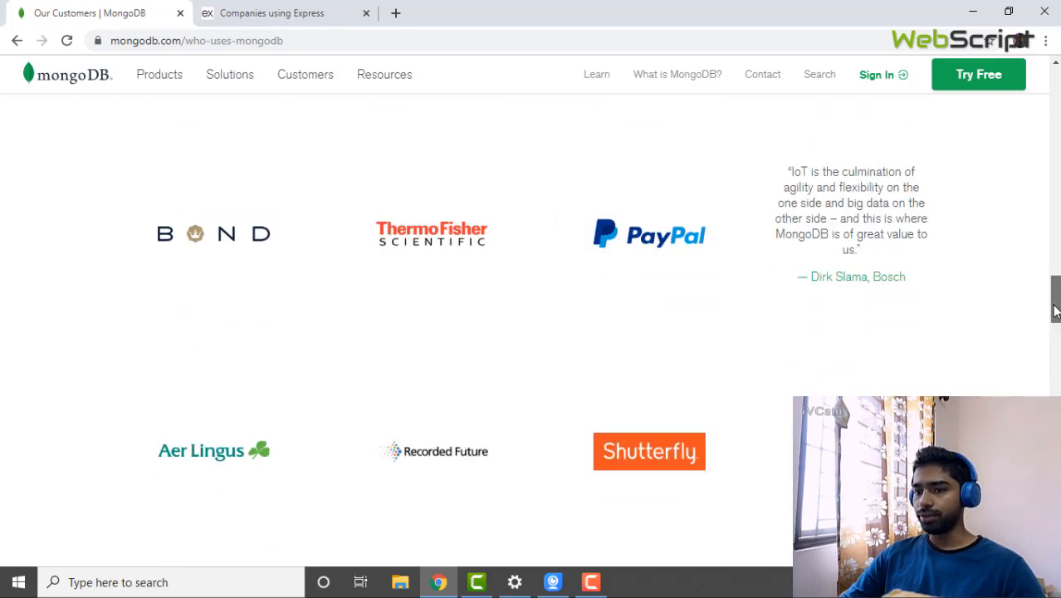
scroll(down, 3)
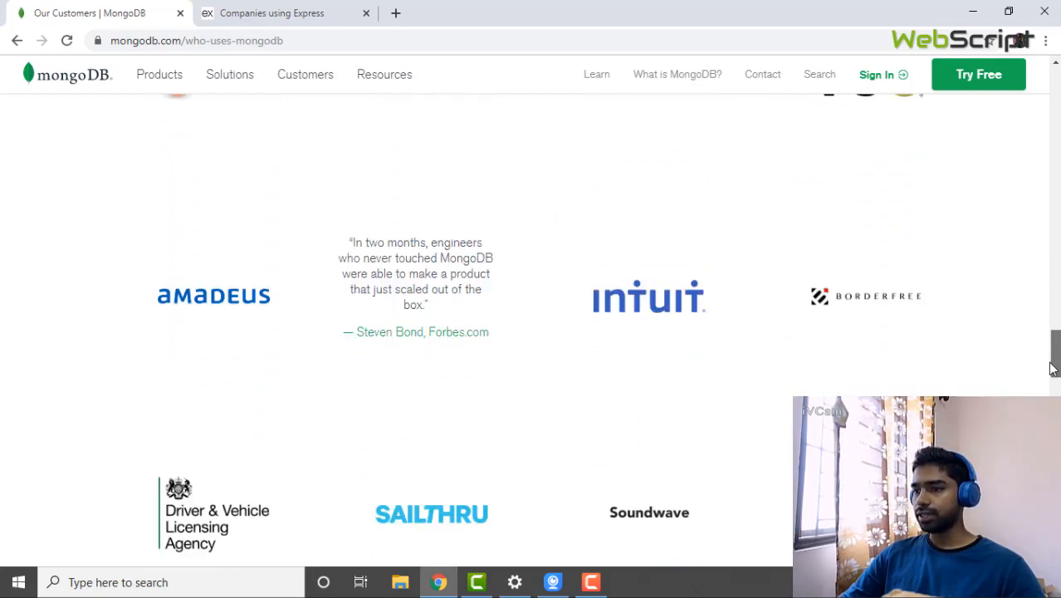
- Browse the Express production users grid, including Accenture, IBM, Uber and Yandex, then return to the top
click(287, 13)
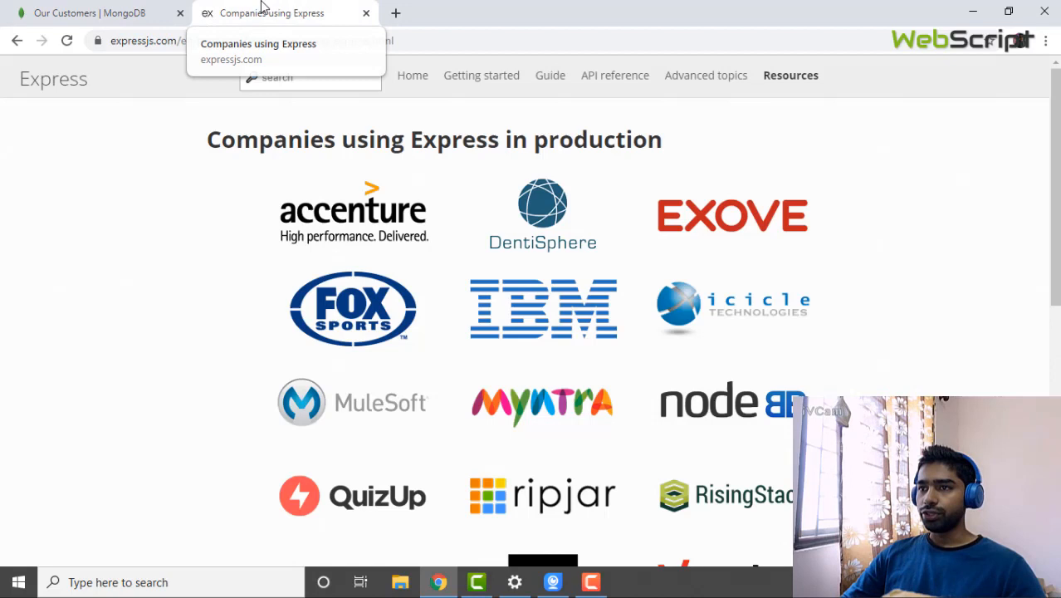
mouse_move(519, 207)
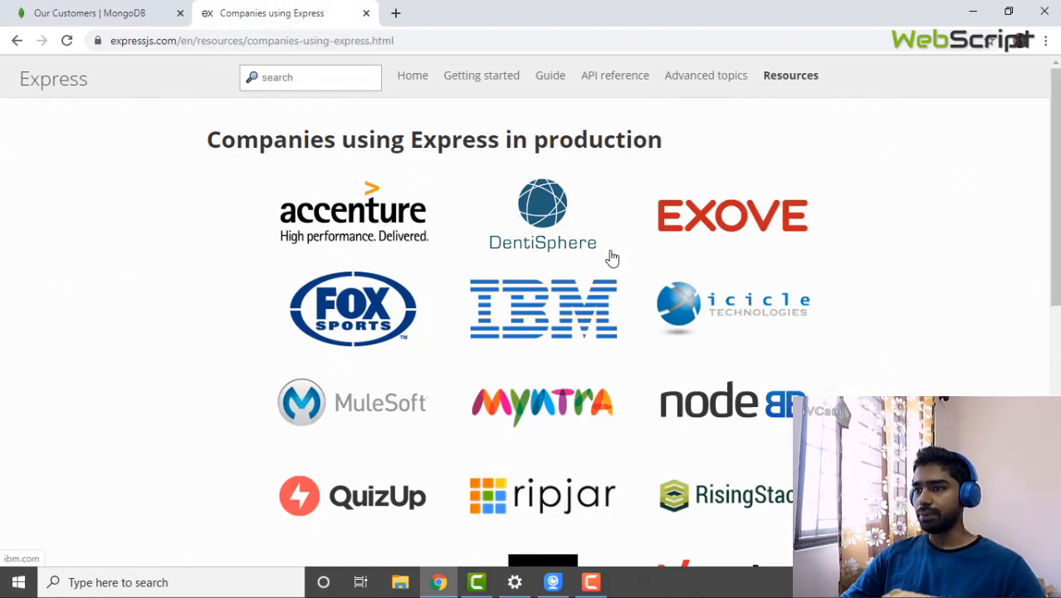
scroll(down, 3)
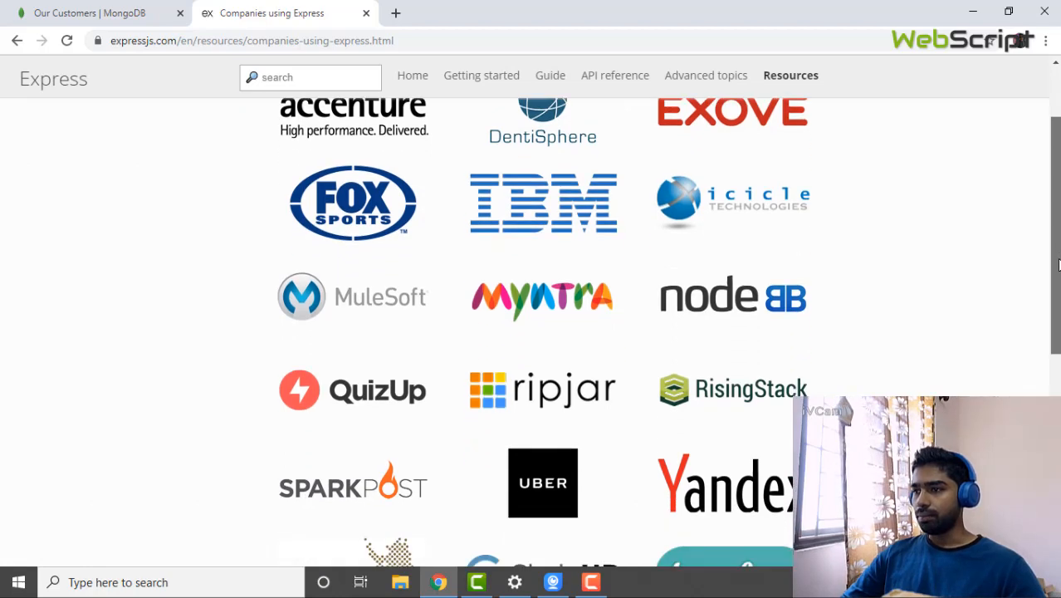
scroll(down, 3)
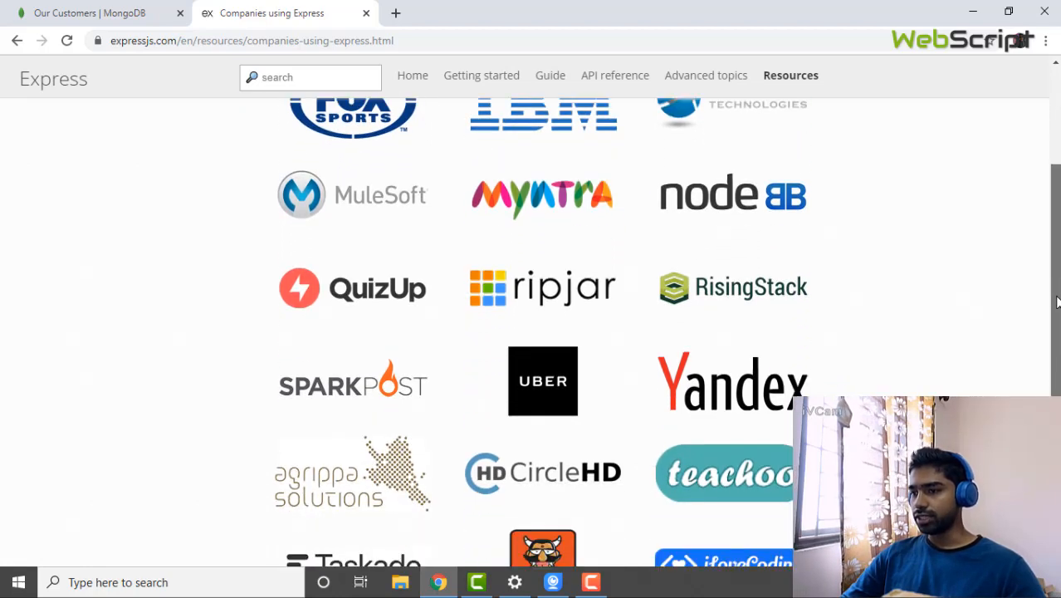
scroll(down, 3)
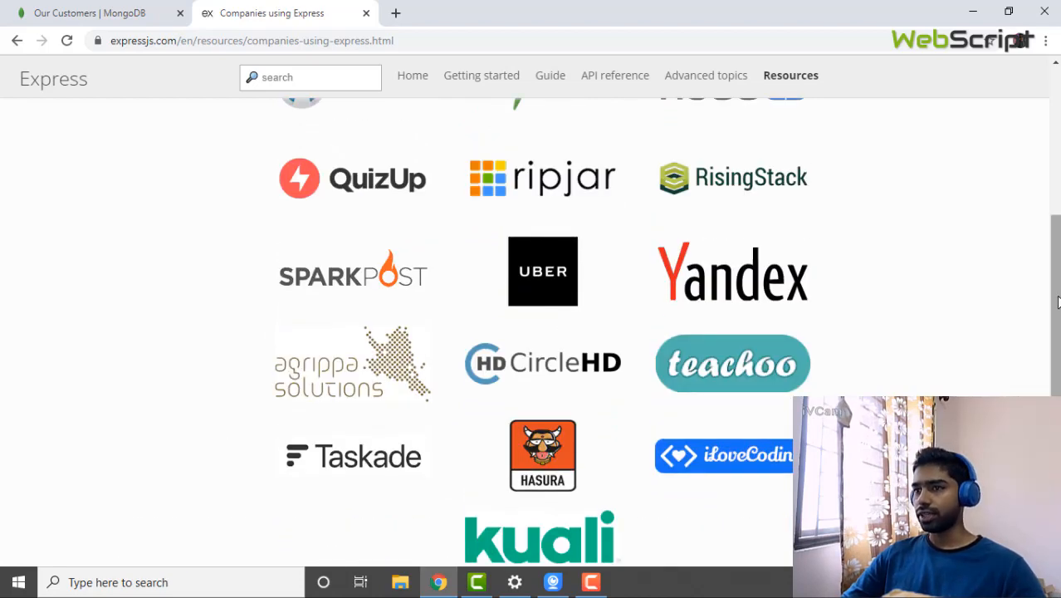
scroll(up, 3)
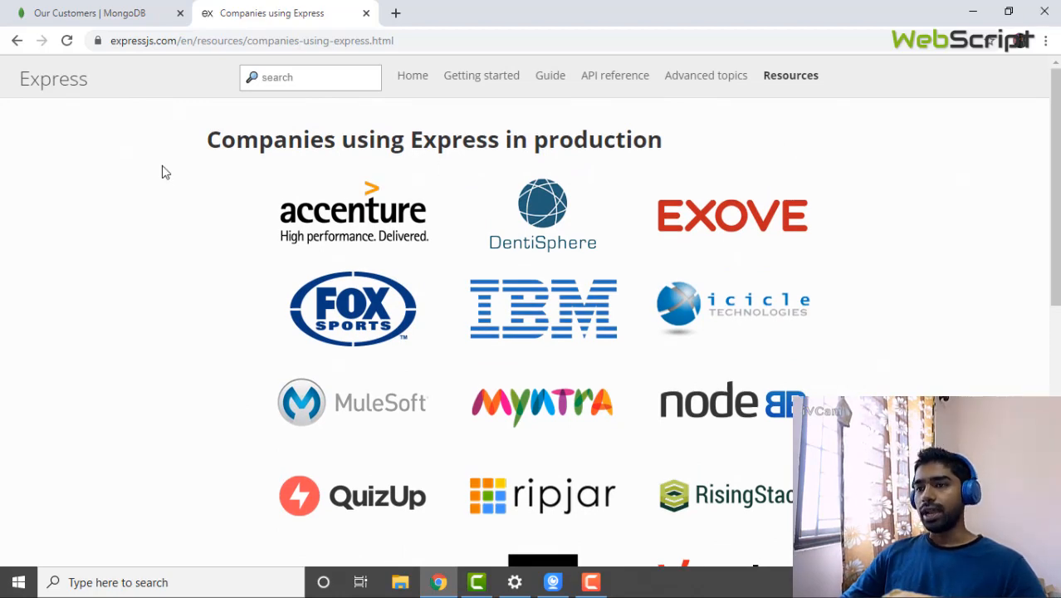
mouse_move(973, 12)
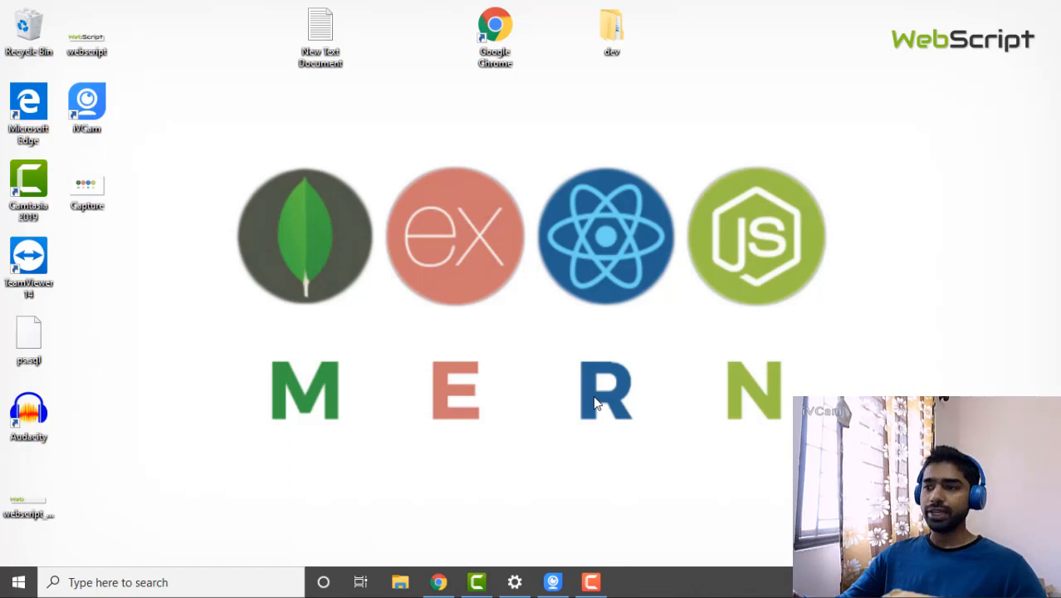
mouse_move(723, 391)
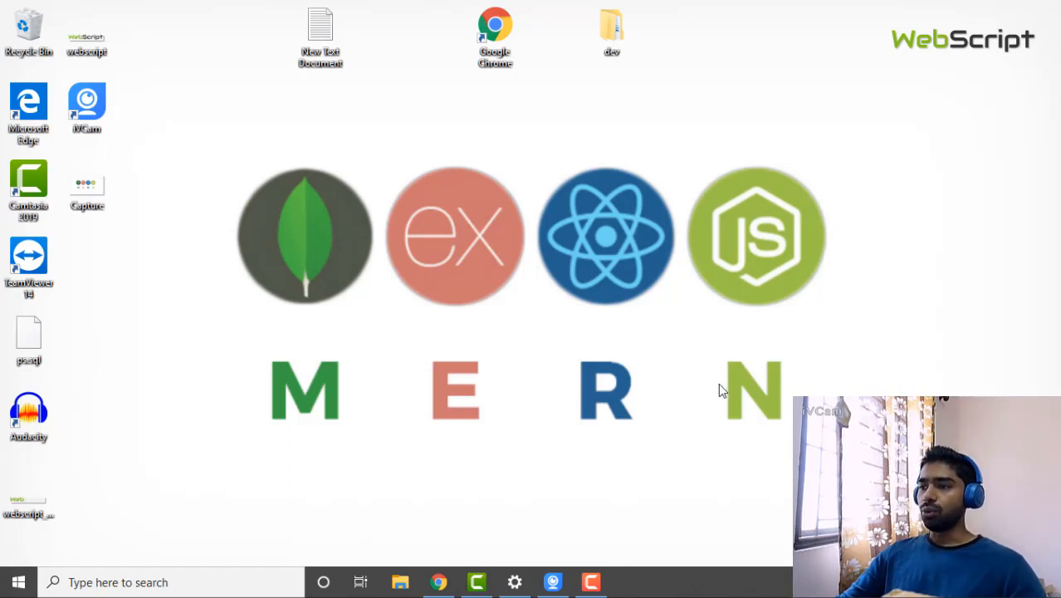
mouse_move(743, 470)
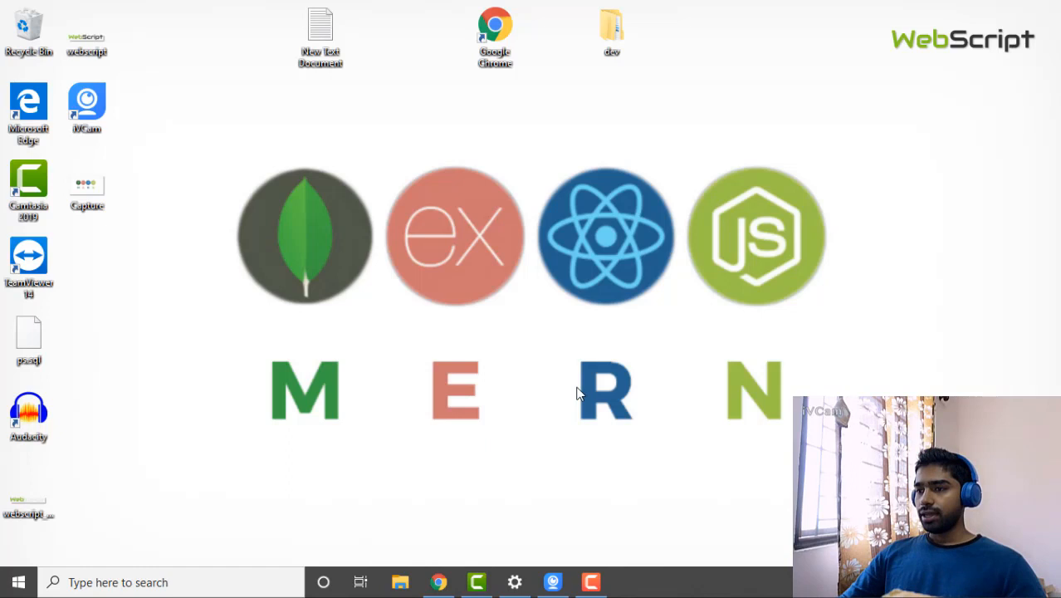
mouse_move(405, 492)
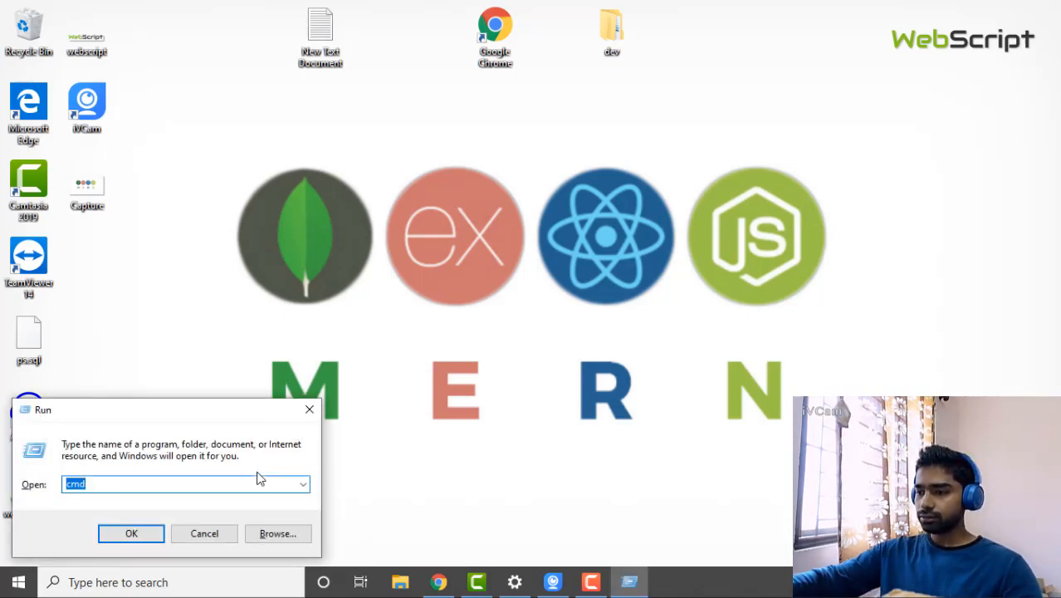
- Run npm start in Desktop\dev\youtube\mystore-back-end to launch nodemon server.js
click(130, 533)
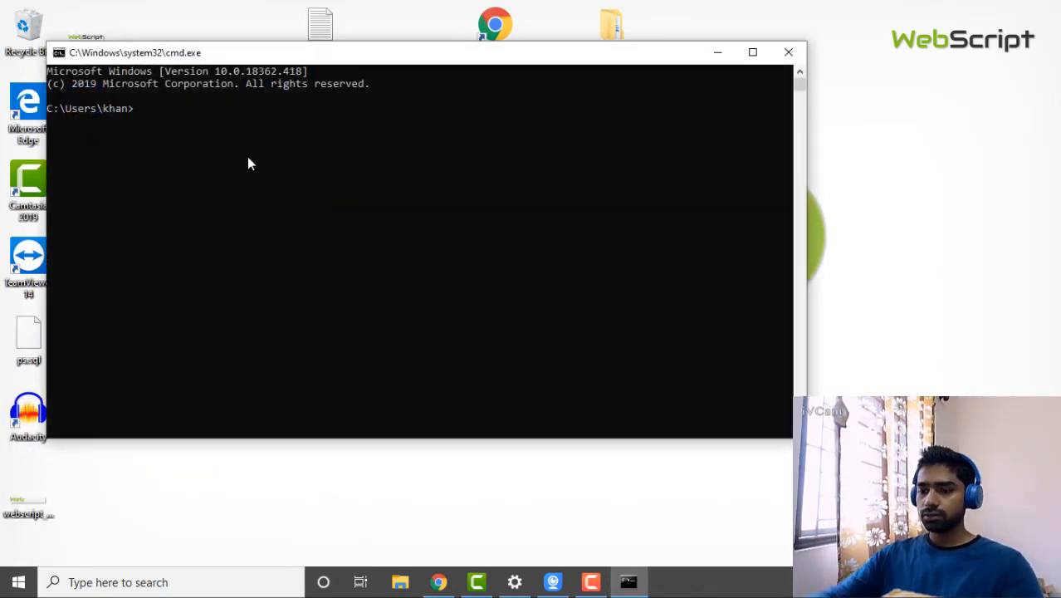
text(cd de)
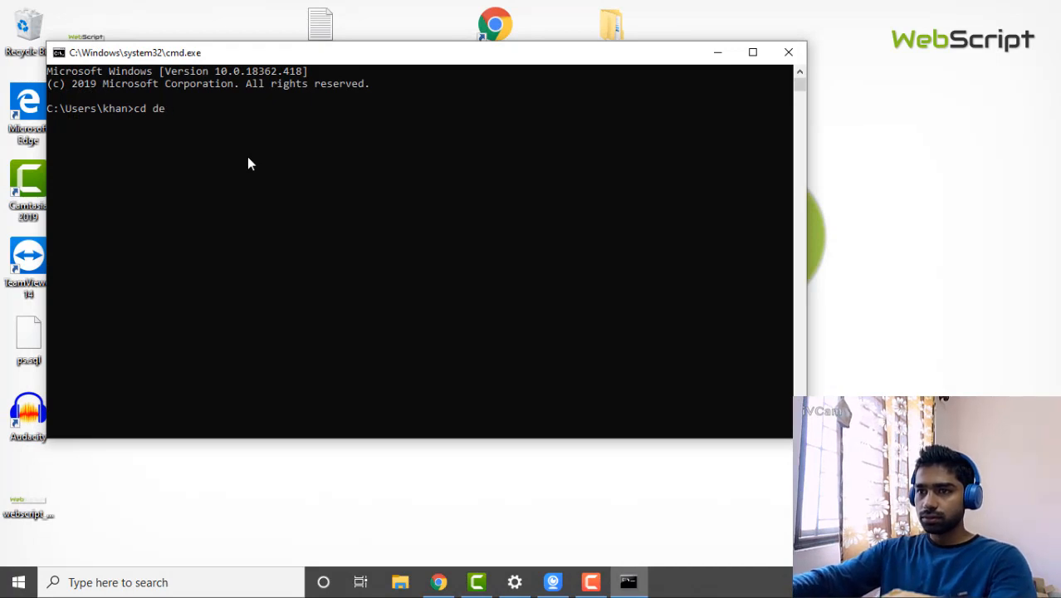
text(Des)
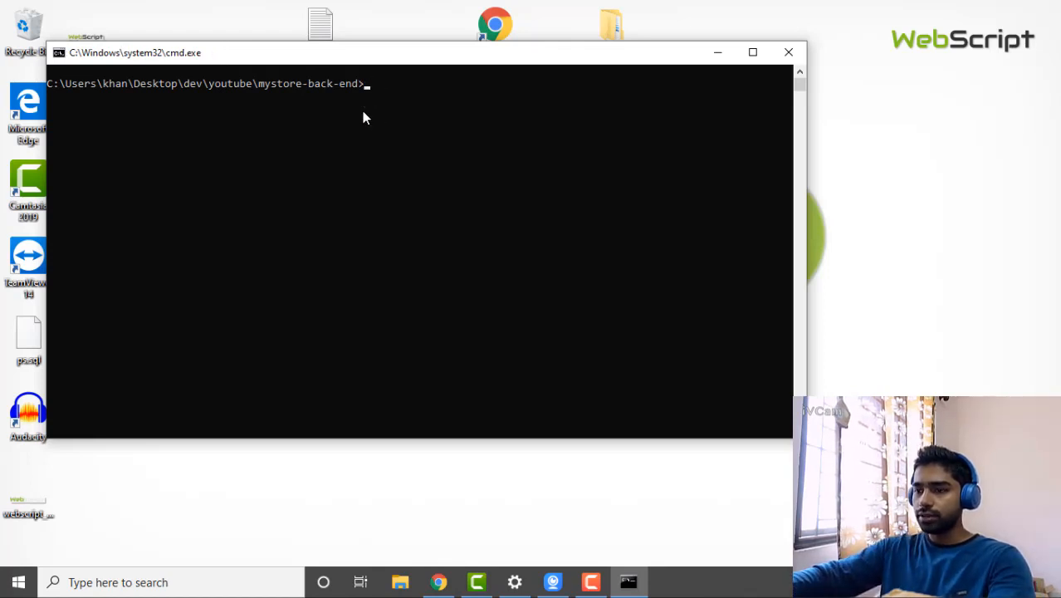
text(npm starr)
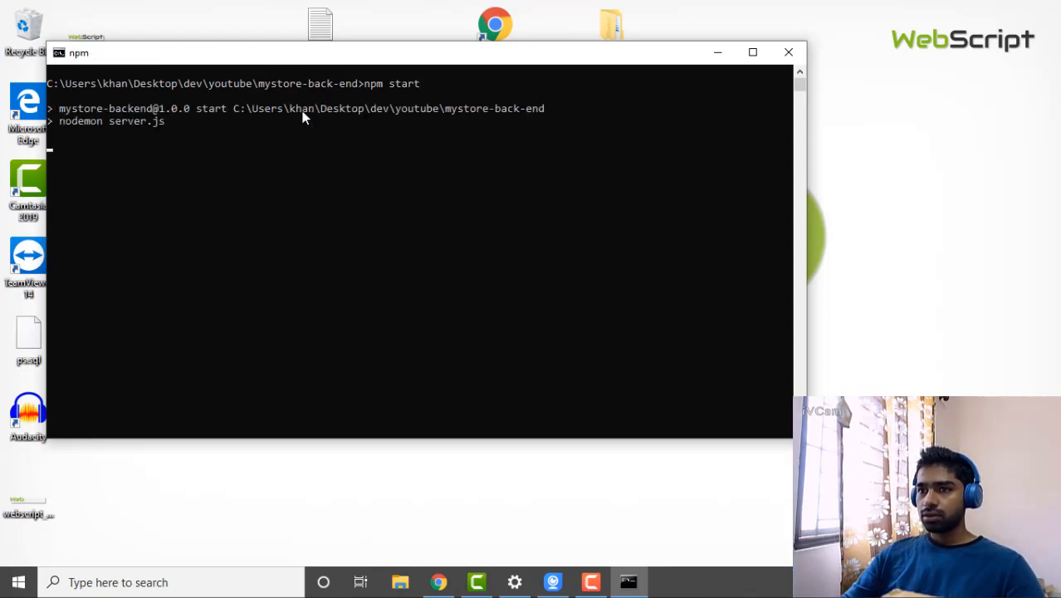
mouse_move(369, 155)
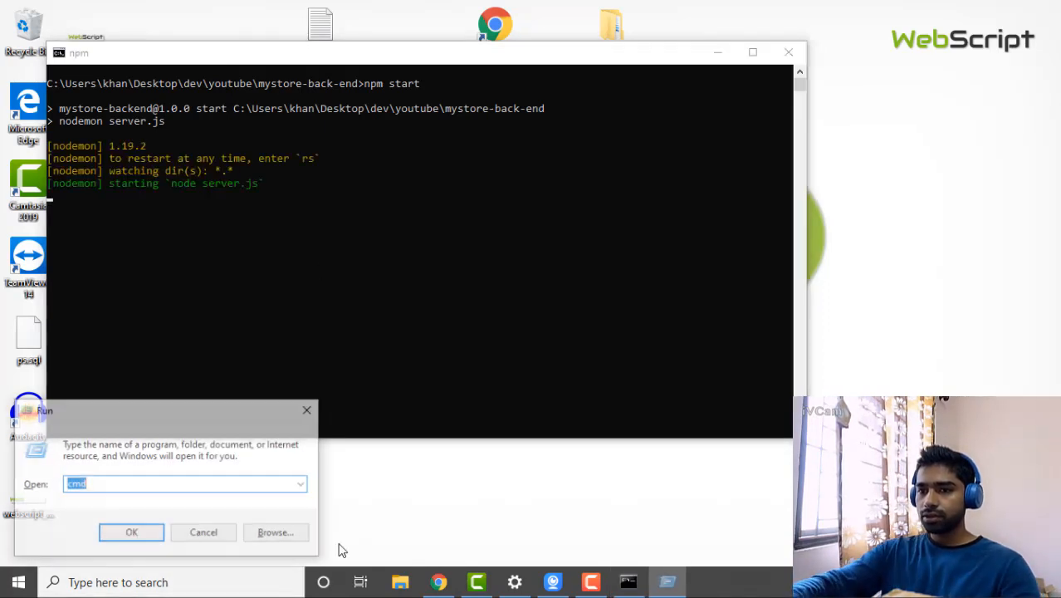
- Run npm start in a second console for mystore-front-end, serving localhost:3000
click(131, 532)
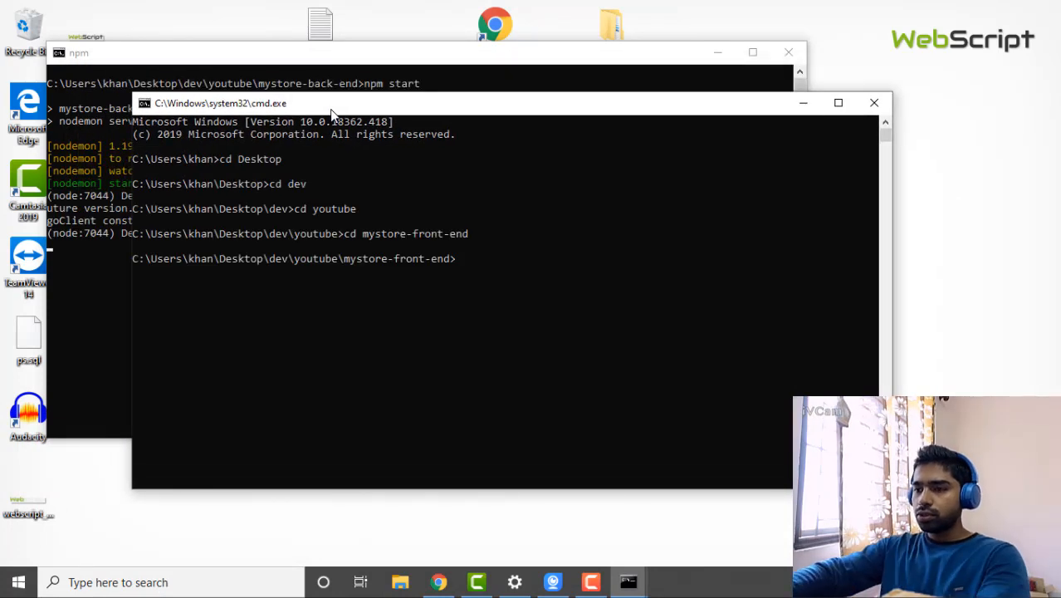
text(npm star)
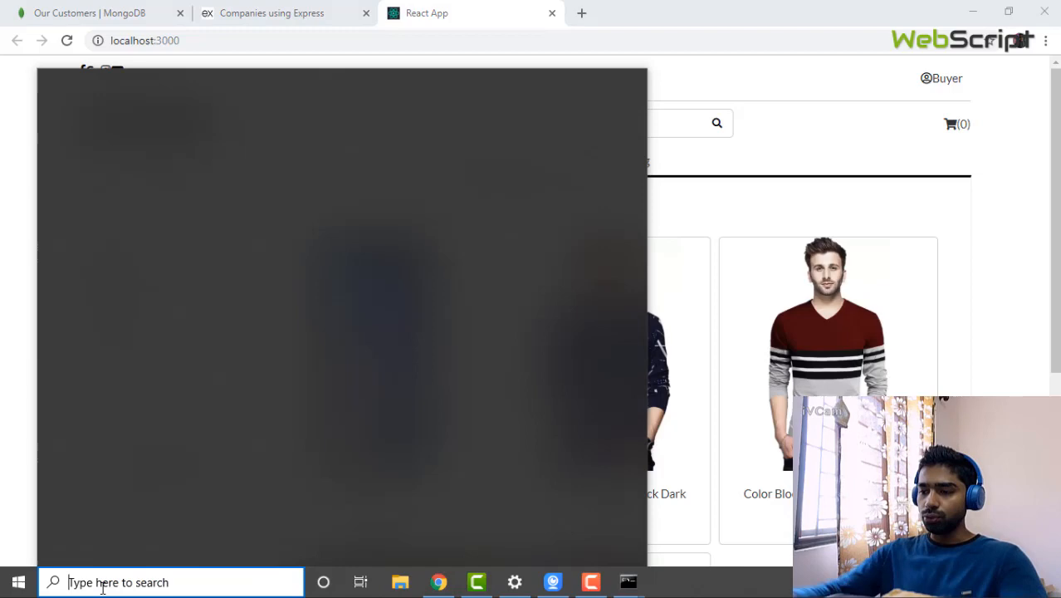
- Search Windows for 'postman' and launch the Postman app
text(postman)
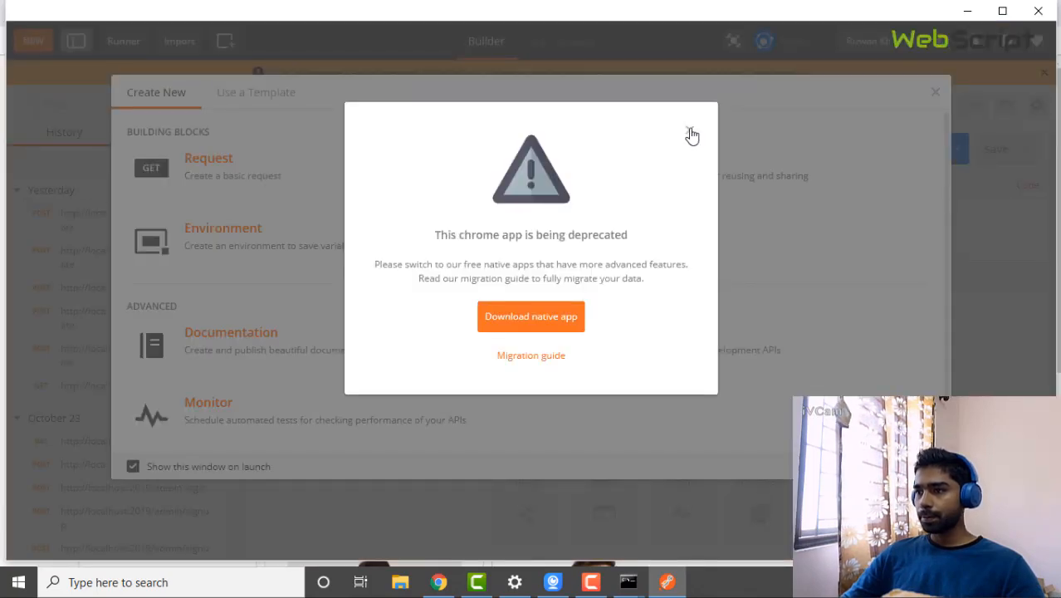
- Dismiss the deprecation notice, review the products/create JSON body, then switch to the category GET
click(935, 92)
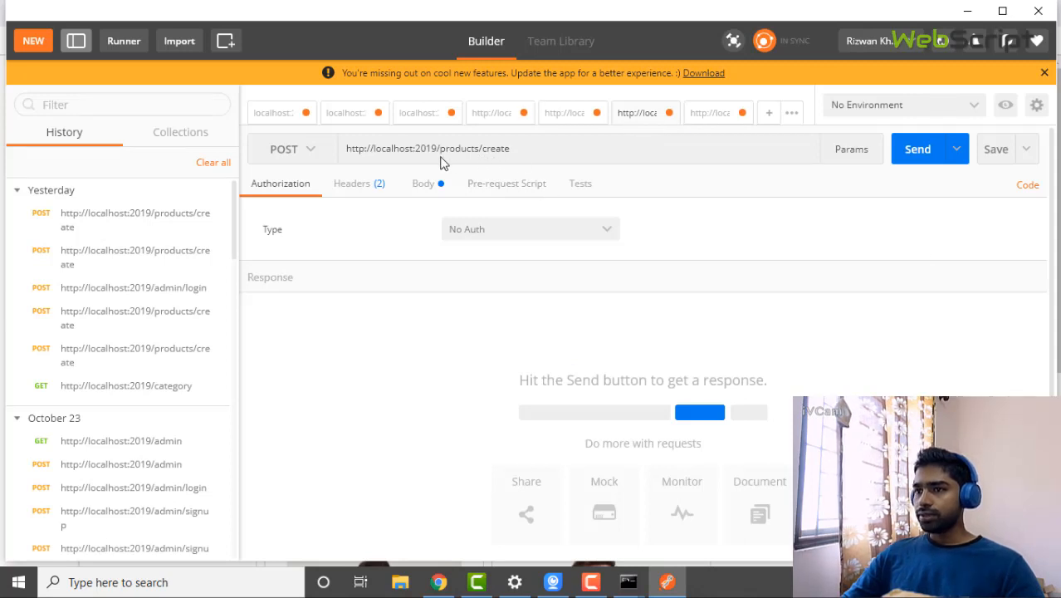
double_click(390, 148)
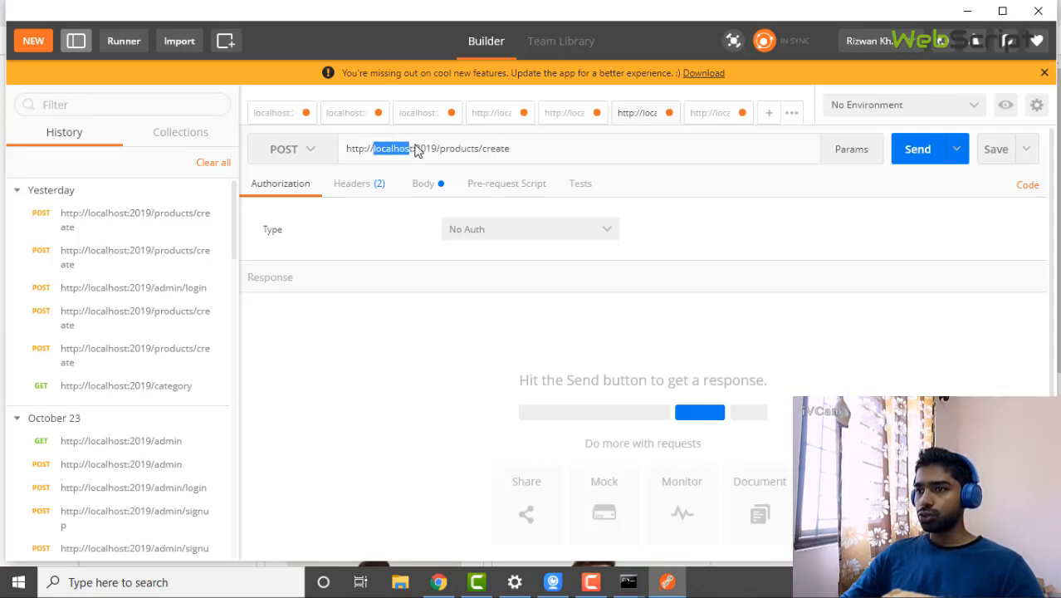
click(527, 148)
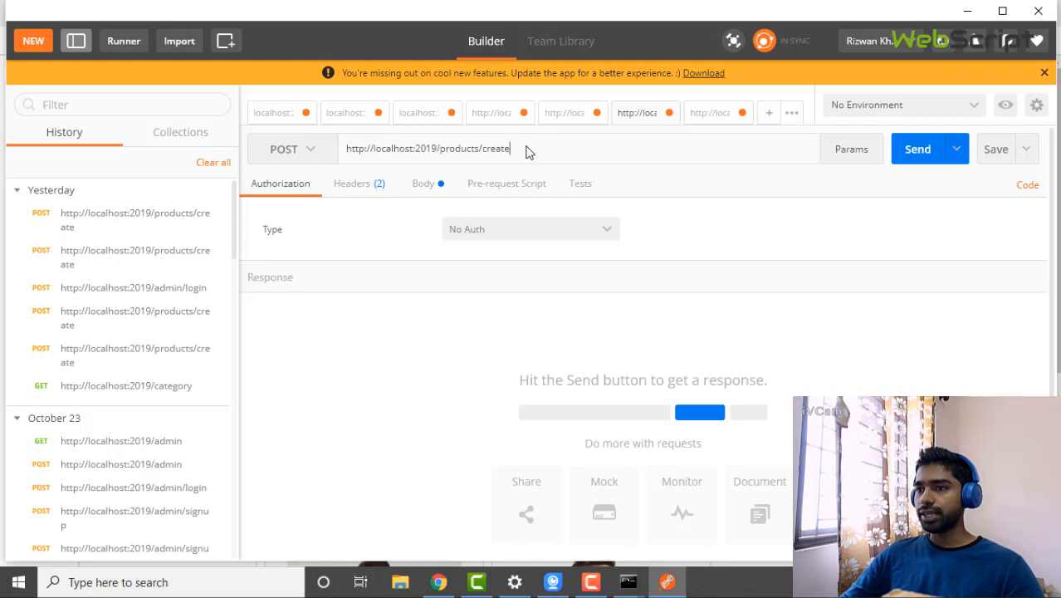
click(423, 183)
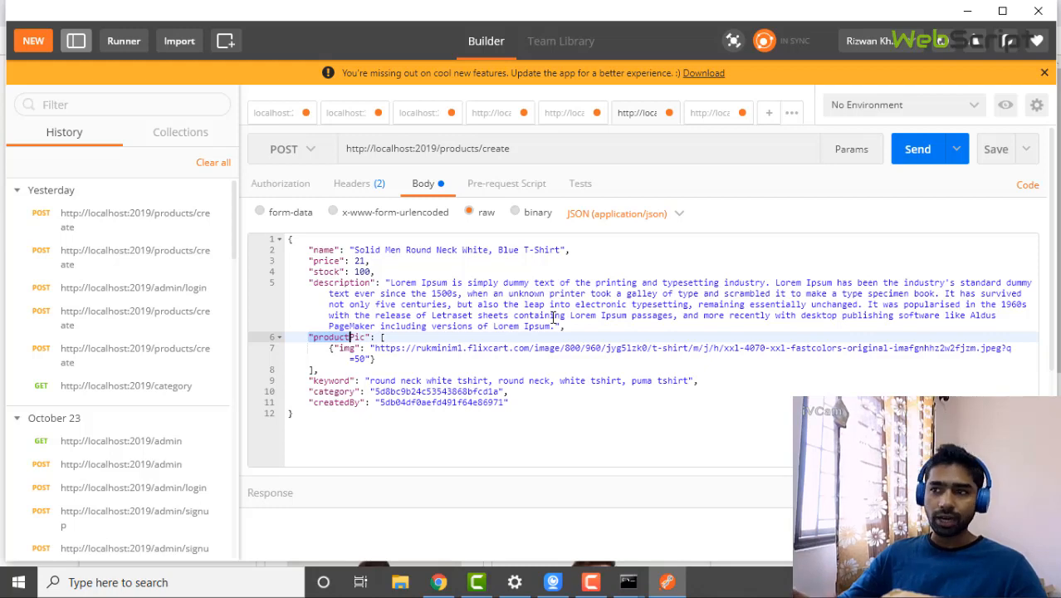
click(711, 112)
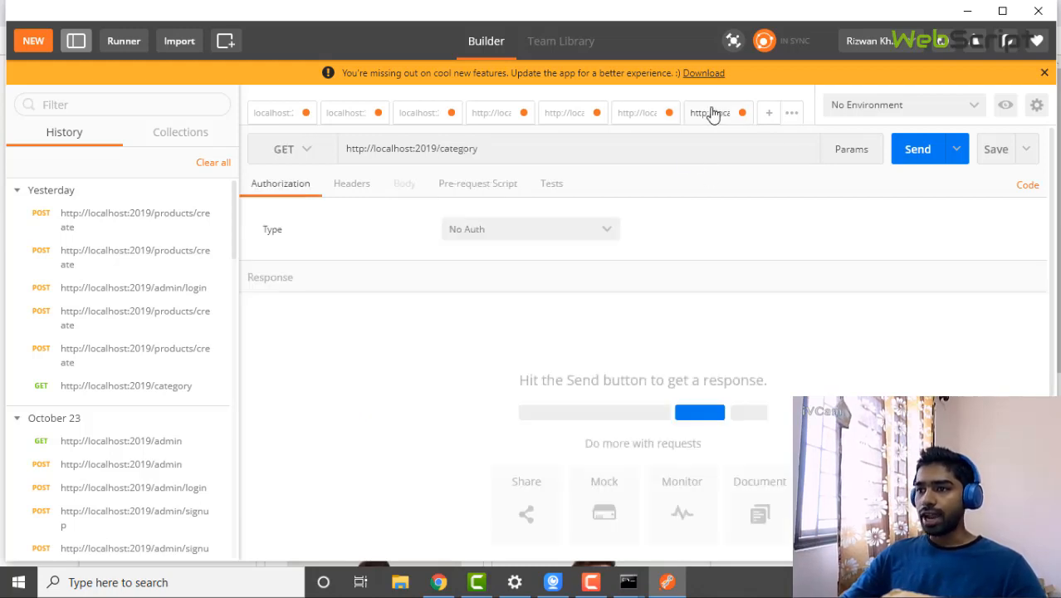
- Review the admin/login POST and its email-and-password JSON body
click(571, 112)
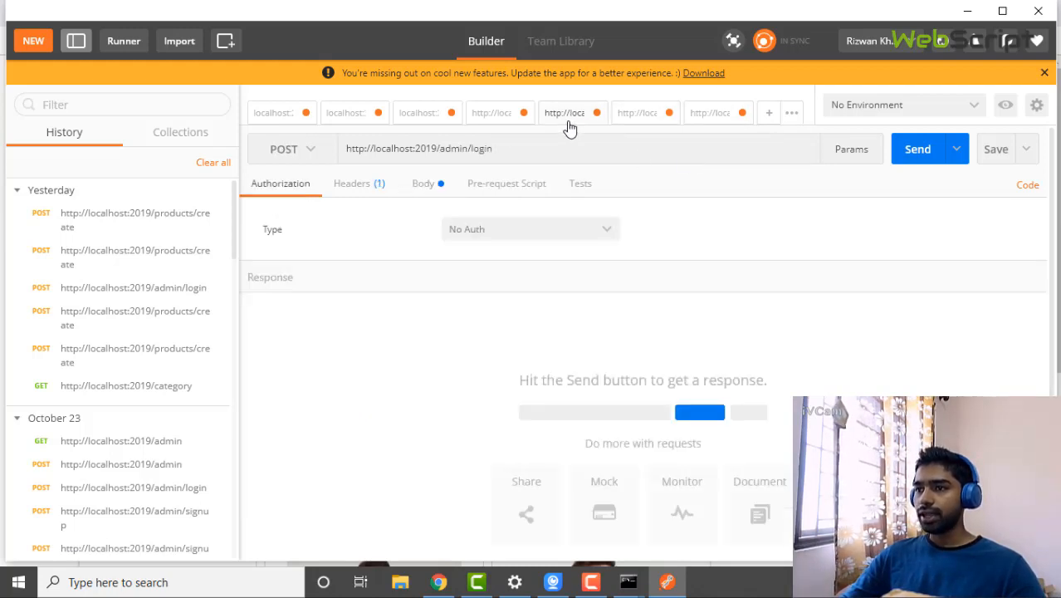
click(423, 184)
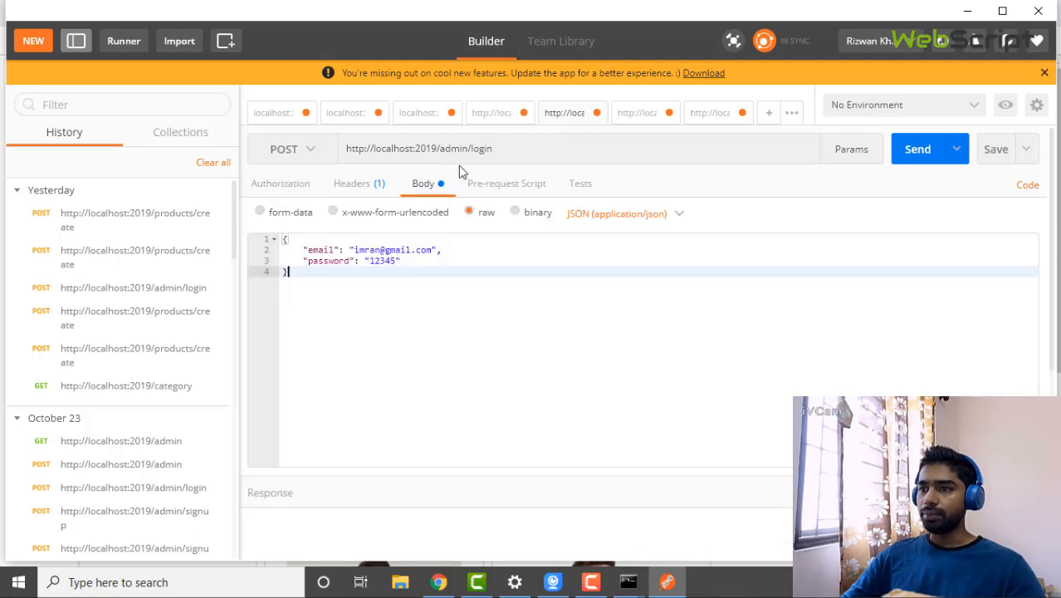
double_click(483, 148)
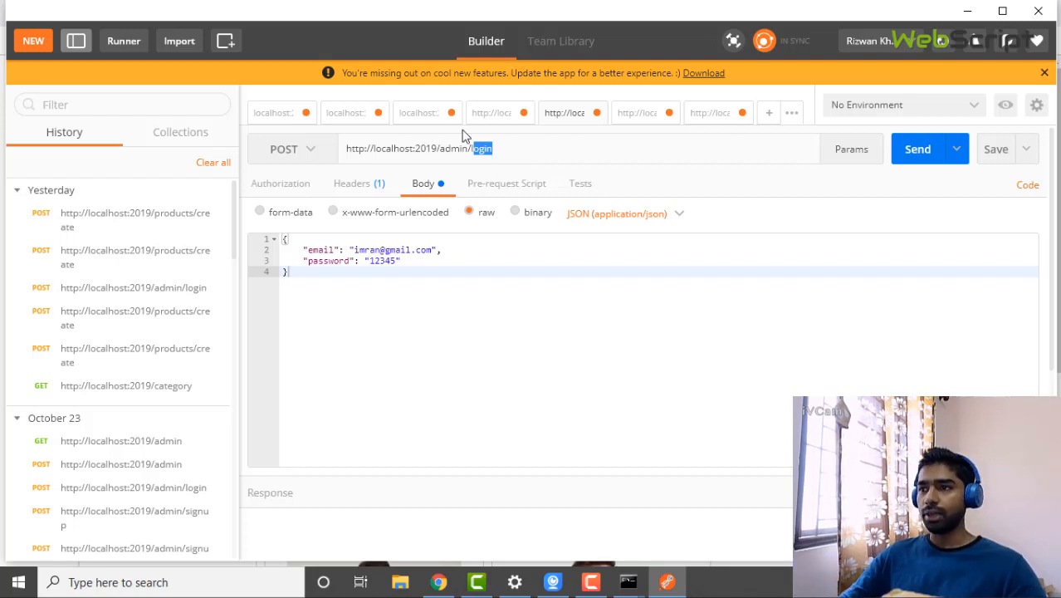
click(418, 112)
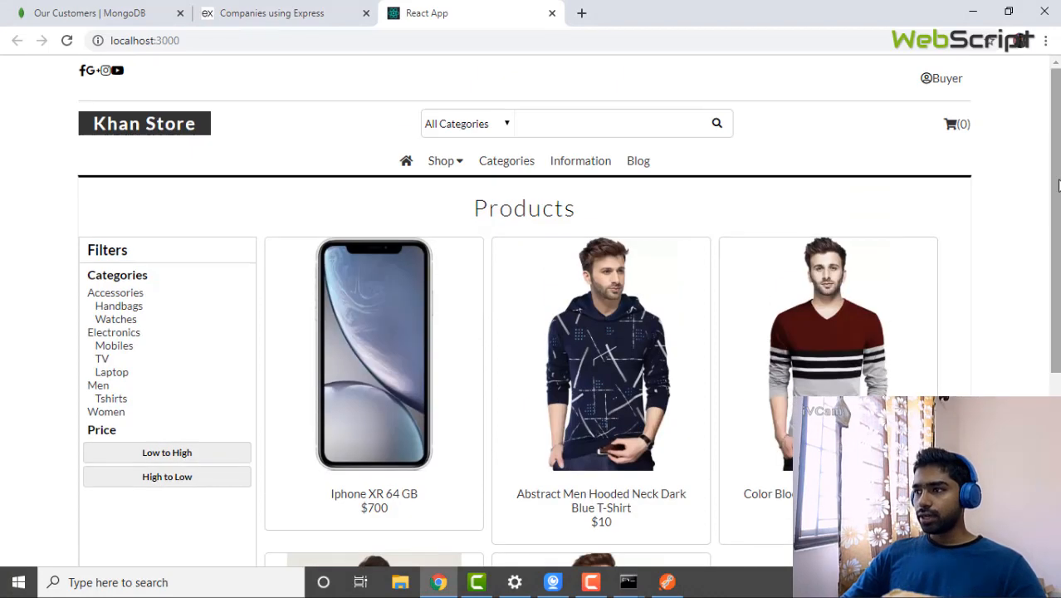
- Scroll the React App products page toward the Shop menu
scroll(down, 3)
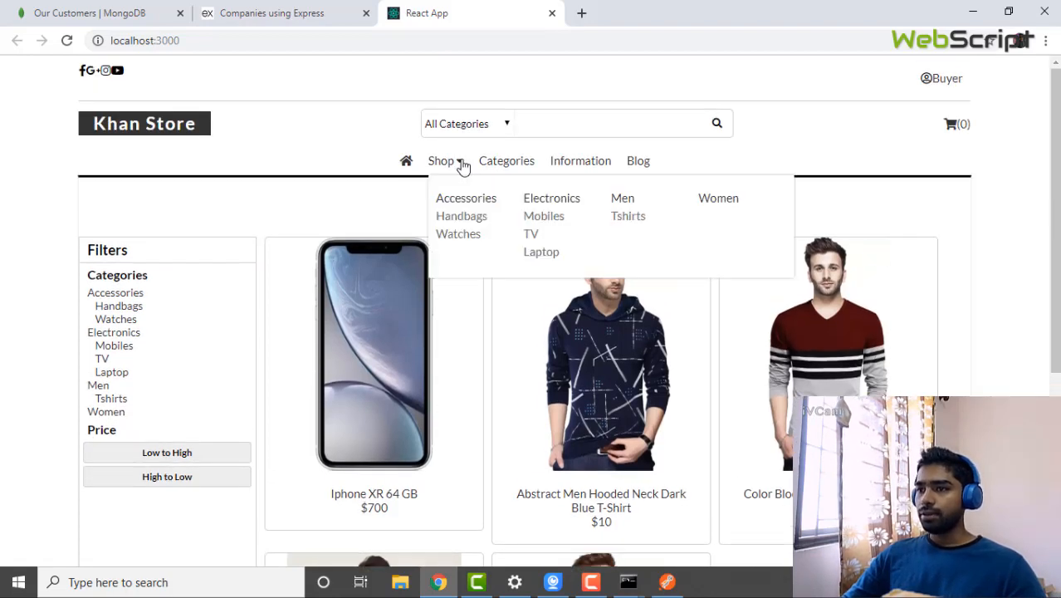
mouse_move(533, 213)
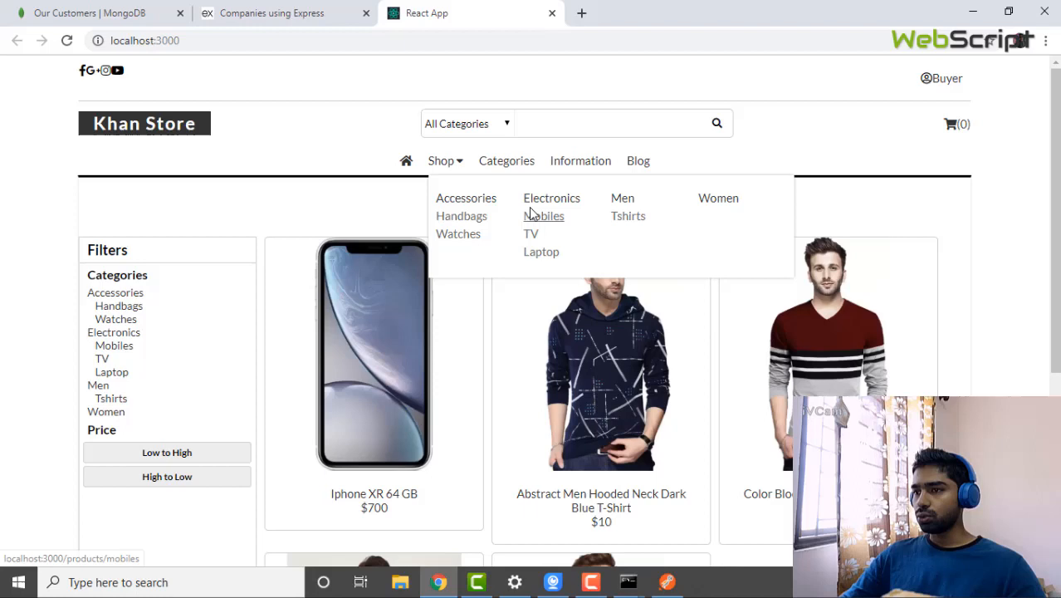
mouse_move(453, 219)
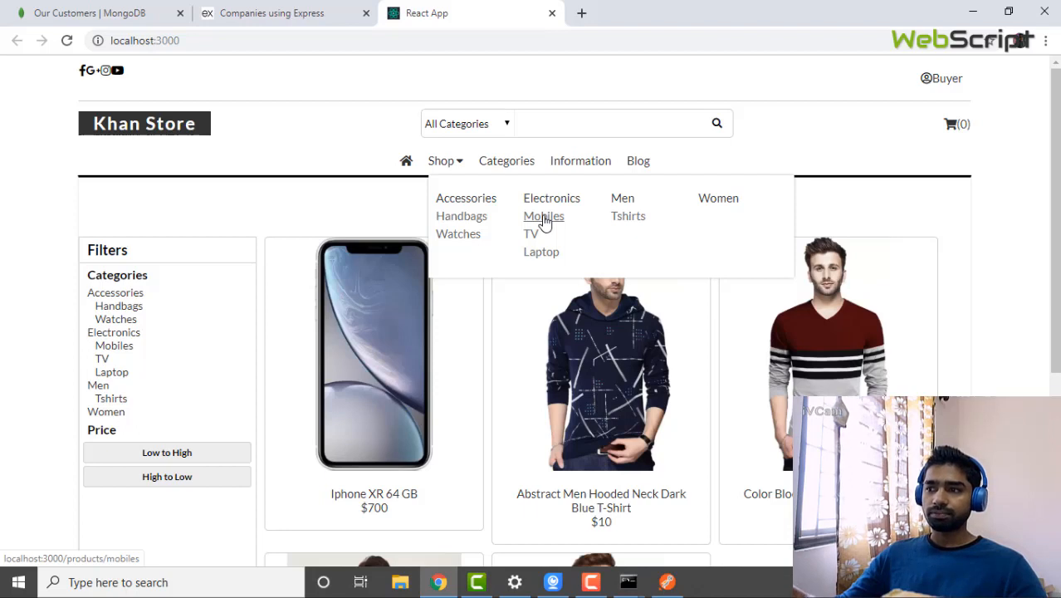
mouse_move(533, 236)
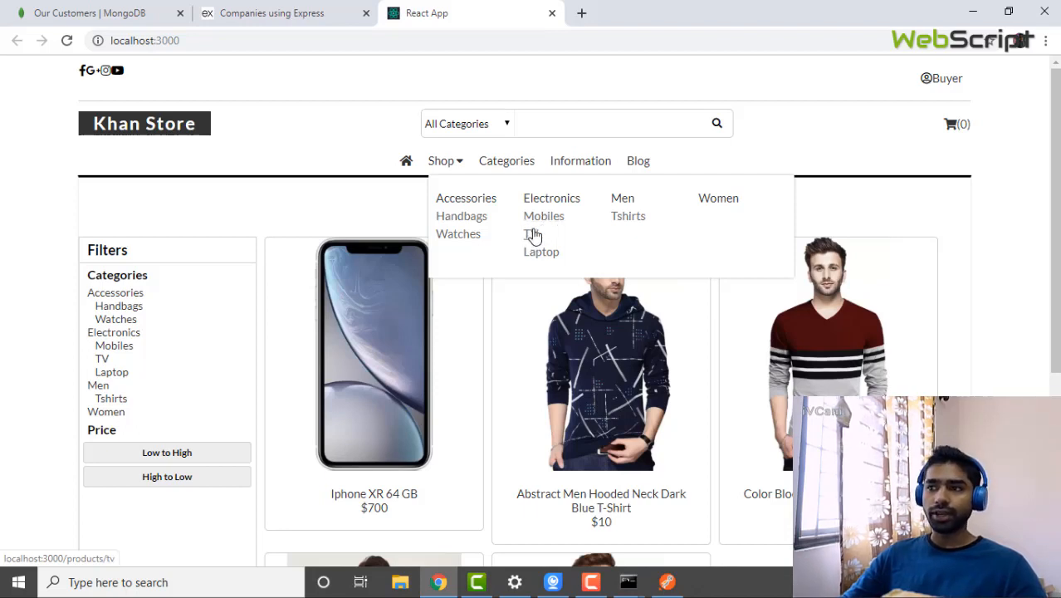
mouse_move(548, 218)
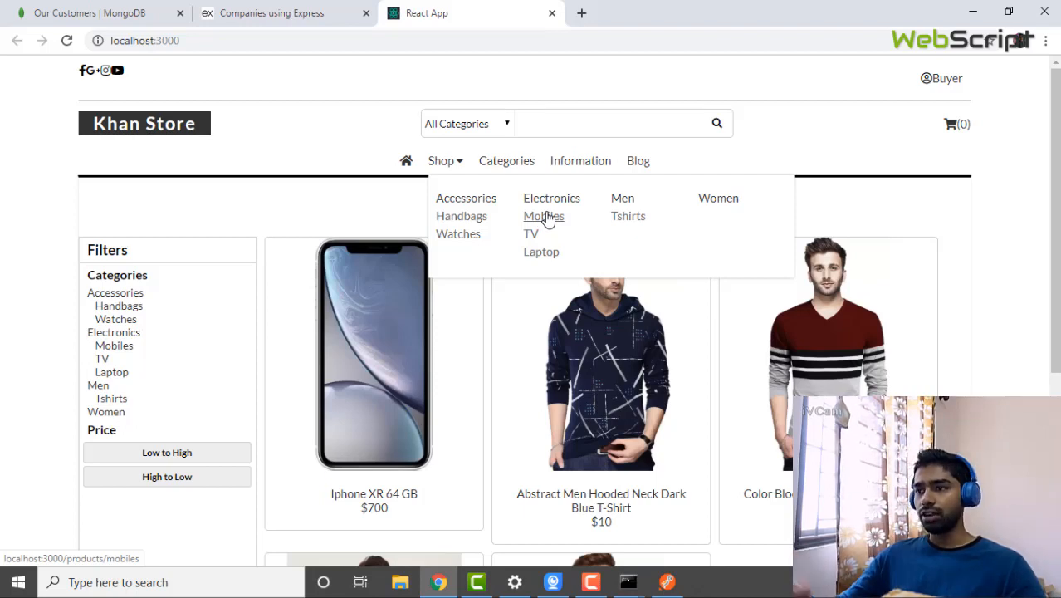
mouse_move(536, 234)
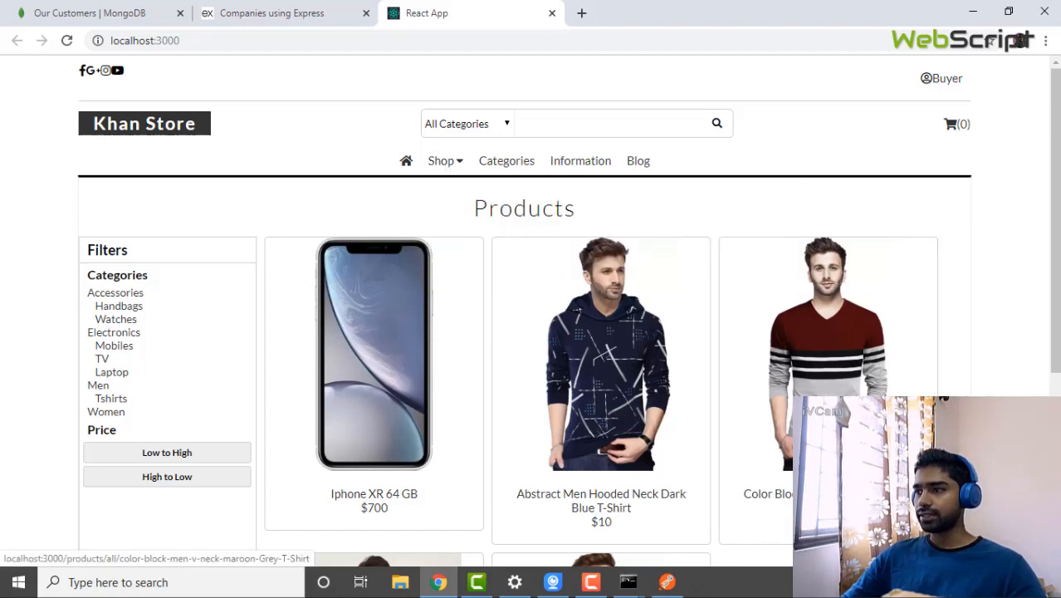
- Check the empty Handbags category, then open Tshirts and sort the t-shirts by price
scroll(down, 3)
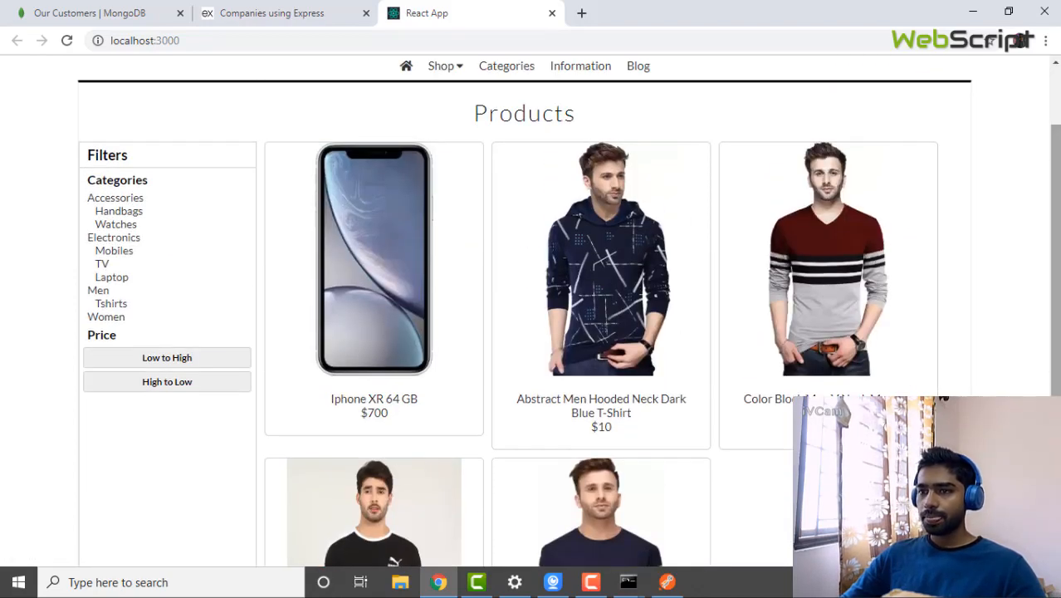
mouse_move(116, 203)
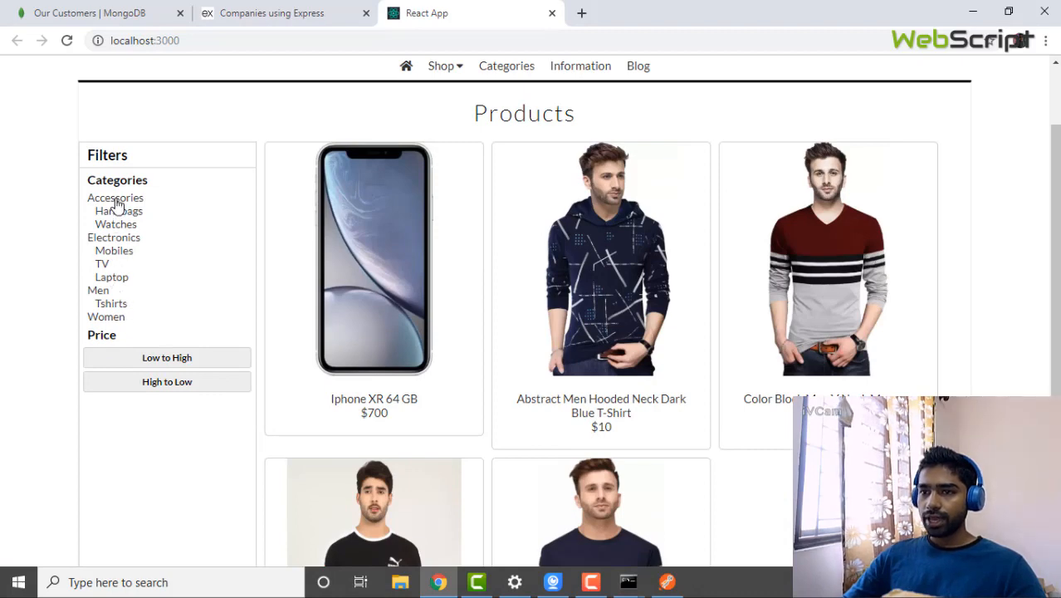
click(119, 210)
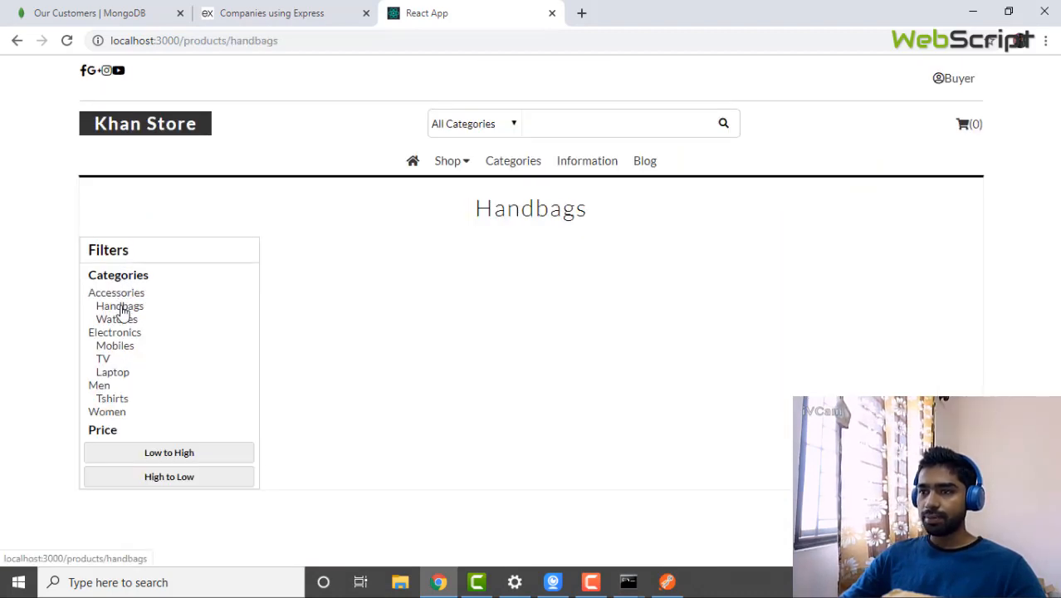
mouse_move(112, 398)
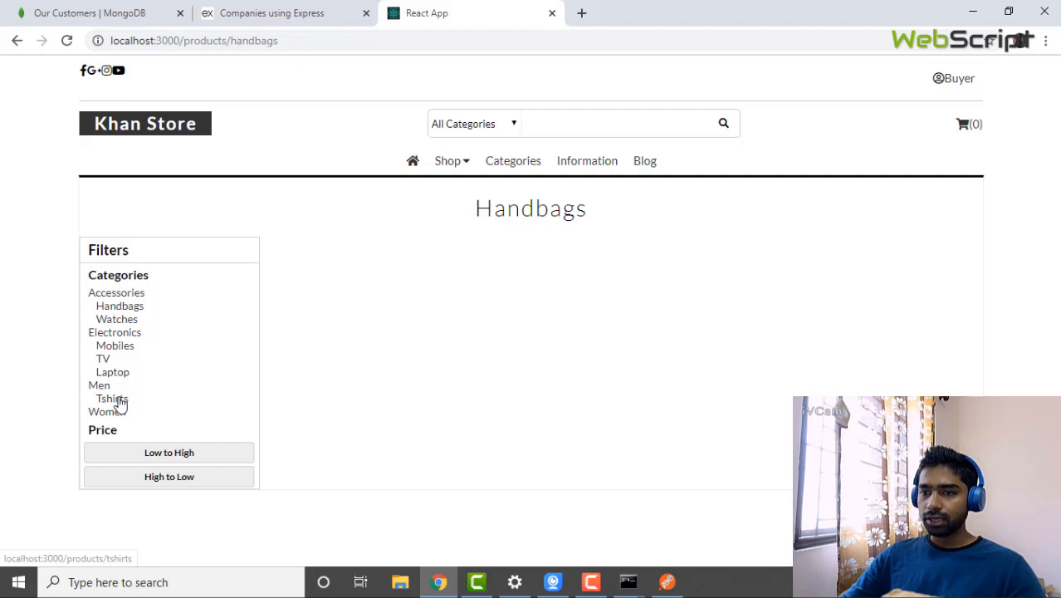
click(110, 399)
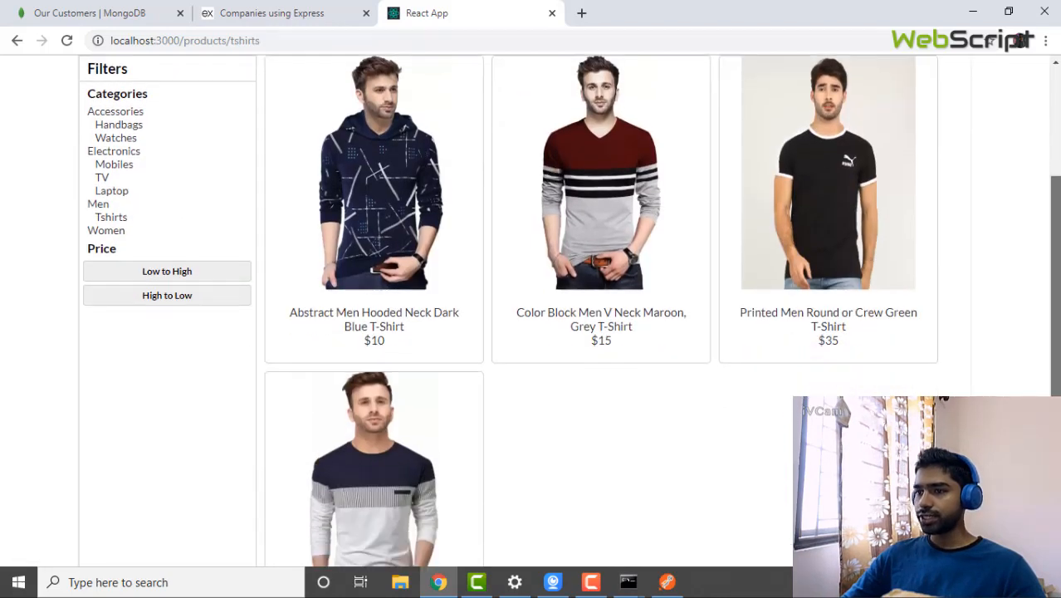
scroll(down, 3)
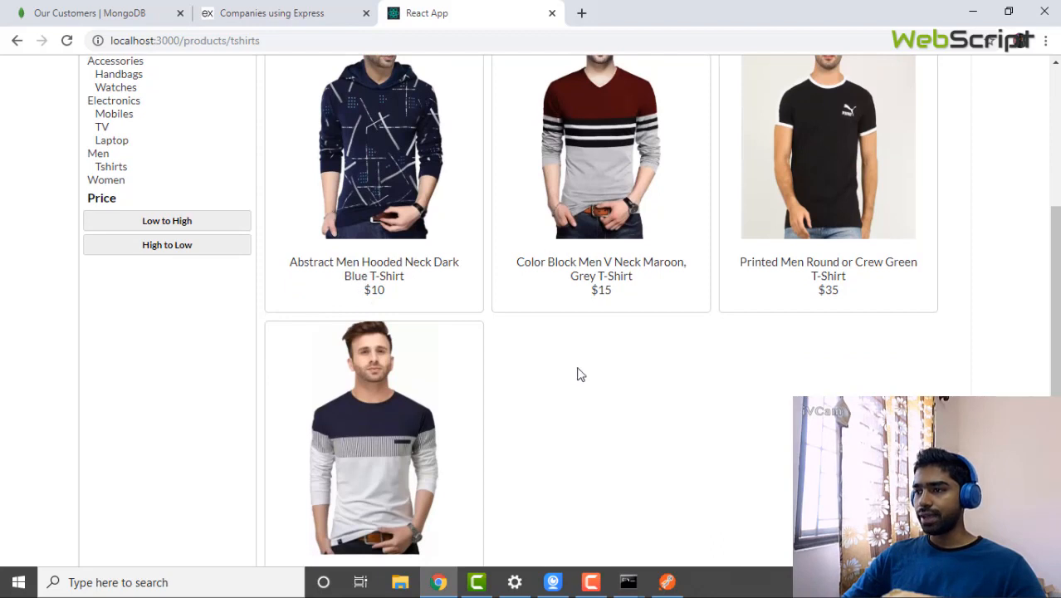
scroll(down, 3)
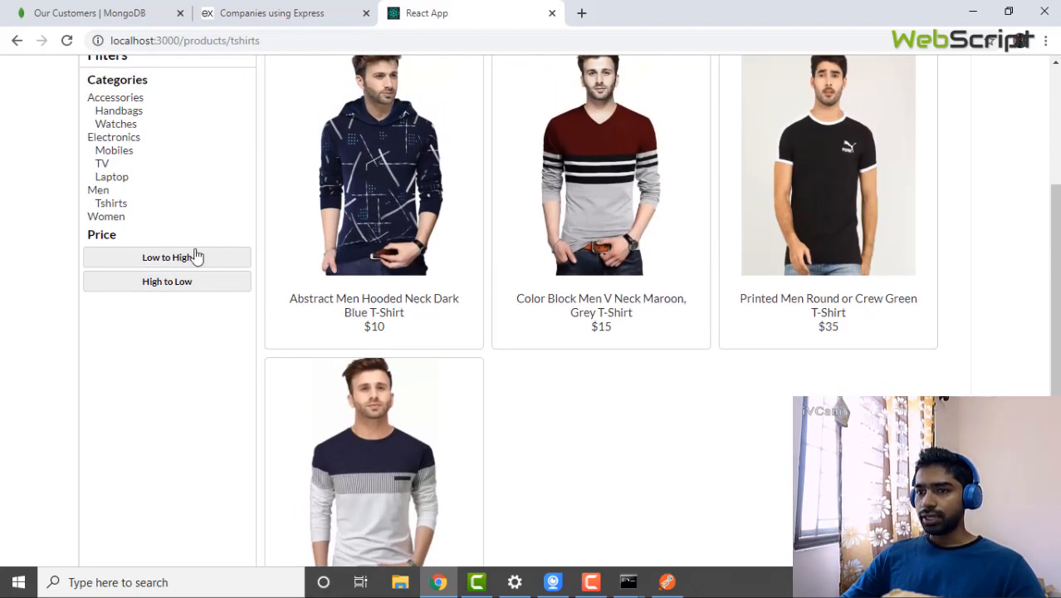
click(167, 257)
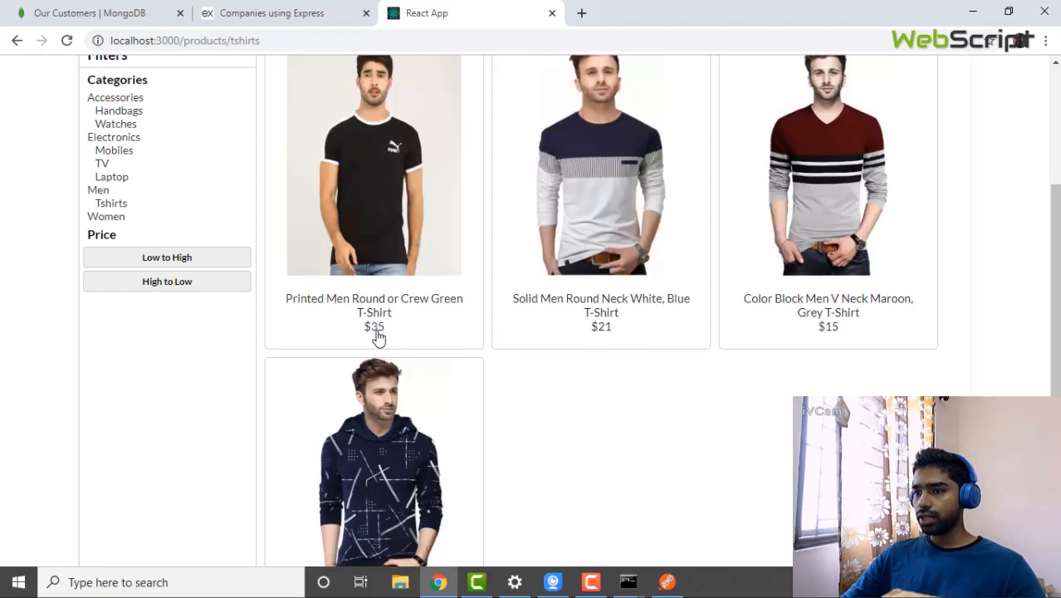
mouse_move(646, 336)
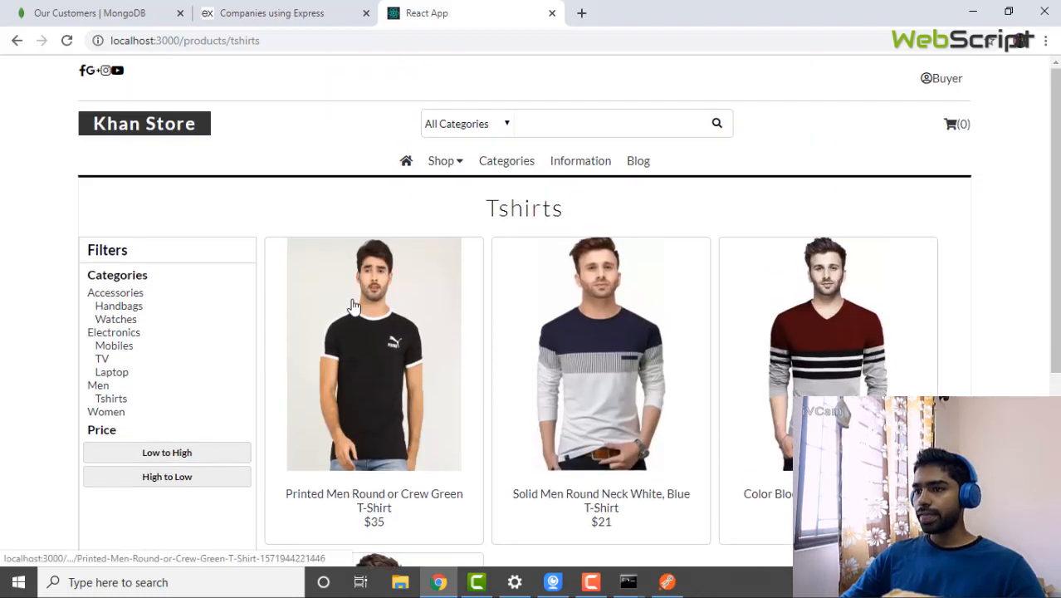
- Open the Printed Men Round Neck Green T-Shirt page and review its description and similar products
click(374, 354)
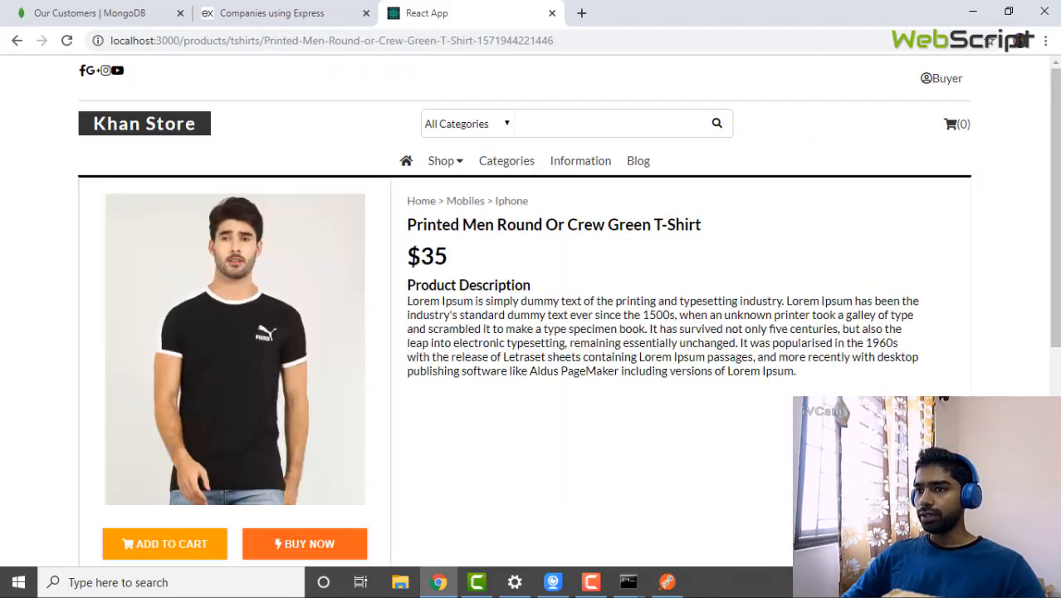
scroll(down, 3)
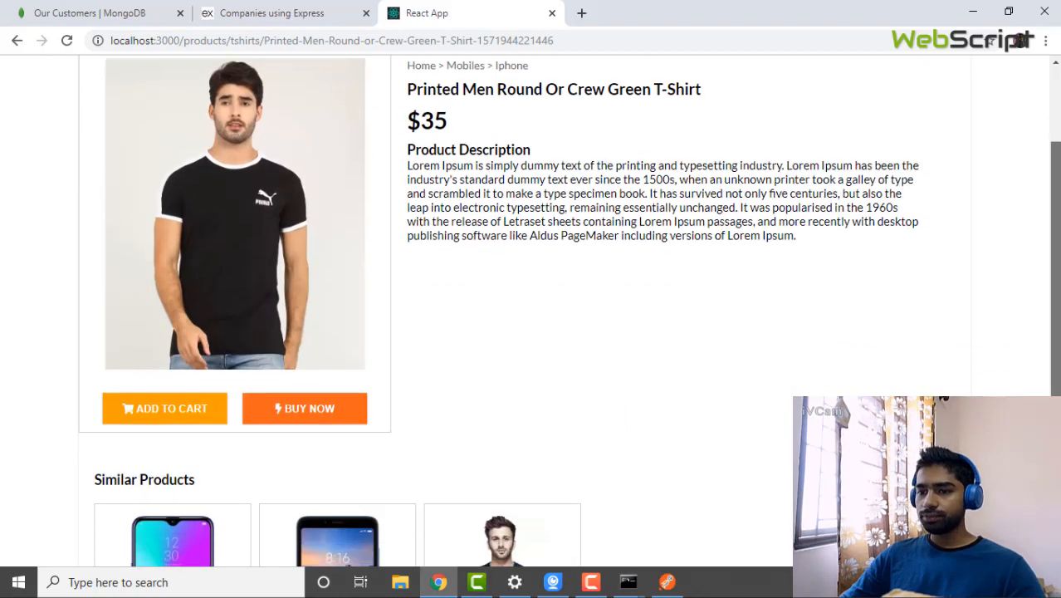
scroll(down, 3)
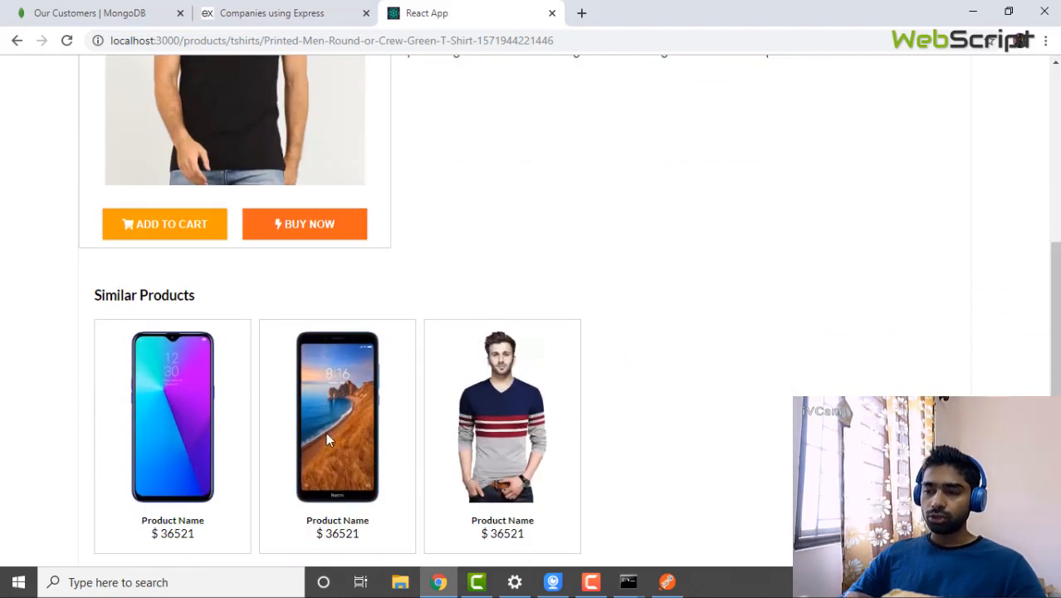
scroll(down, 3)
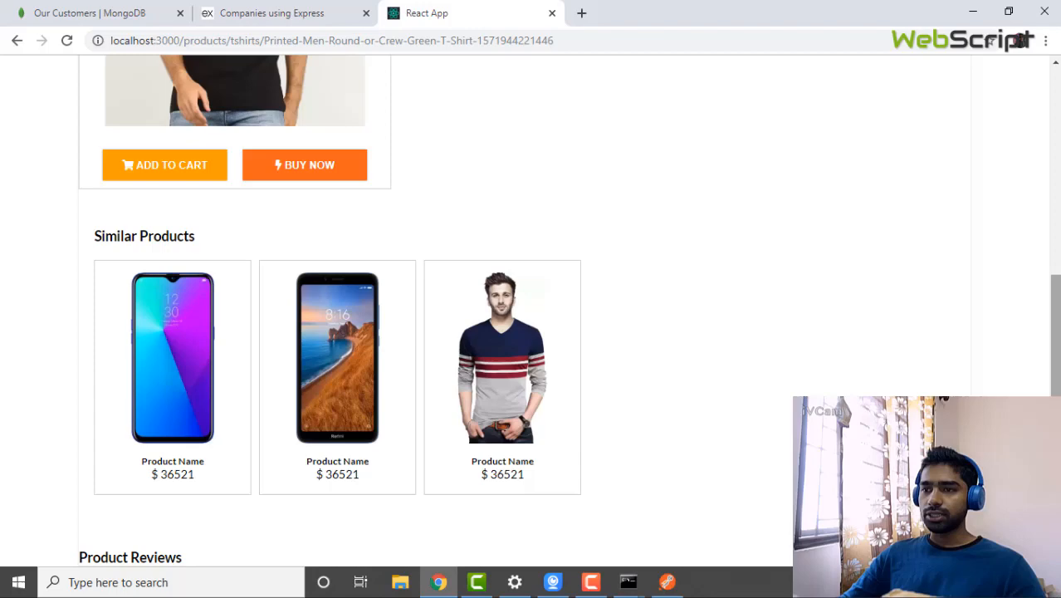
scroll(up, 3)
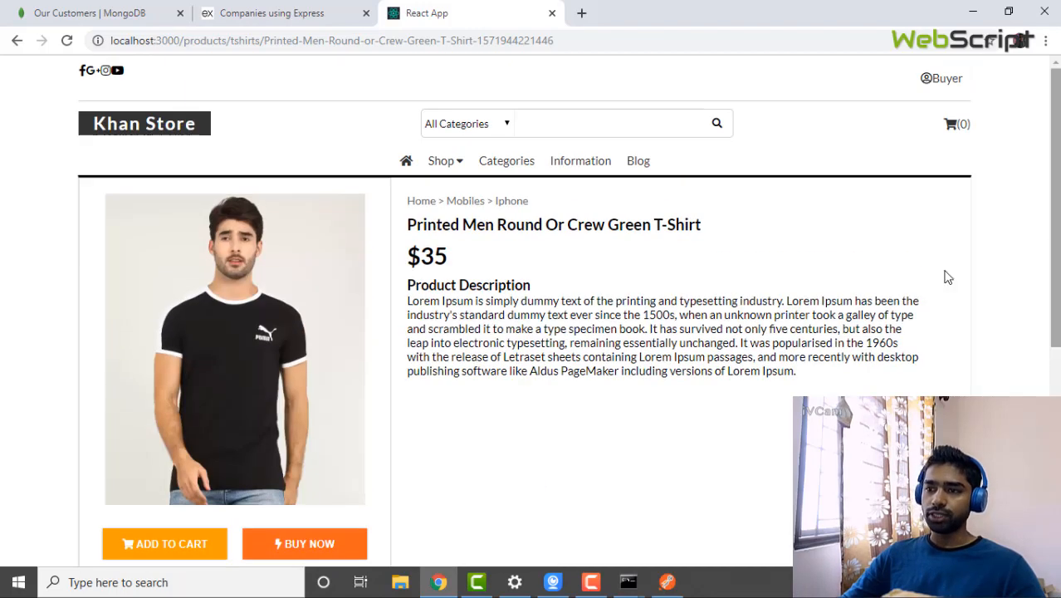
scroll(down, 3)
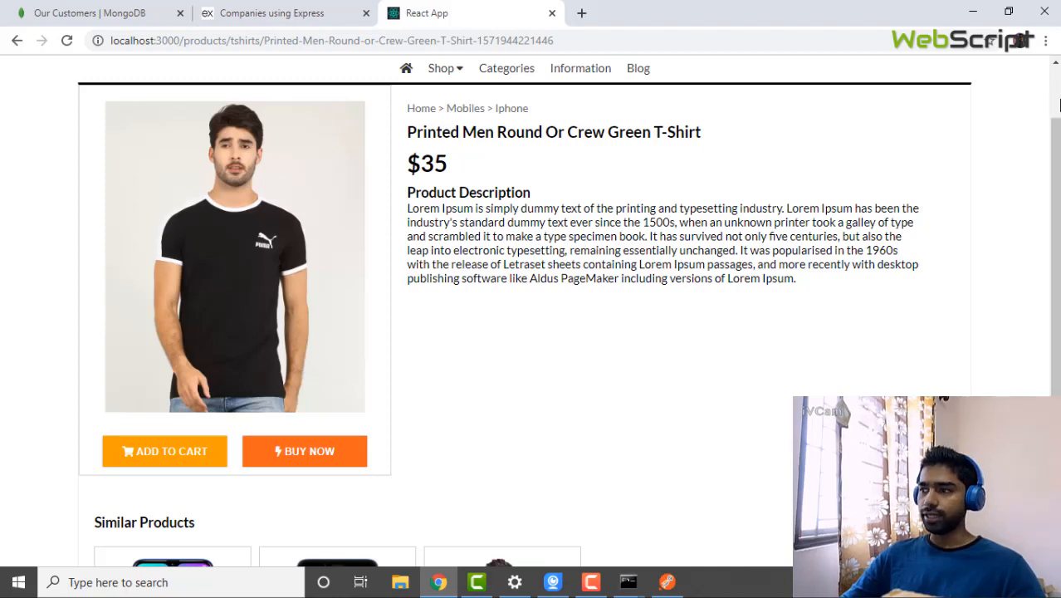
scroll(down, 3)
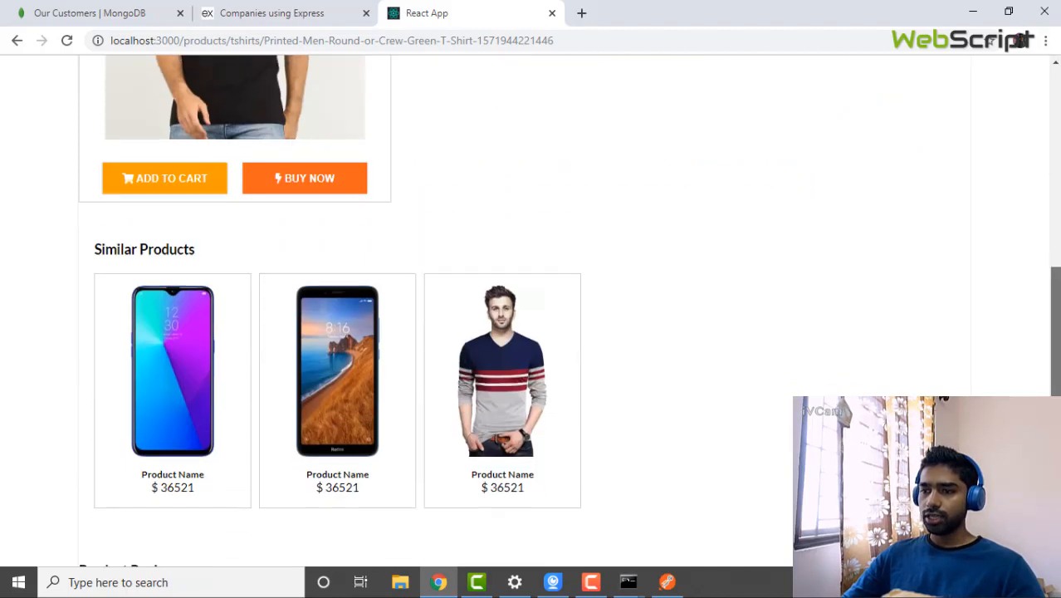
scroll(down, 3)
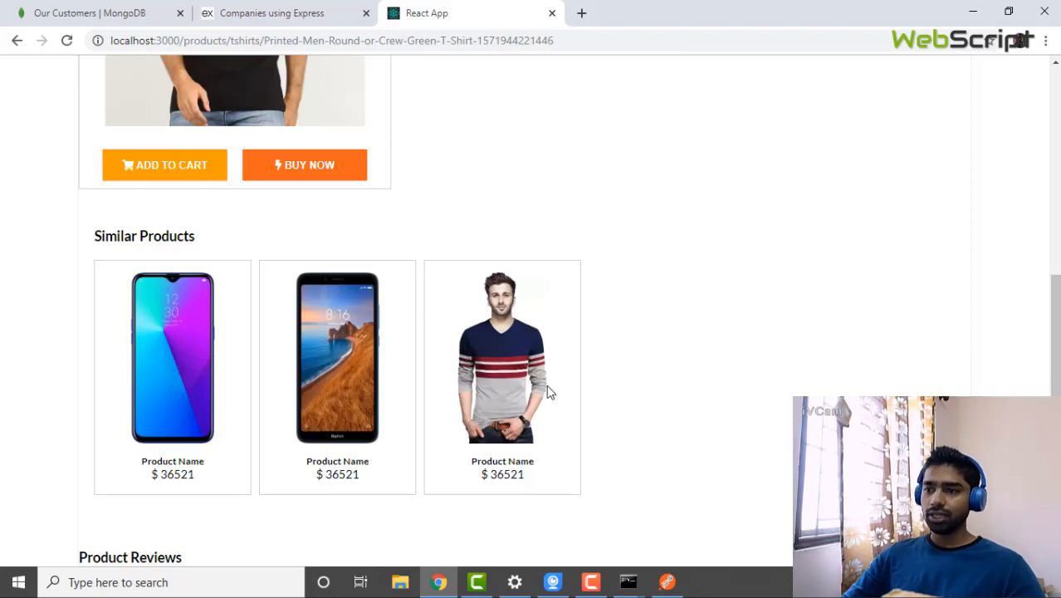
mouse_move(4, 472)
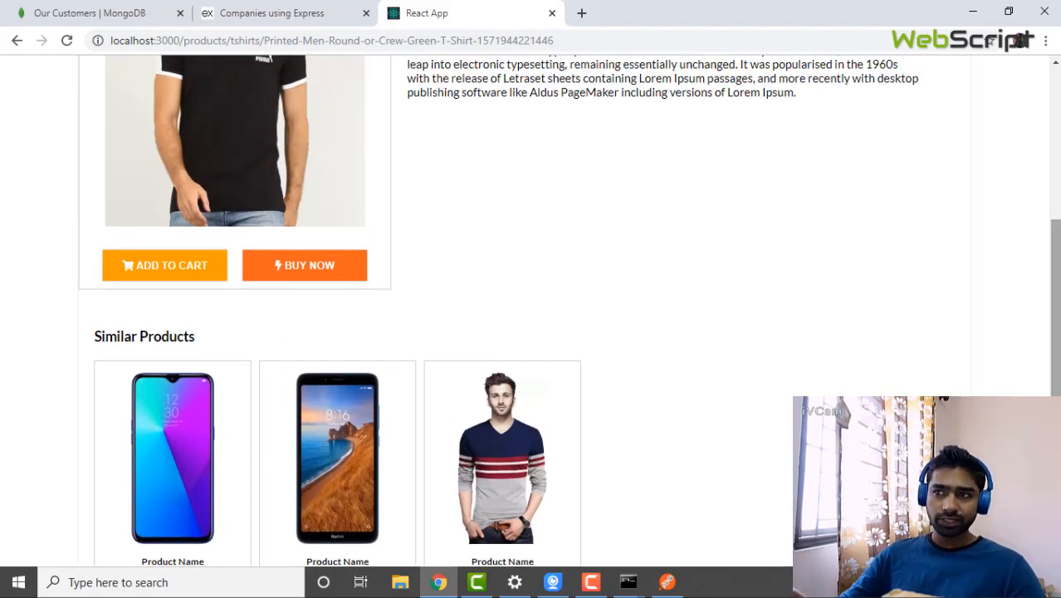
scroll(down, 3)
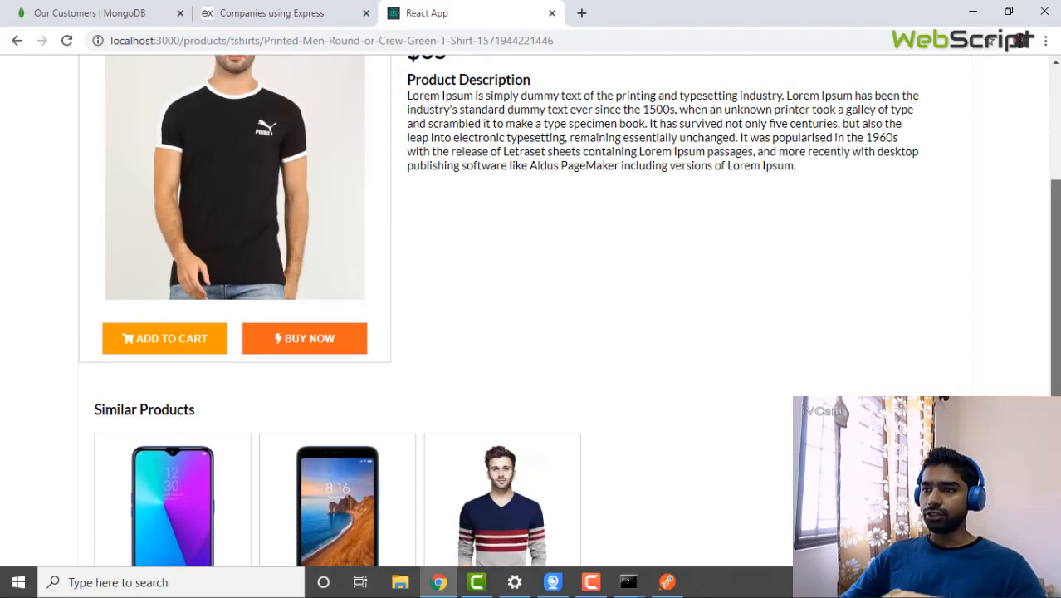
scroll(up, 3)
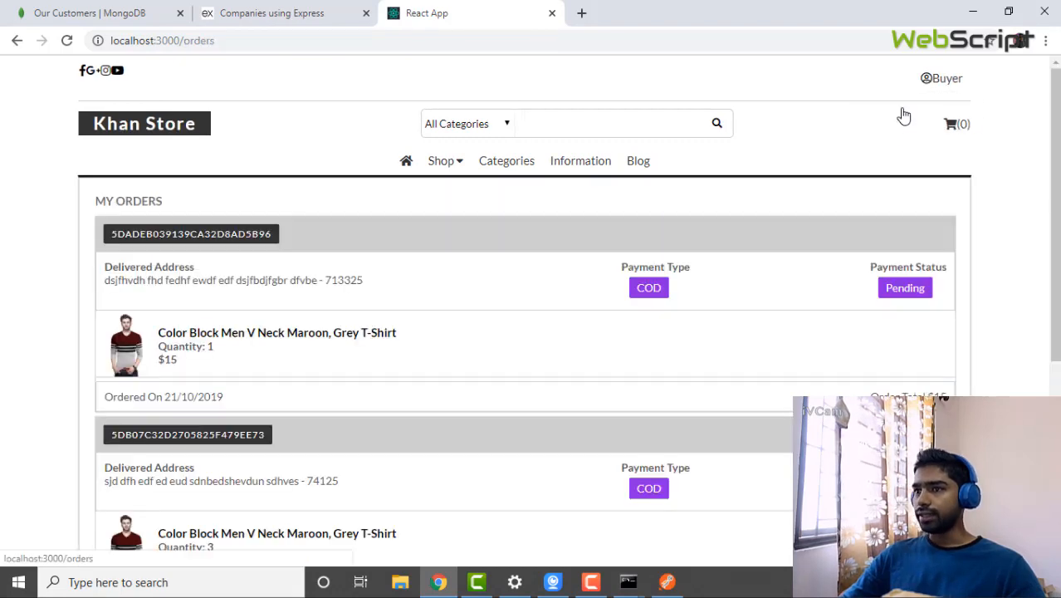
scroll(down, 3)
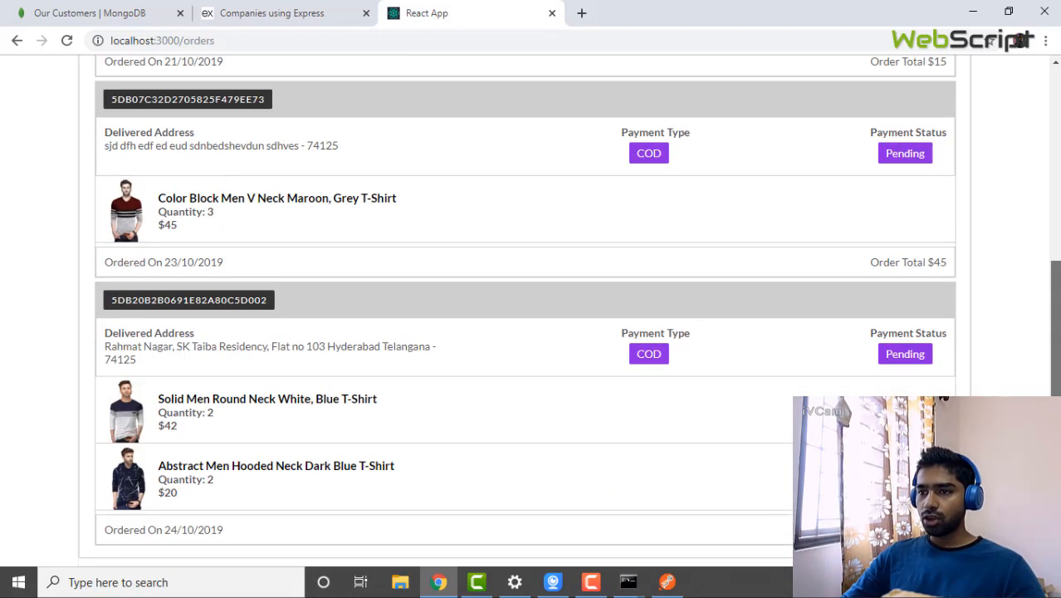
scroll(up, 3)
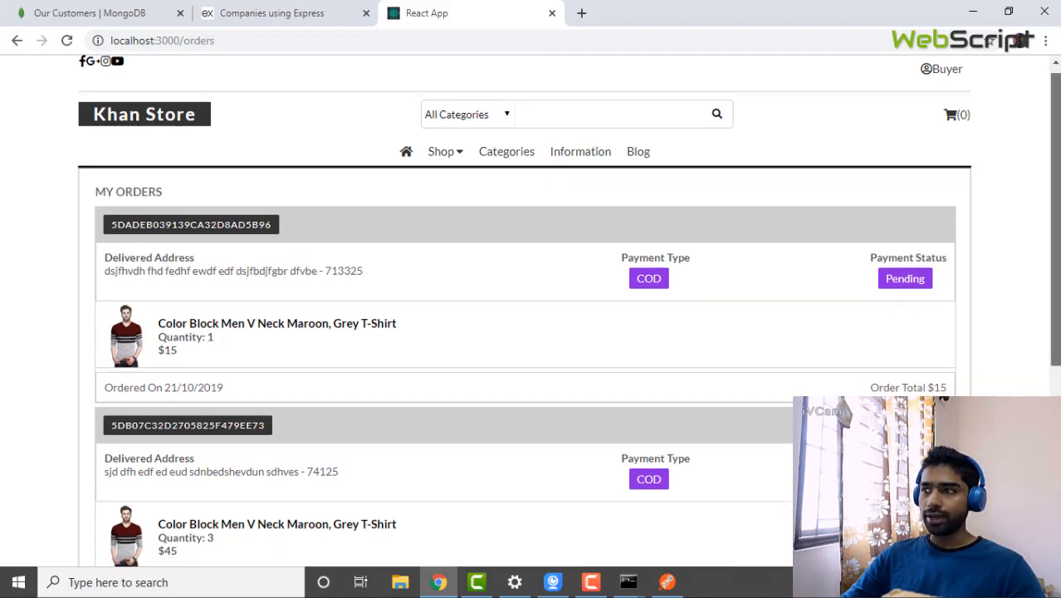
scroll(down, 3)
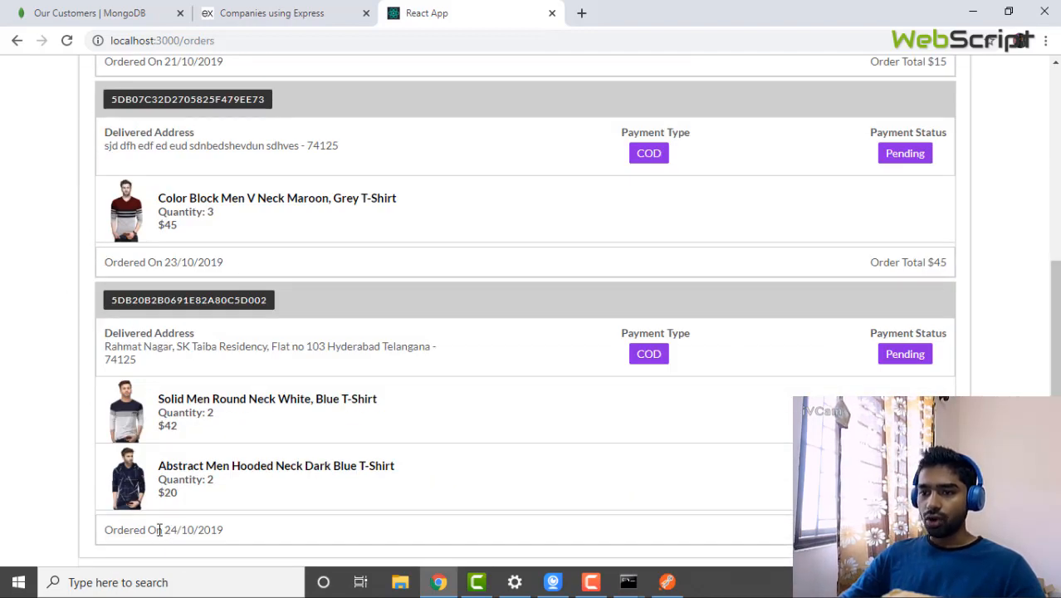
double_click(197, 530)
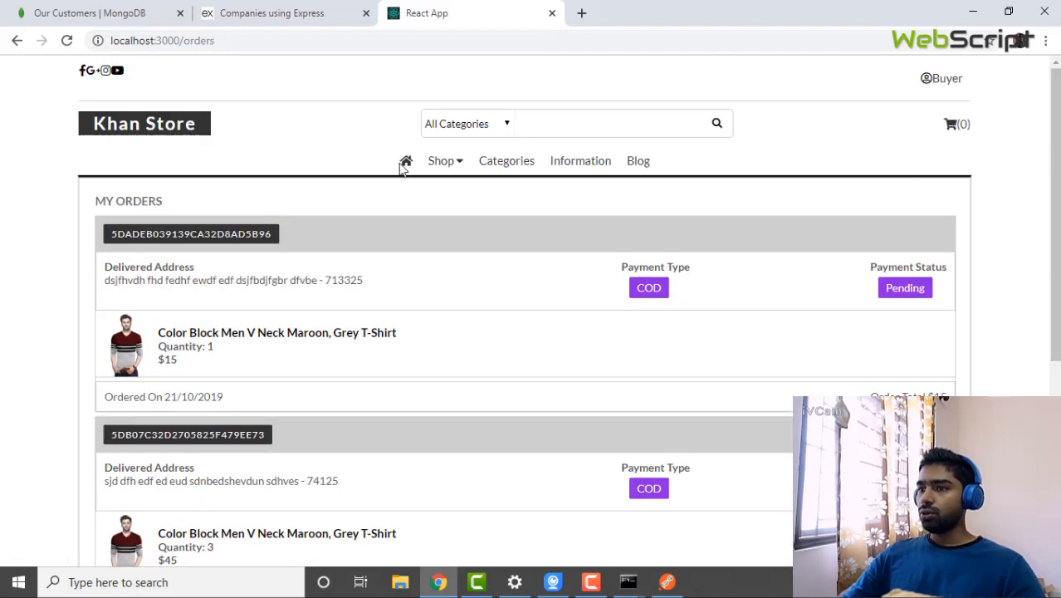
- From the store home page, add the Solid Men Round Neck White, Blue T-Shirt to the cart ($21)
click(405, 160)
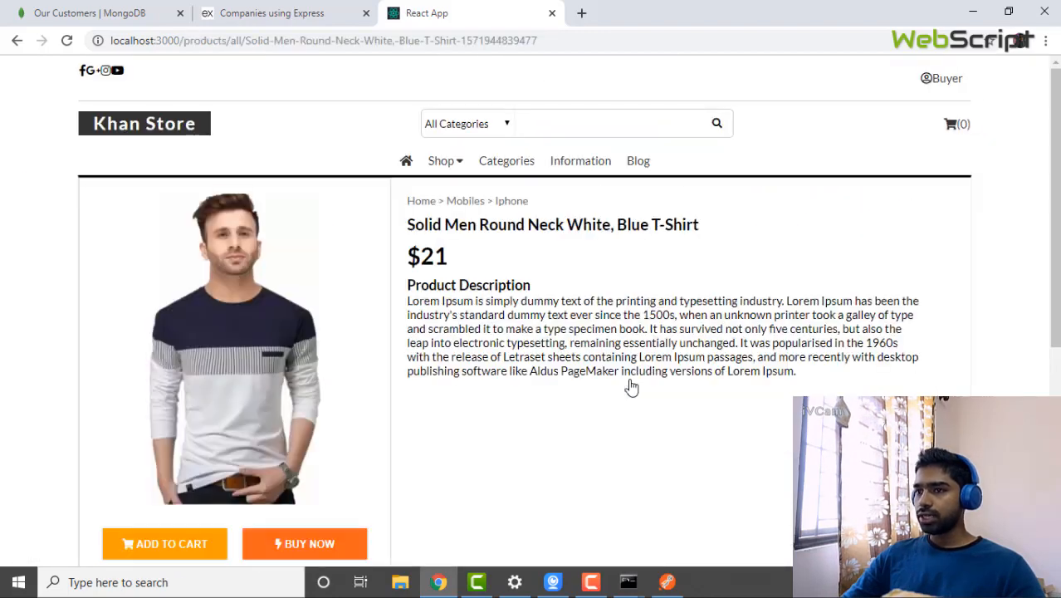
scroll(down, 3)
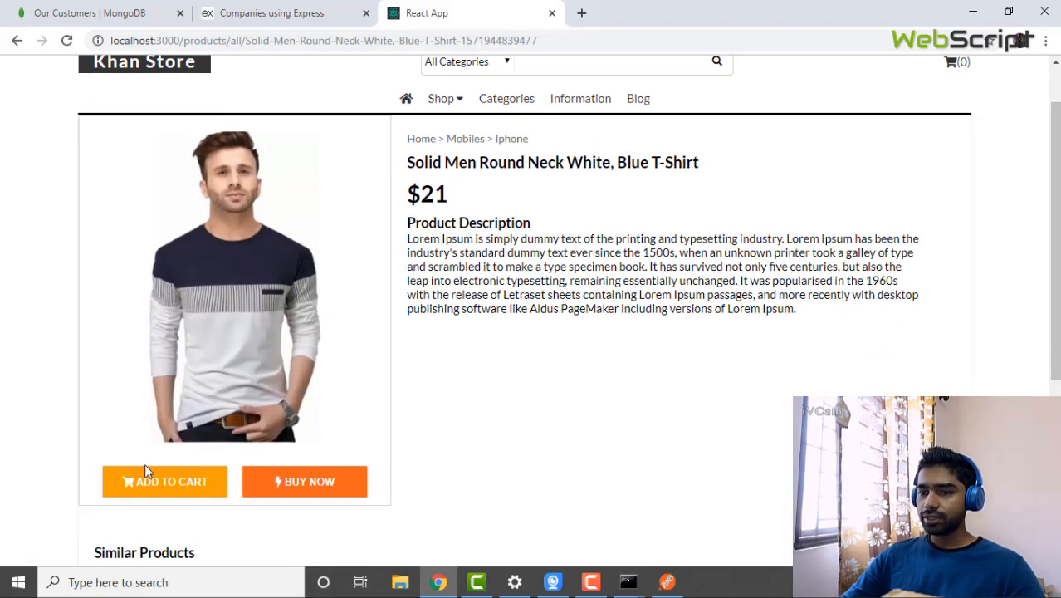
scroll(down, 3)
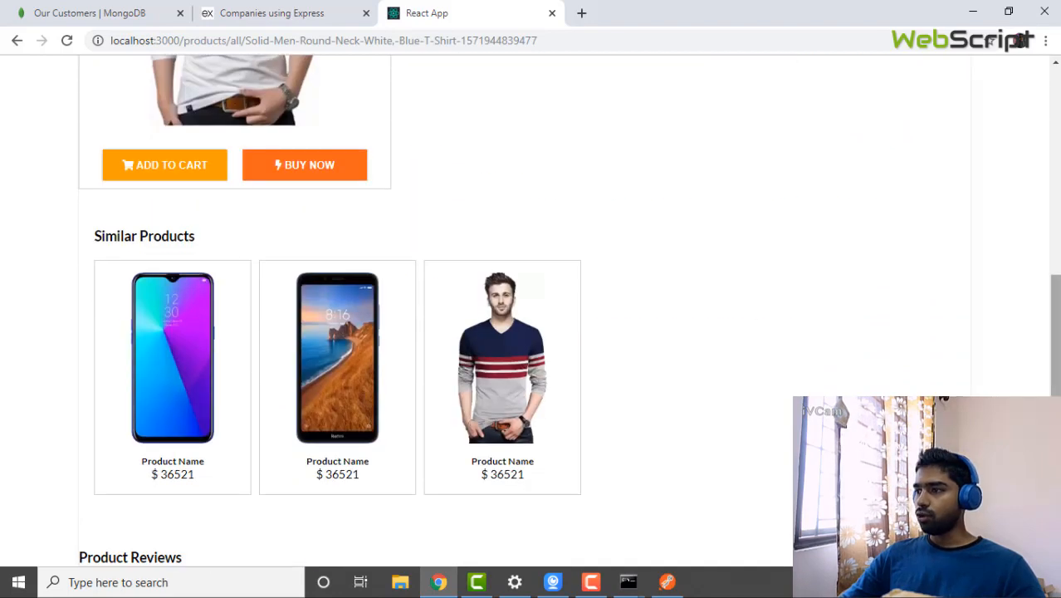
click(961, 123)
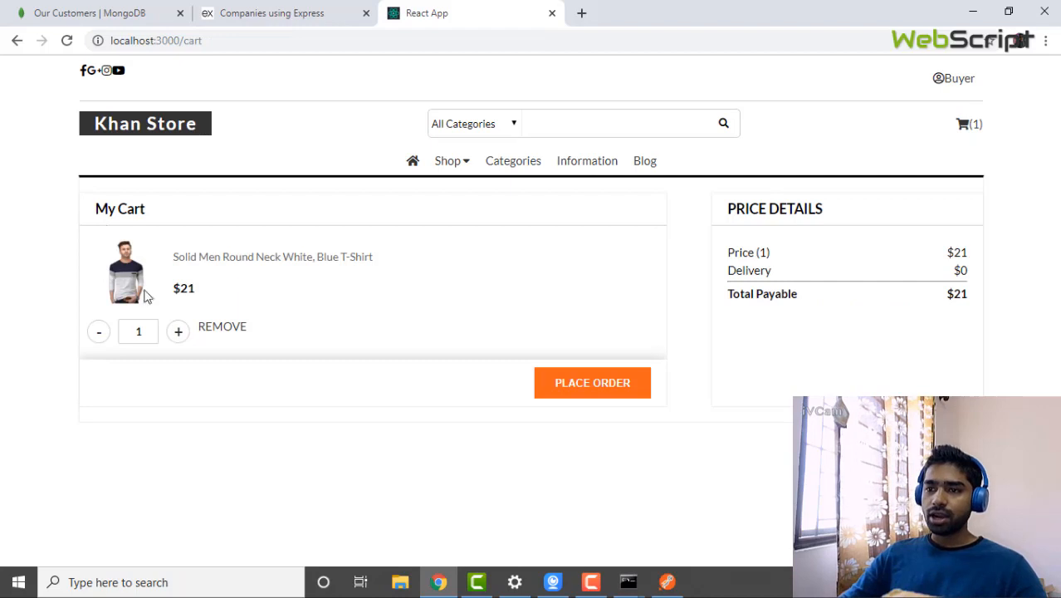
click(178, 331)
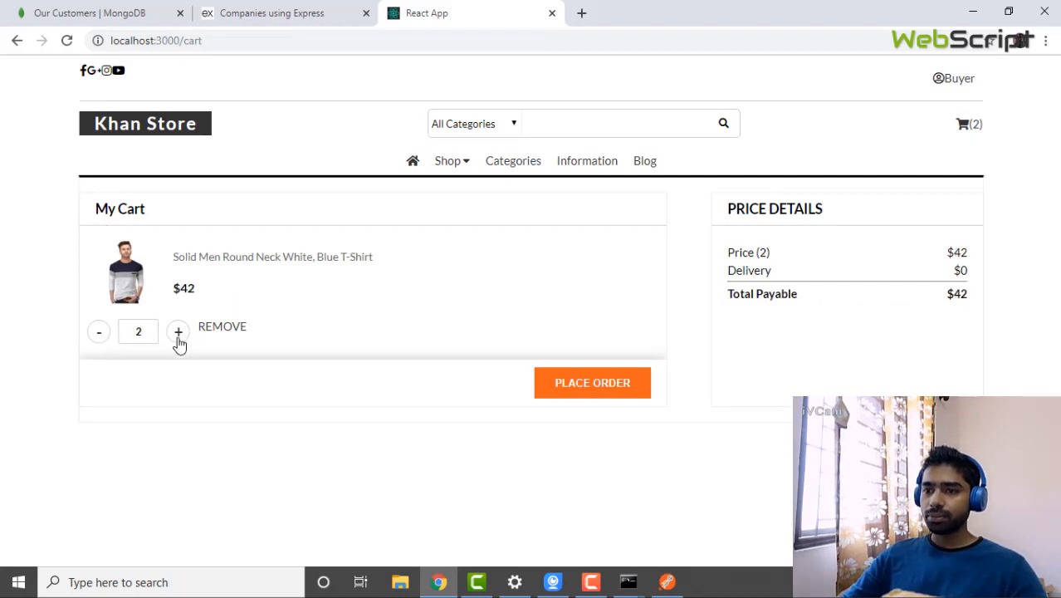
click(178, 331)
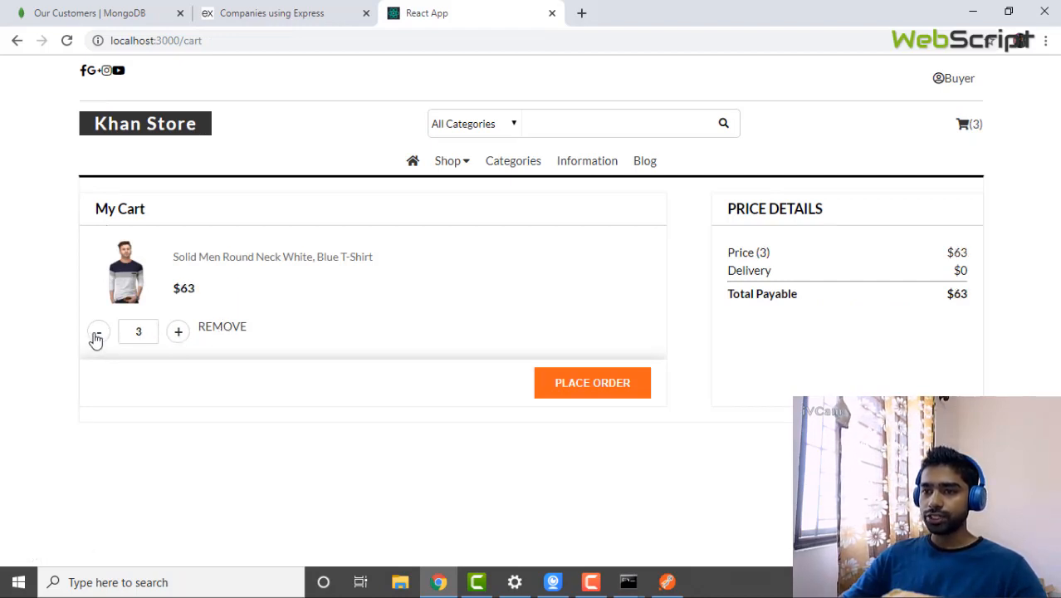
click(98, 331)
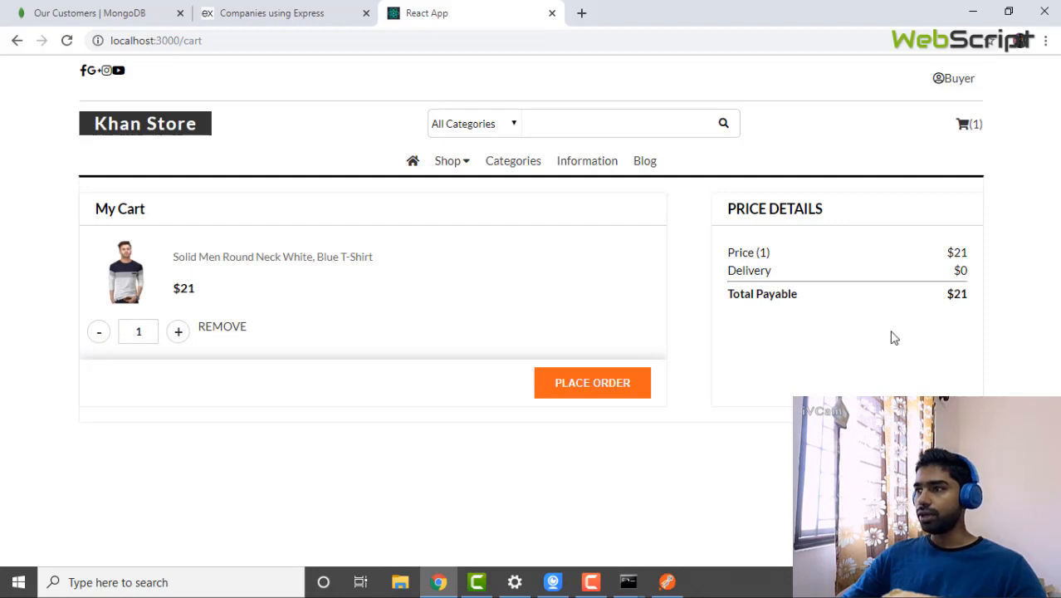
click(953, 77)
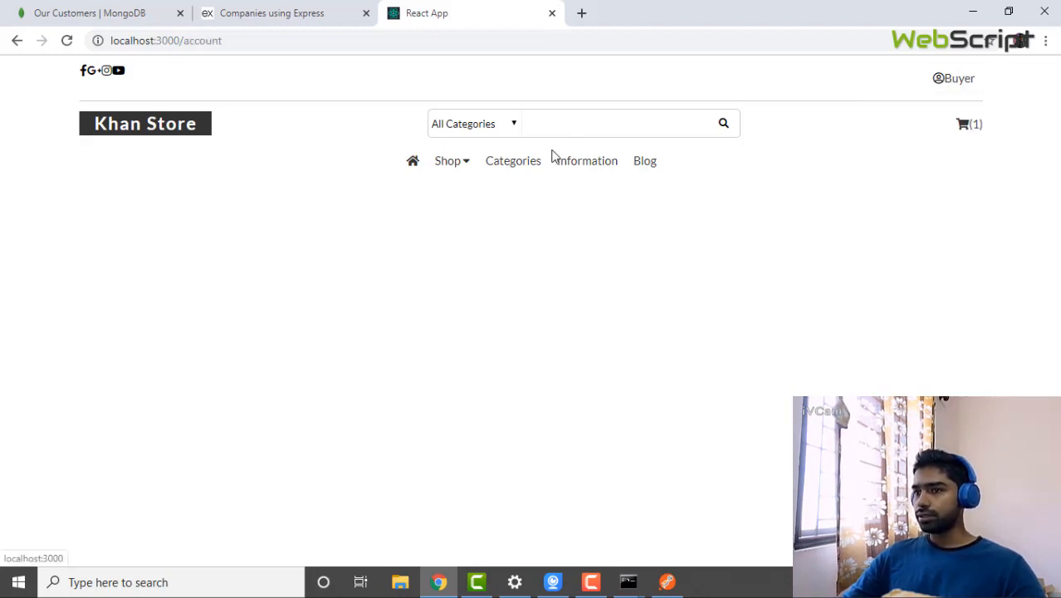
mouse_move(963, 127)
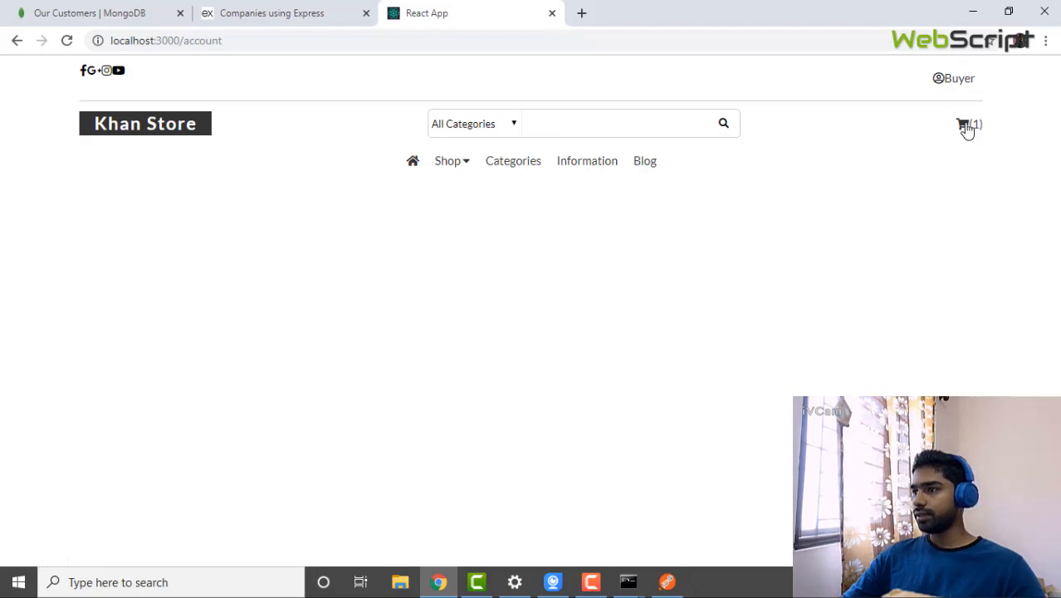
- Sign back in as buyer and browse the Products grid with the one-item cart kept
click(963, 124)
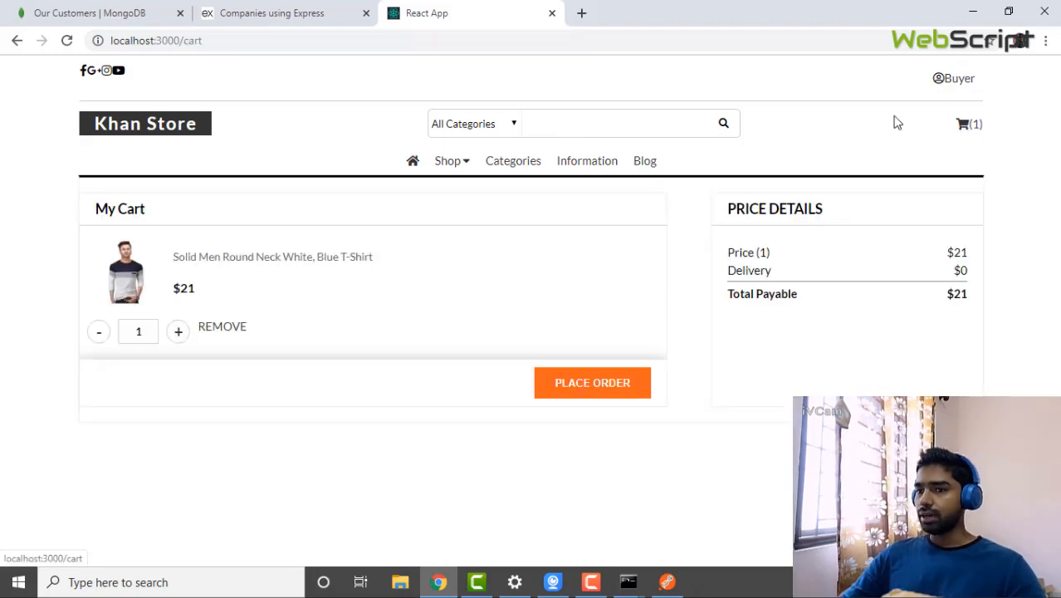
mouse_move(907, 17)
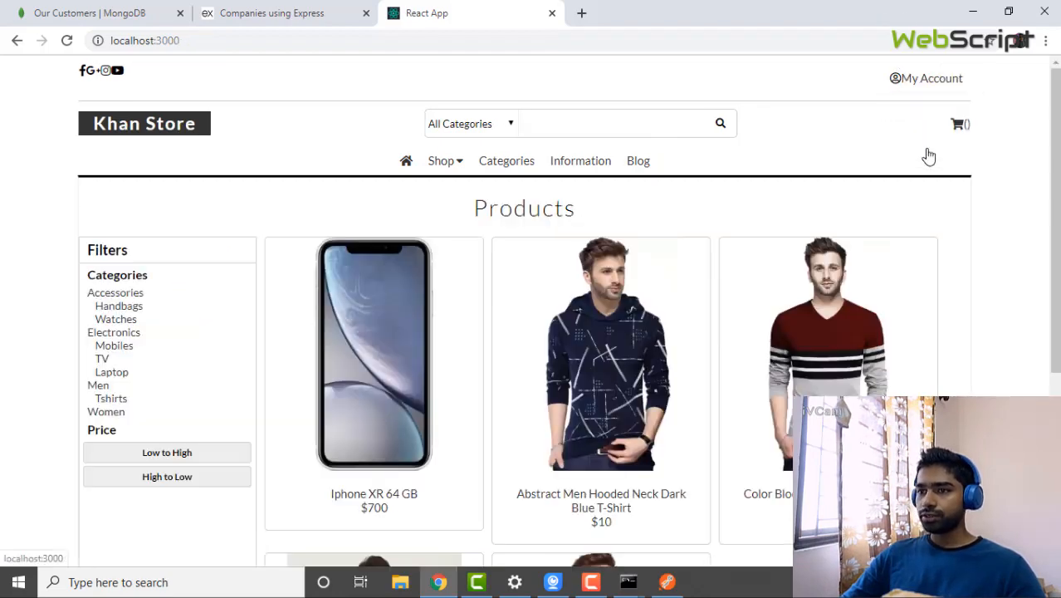
scroll(down, 3)
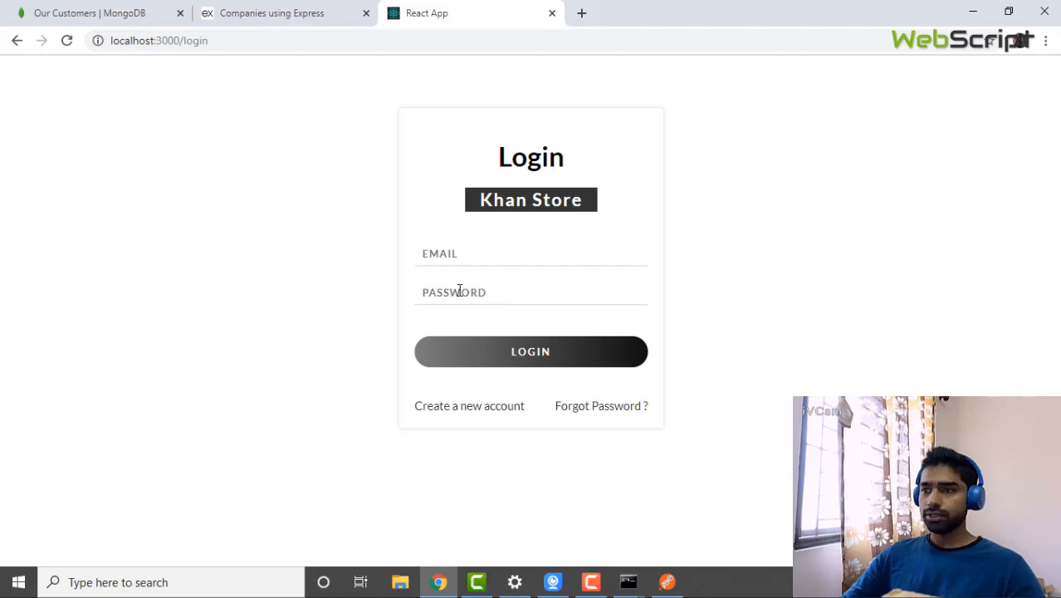
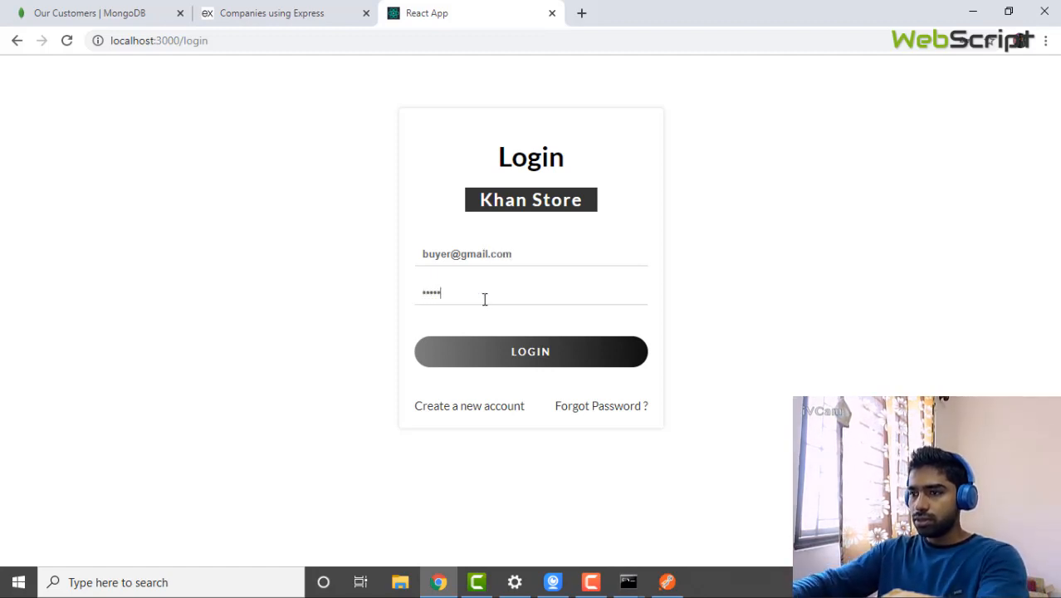
click(531, 351)
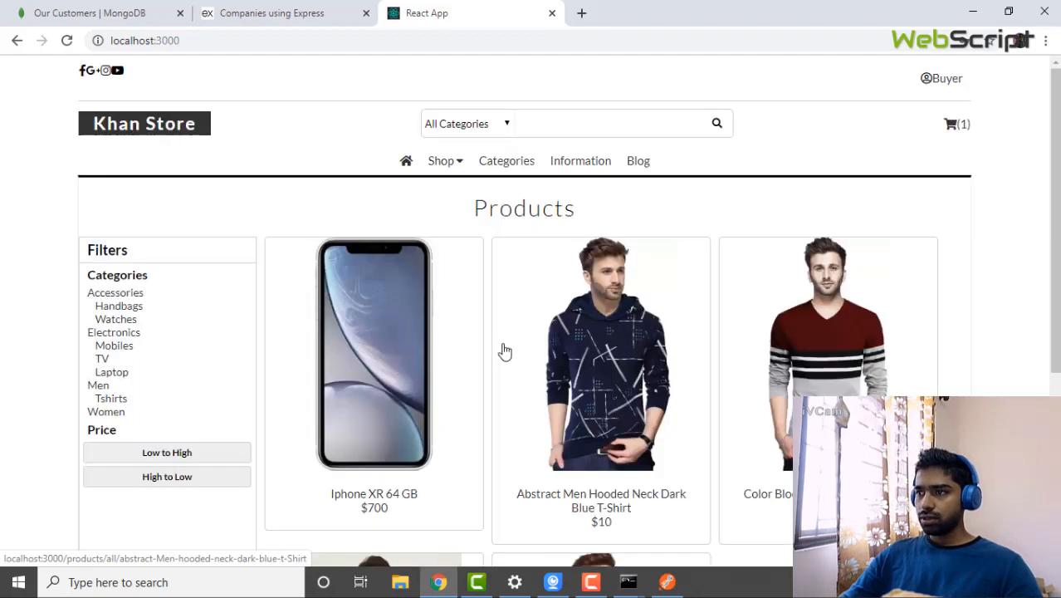
scroll(down, 3)
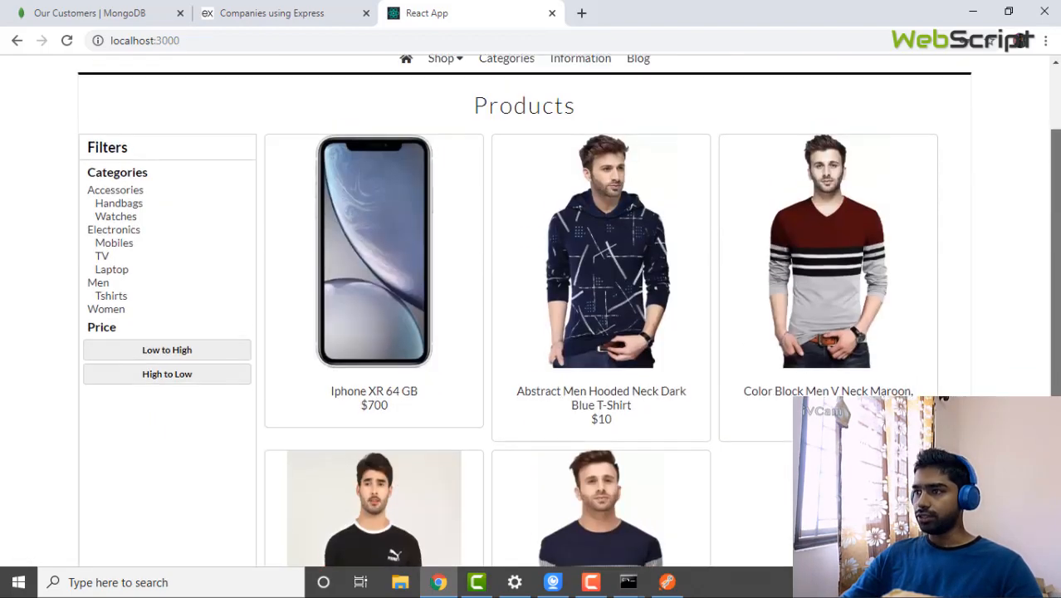
scroll(up, 3)
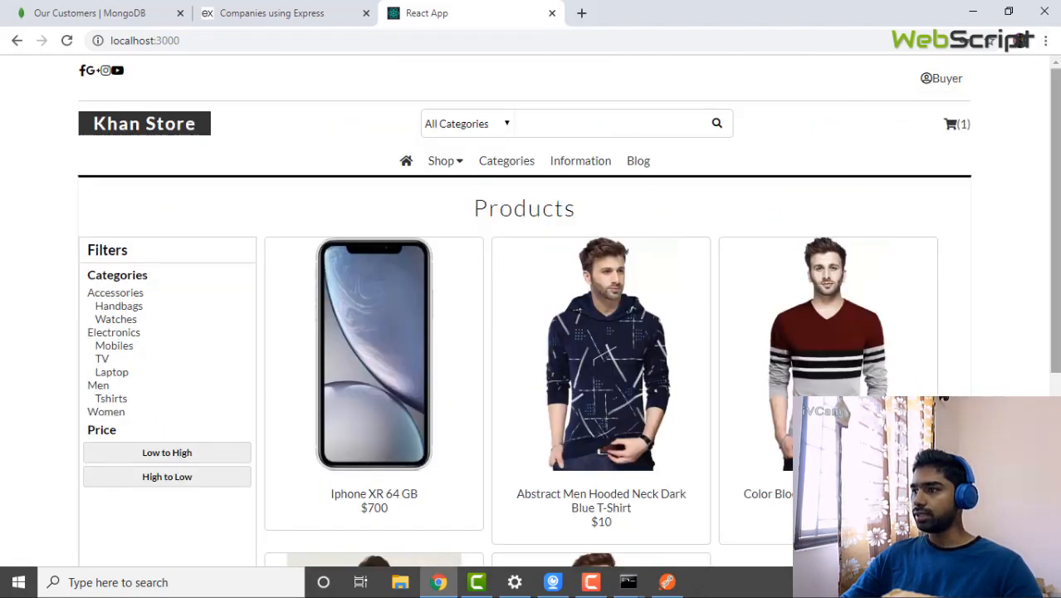
- Add the Color Block Men V Neck Maroon, Grey T-Shirt at quantity 2, totalling $51
click(950, 123)
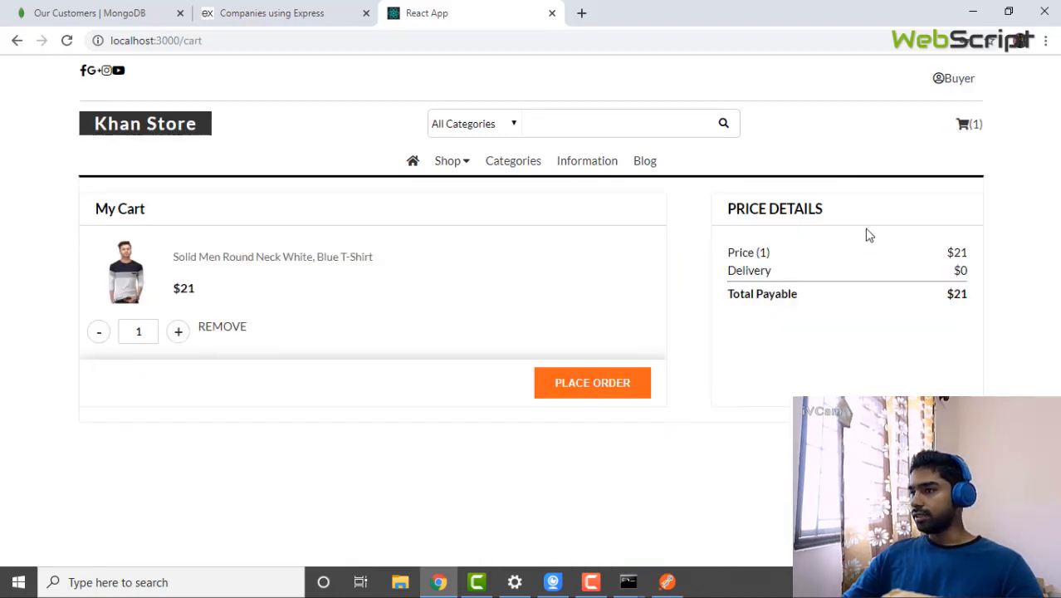
mouse_move(809, 329)
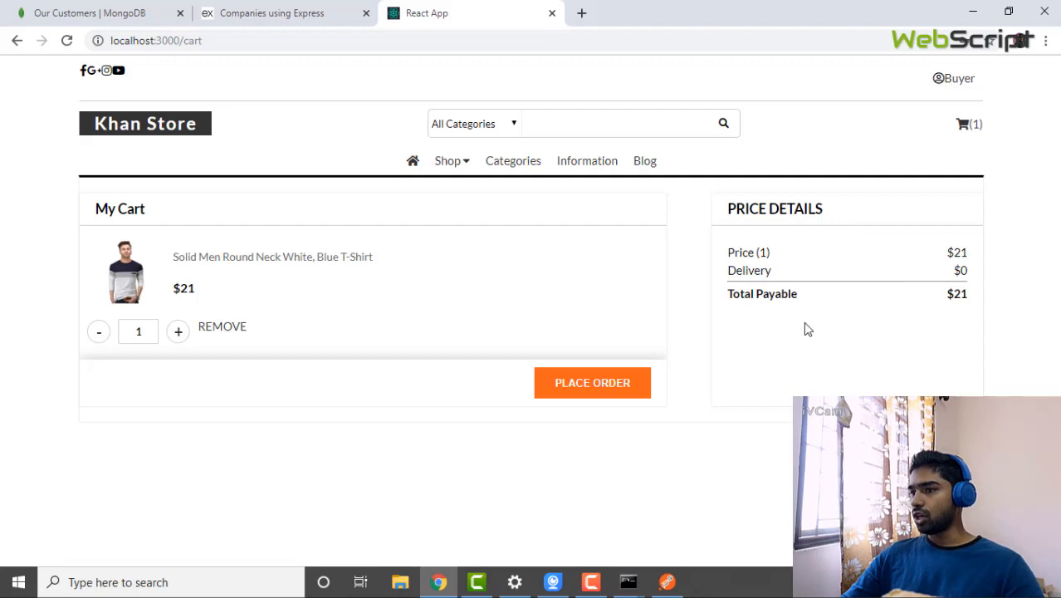
mouse_move(351, 310)
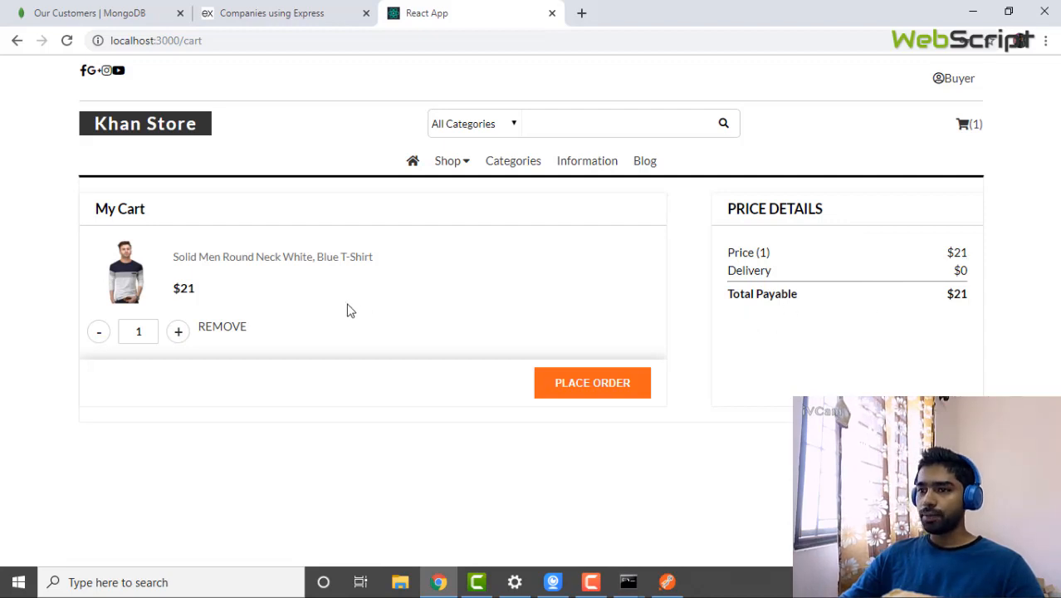
click(448, 160)
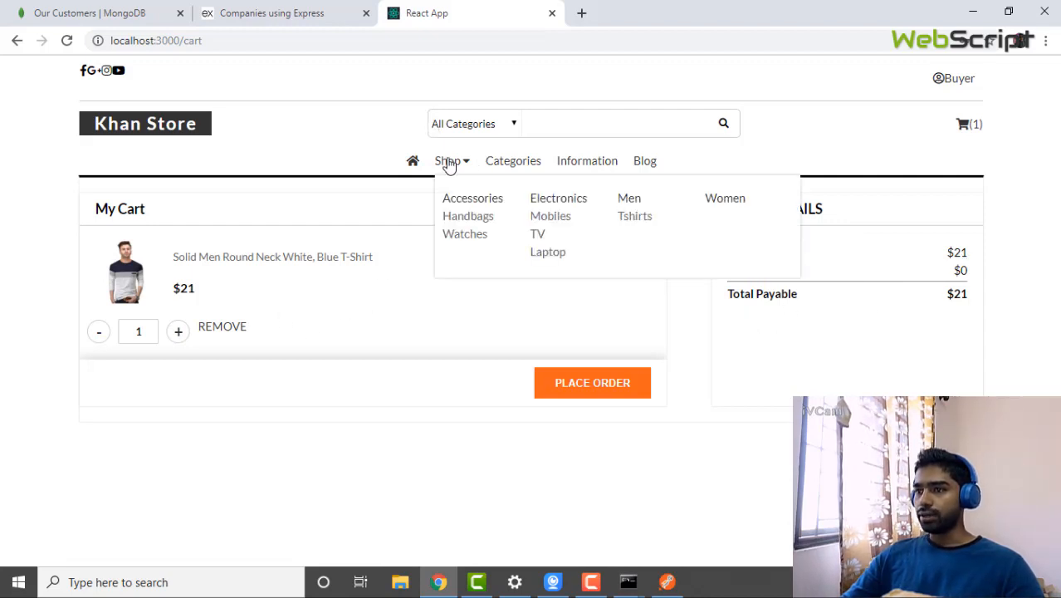
click(406, 160)
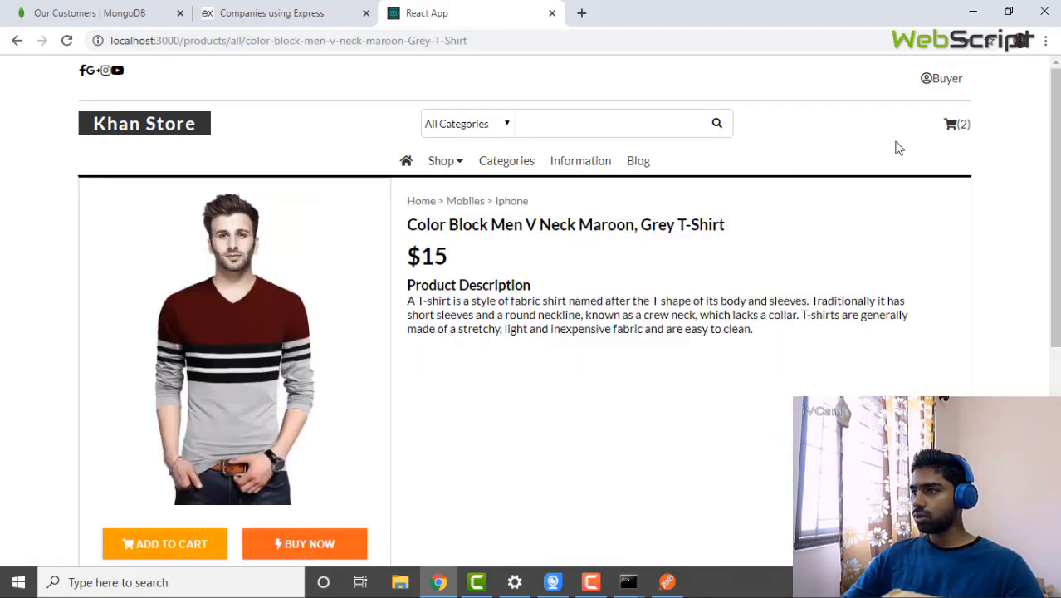
click(950, 123)
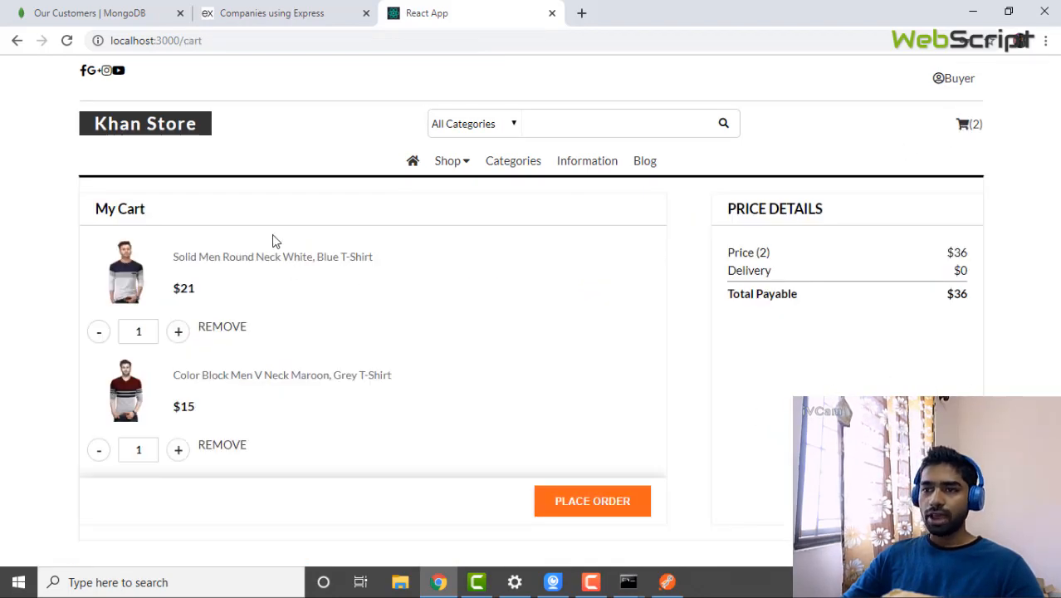
mouse_move(177, 449)
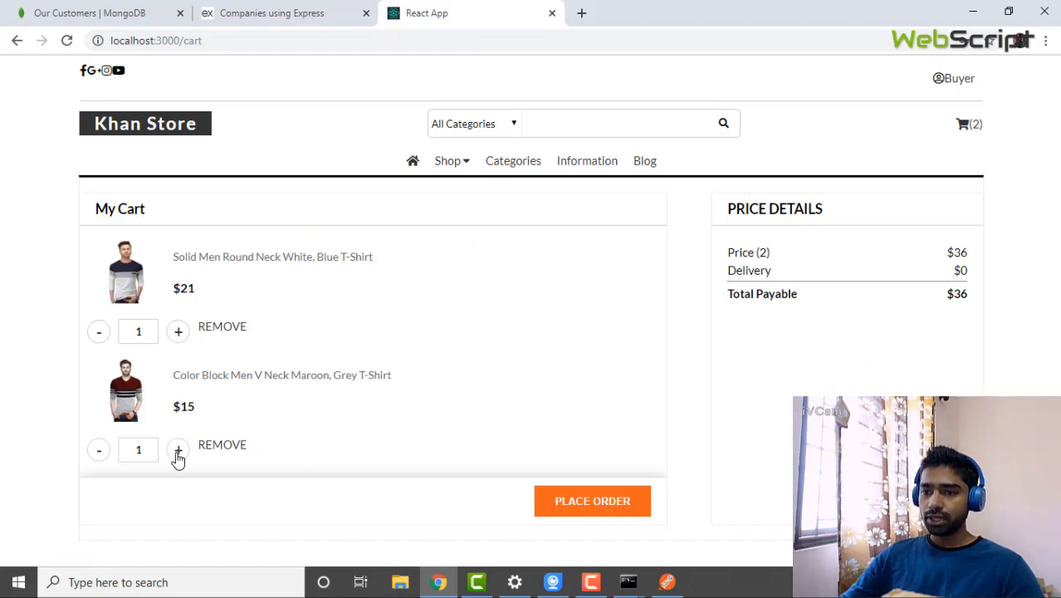
click(177, 449)
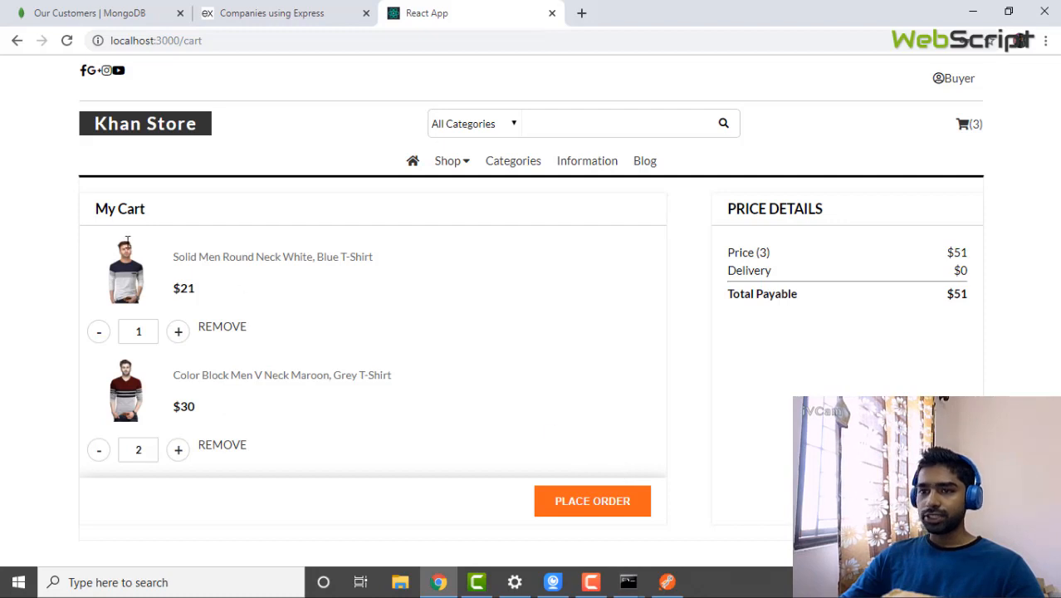
- Place the order and deliver to the Rahmat Nagar, Hyderabad address
click(592, 501)
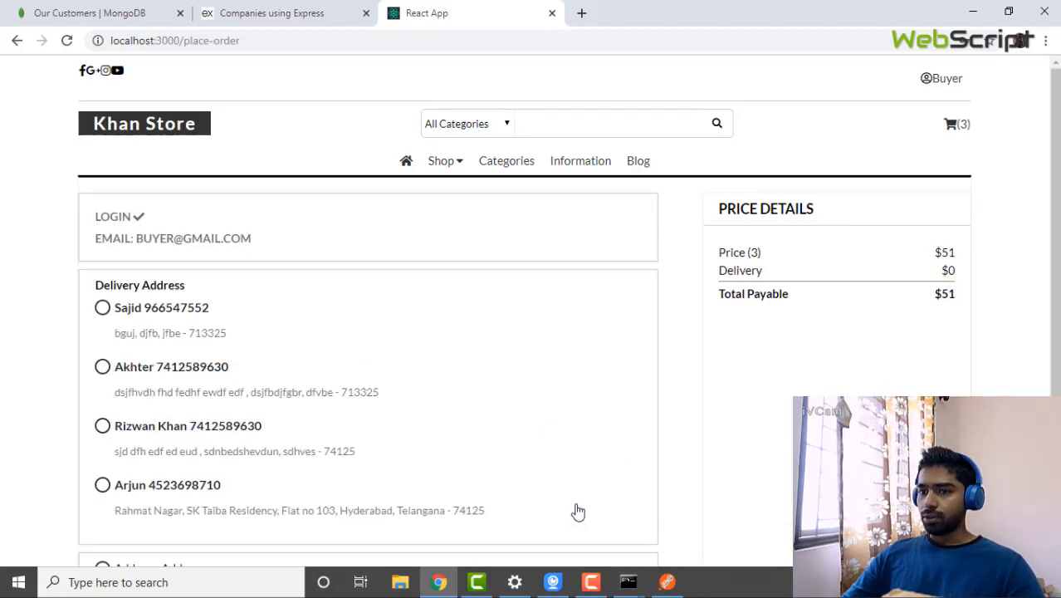
scroll(down, 3)
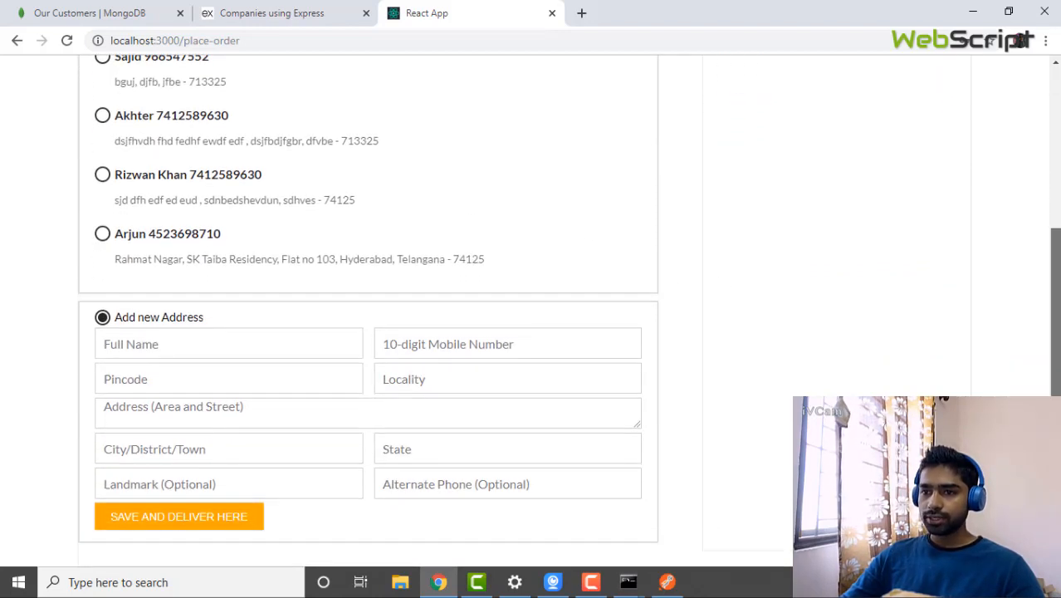
mouse_move(155, 322)
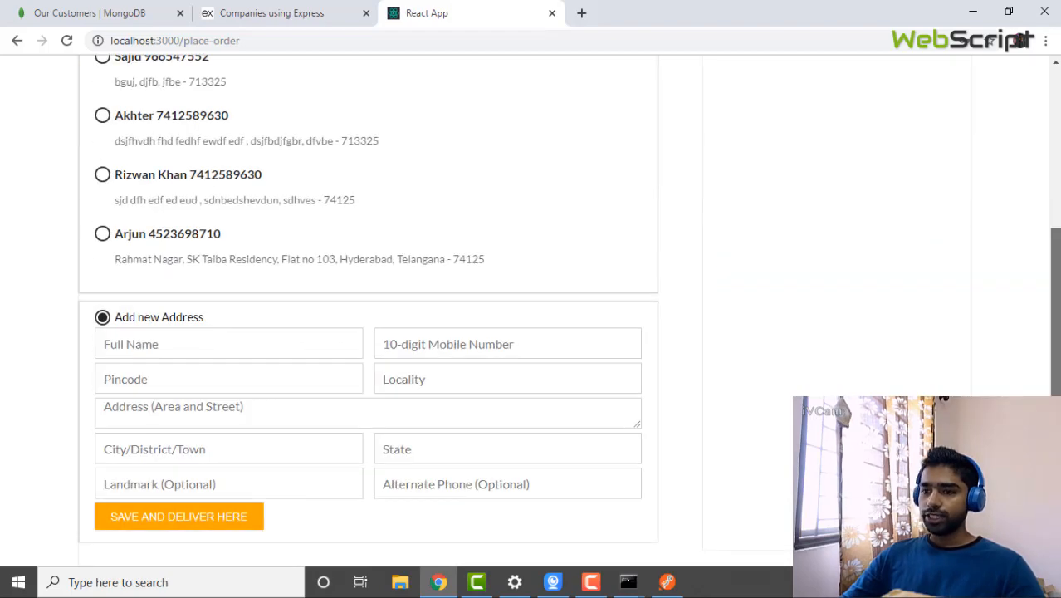
click(100, 234)
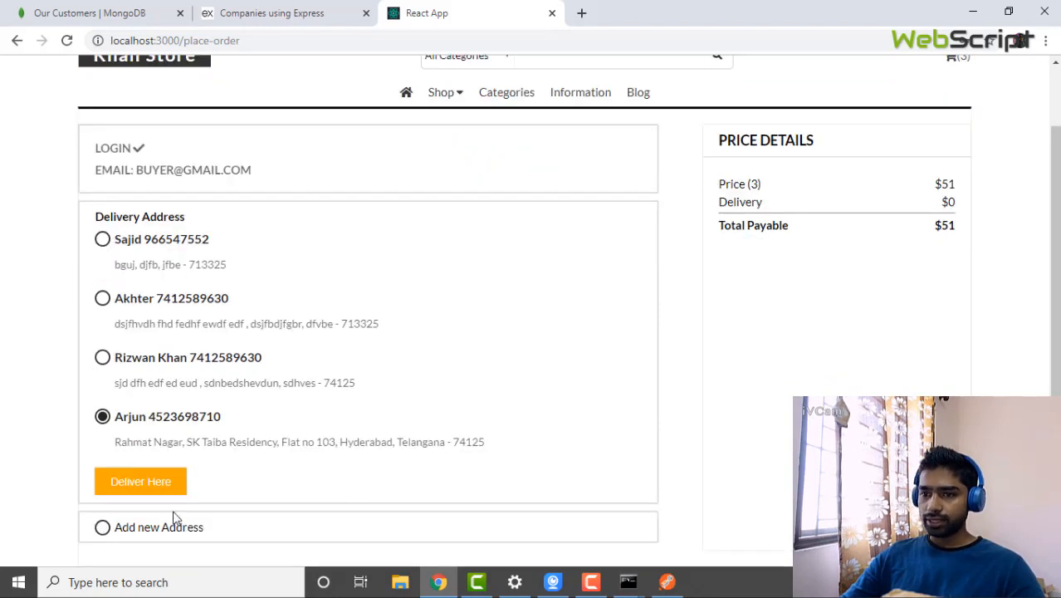
click(139, 481)
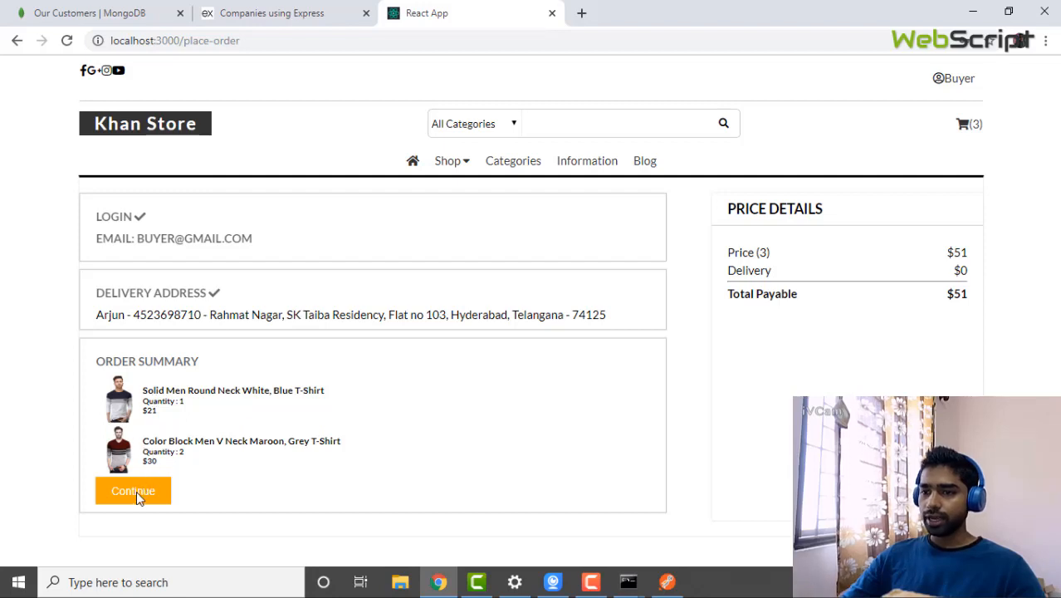
- Try Credit Card, then choose Cash on Delivery and confirm the three-T-shirt order
click(130, 490)
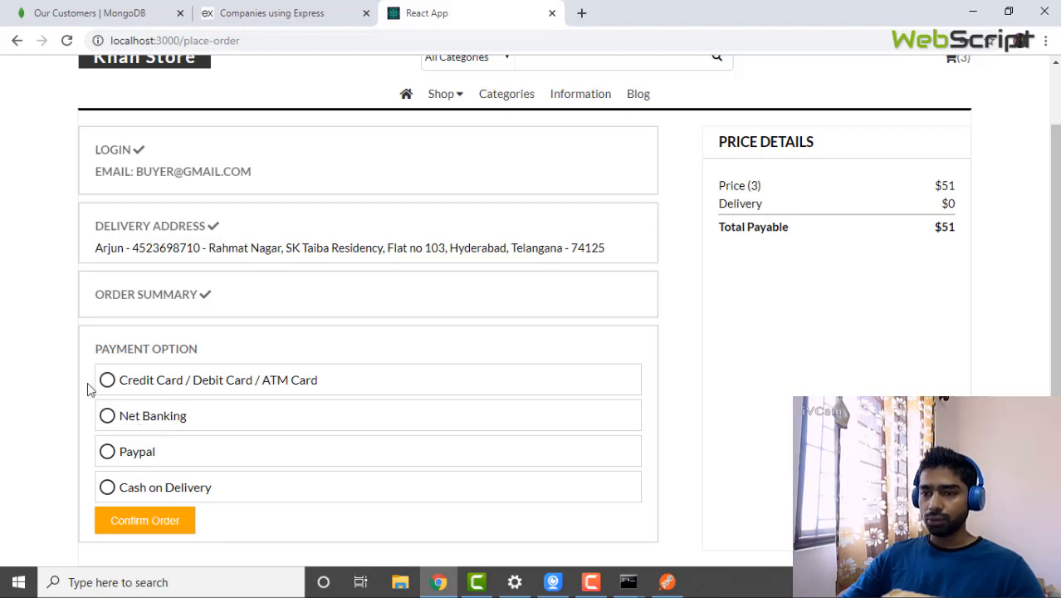
click(106, 381)
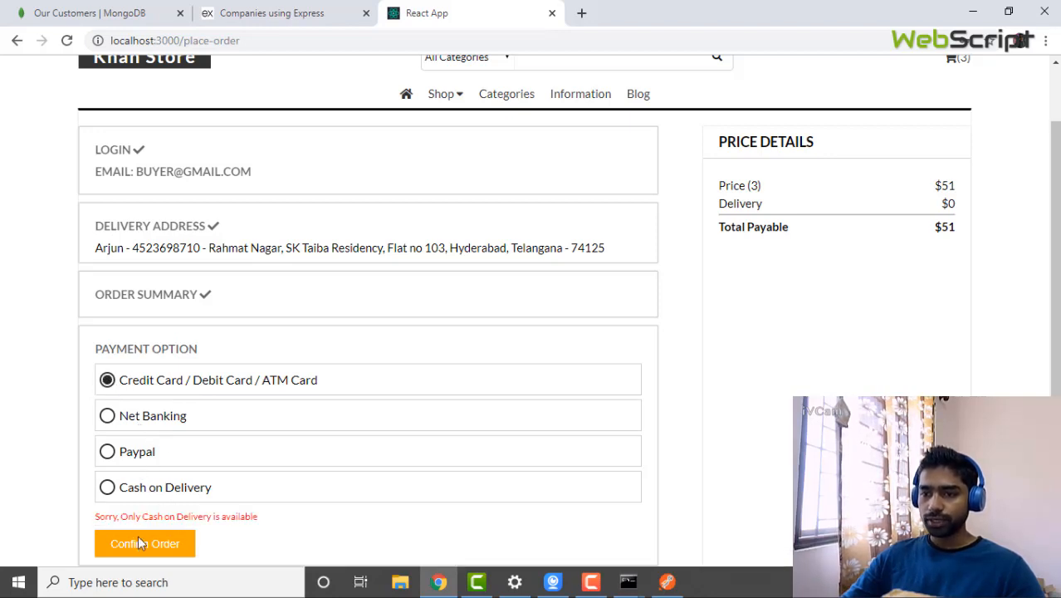
mouse_move(181, 451)
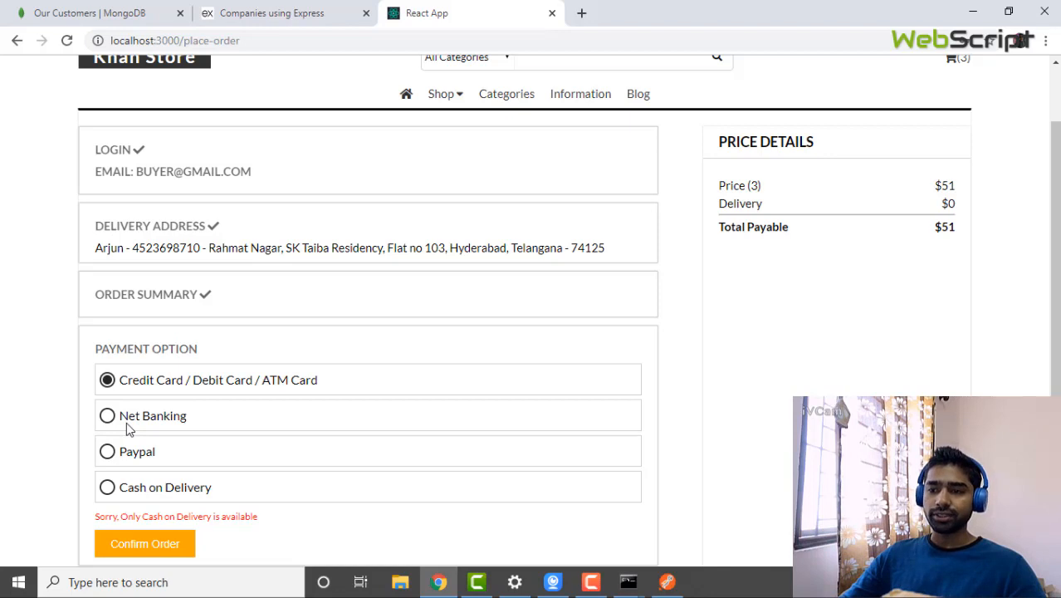
click(108, 487)
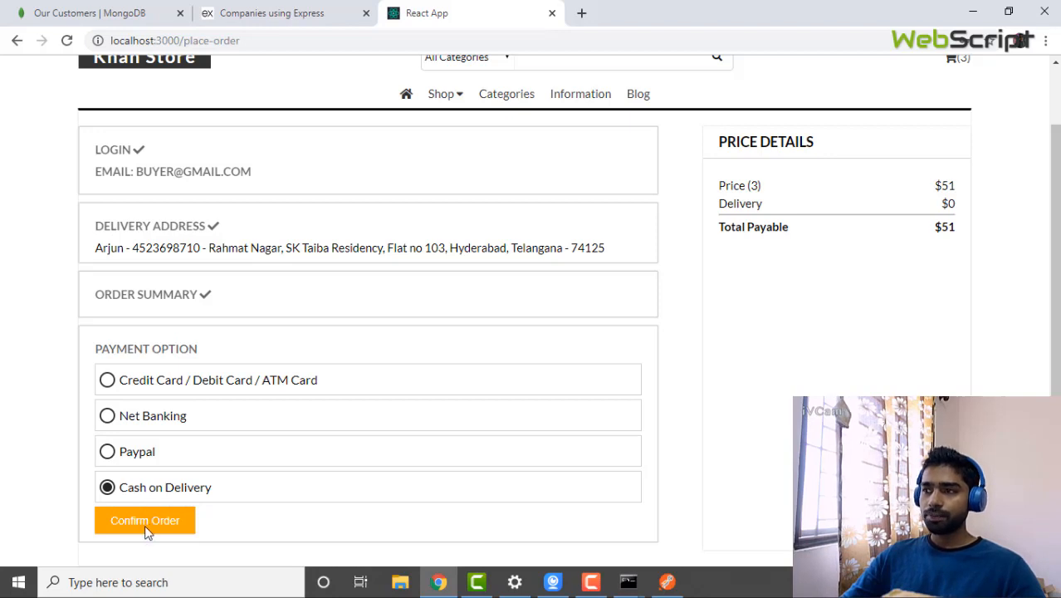
click(145, 520)
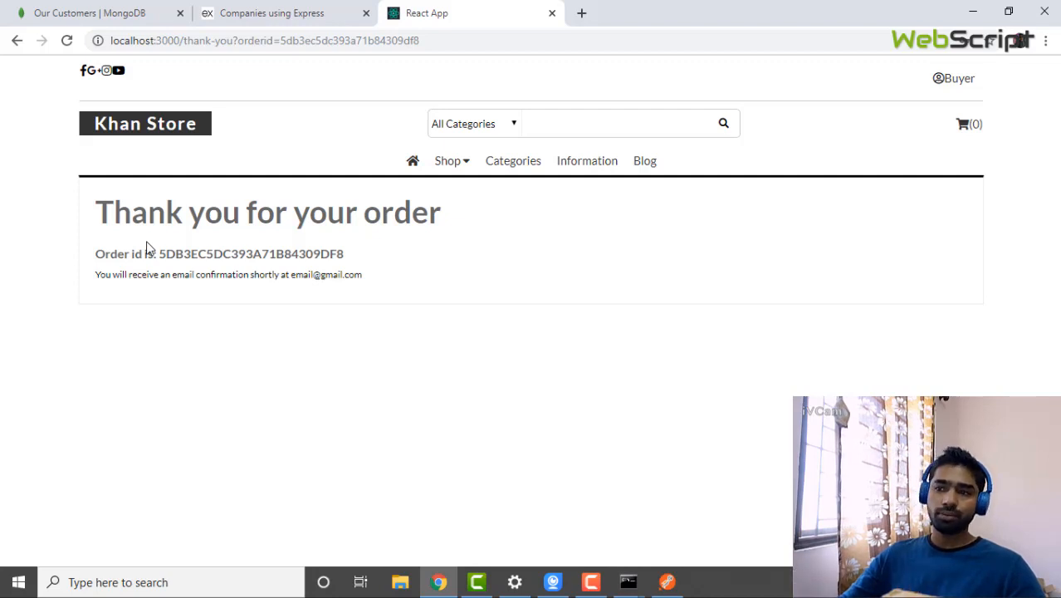
- Scroll My Orders to the pending COD order 5DB3EC5DC393A71B84309DF8 dated 25/10/2019
drag(158, 253, 306, 253)
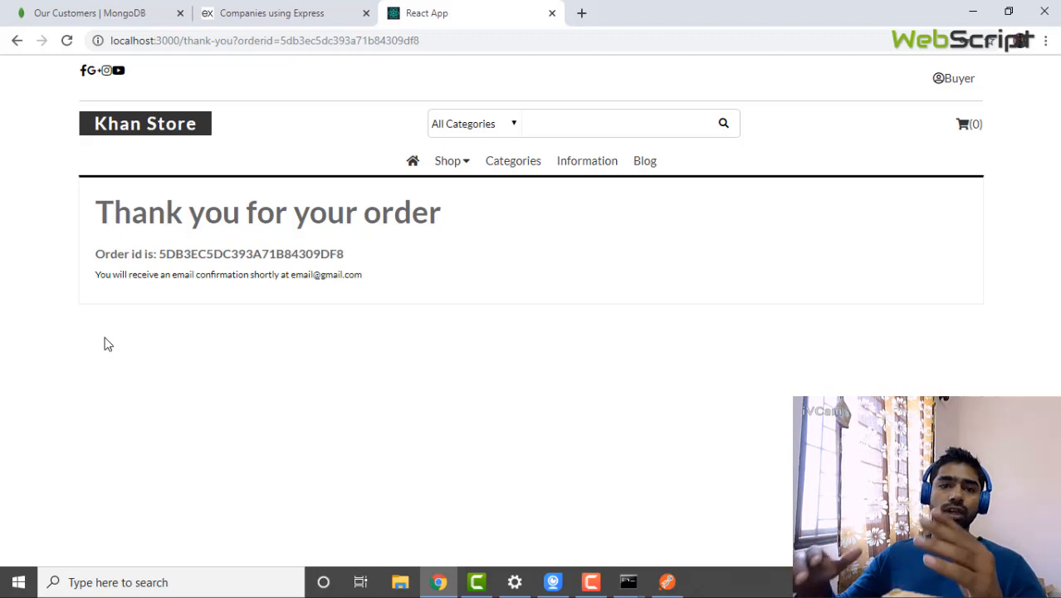
mouse_move(944, 151)
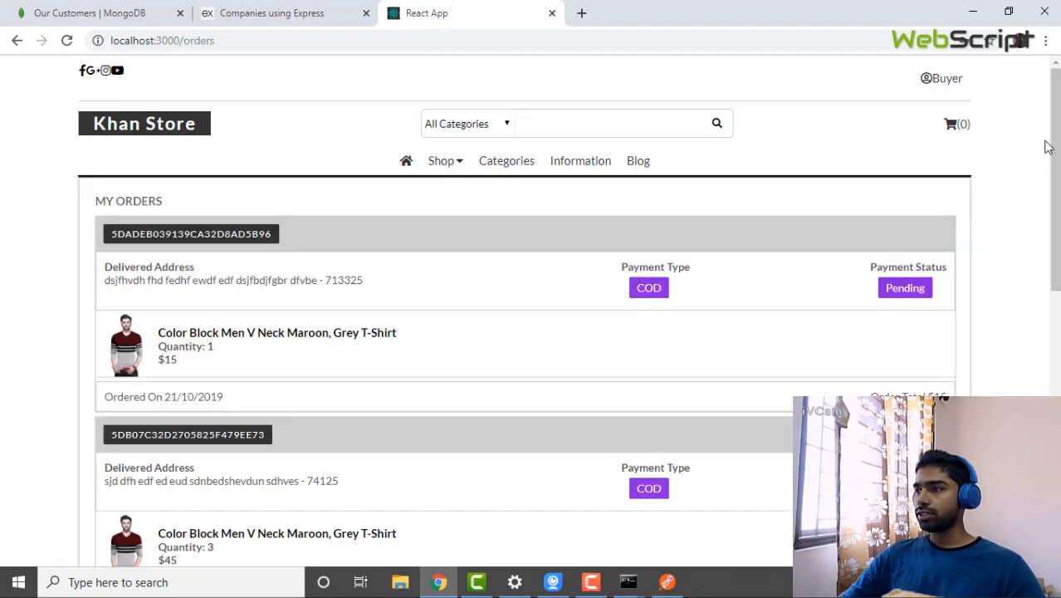
scroll(down, 3)
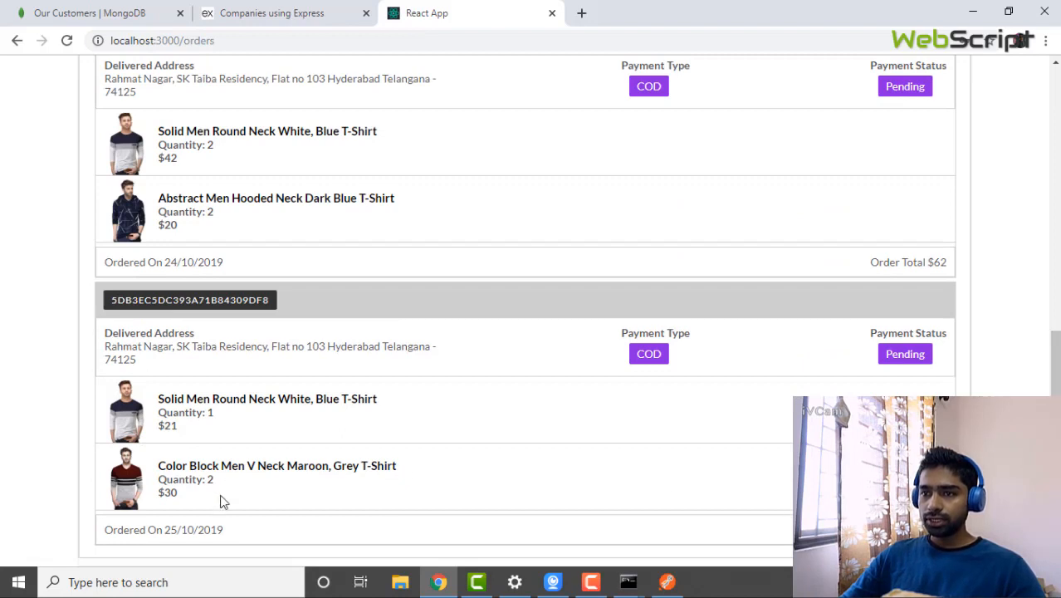
mouse_move(177, 462)
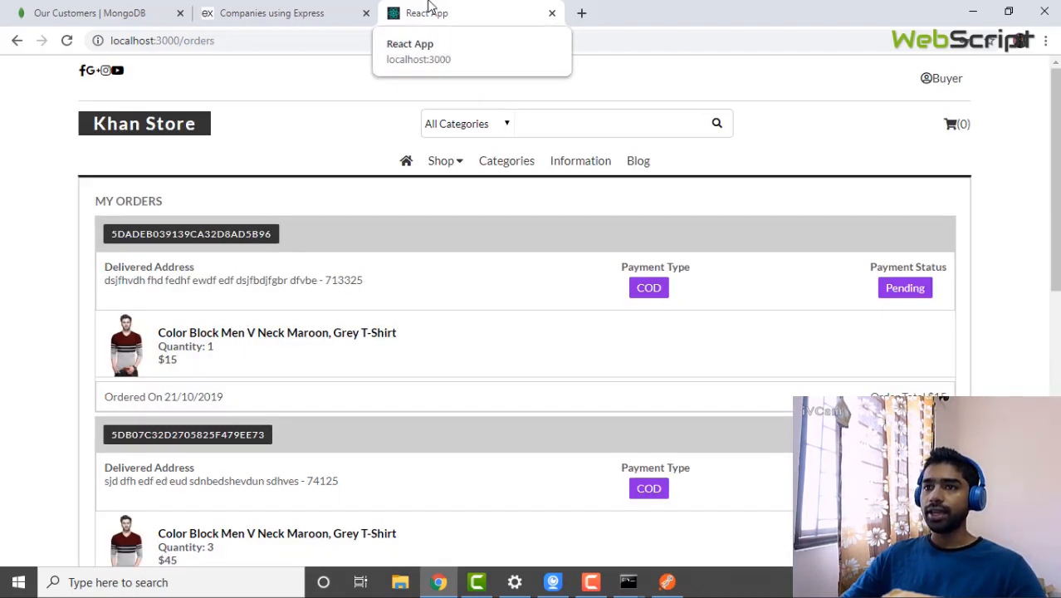
- Open a blank new tab, then switch back to the React App's My Orders page
click(100, 14)
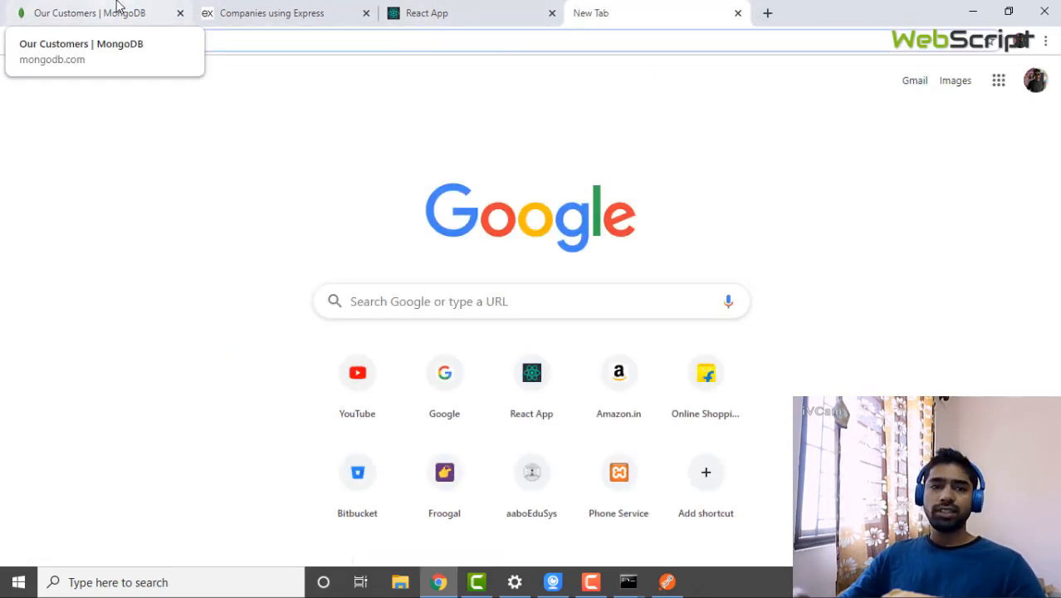
click(100, 13)
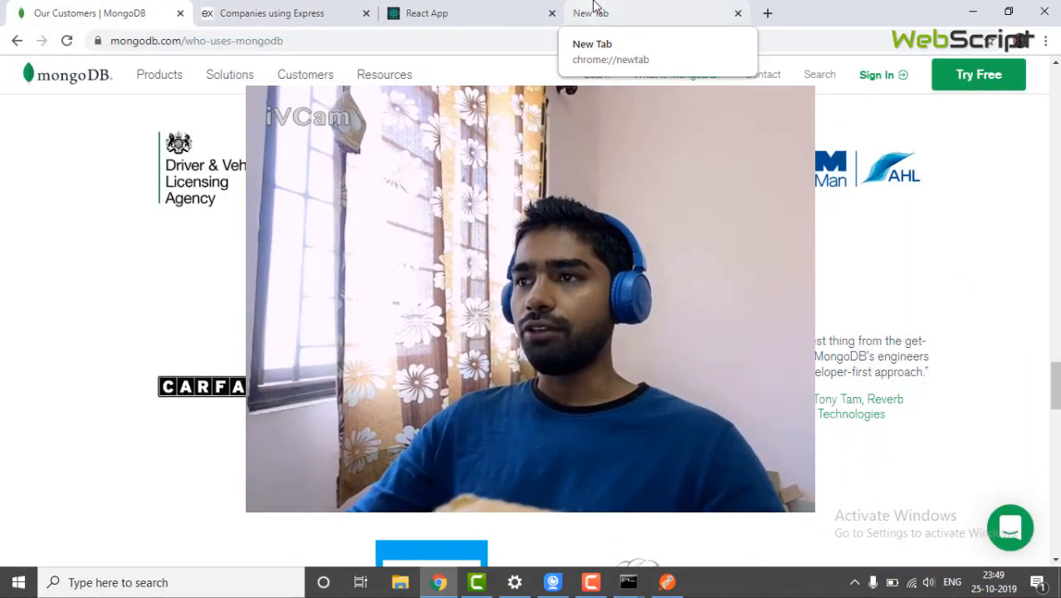
click(598, 13)
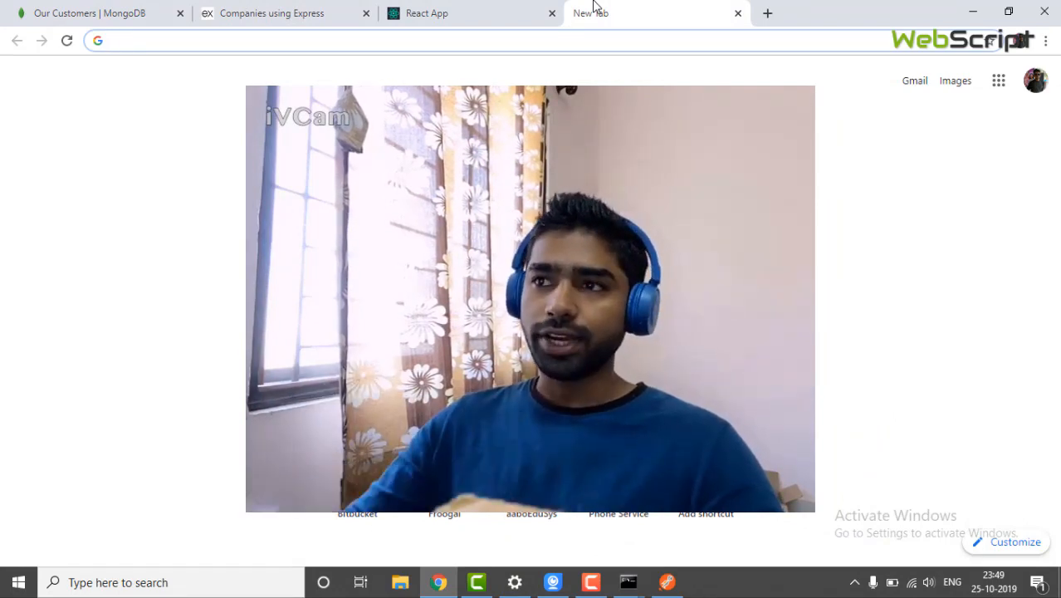
click(426, 13)
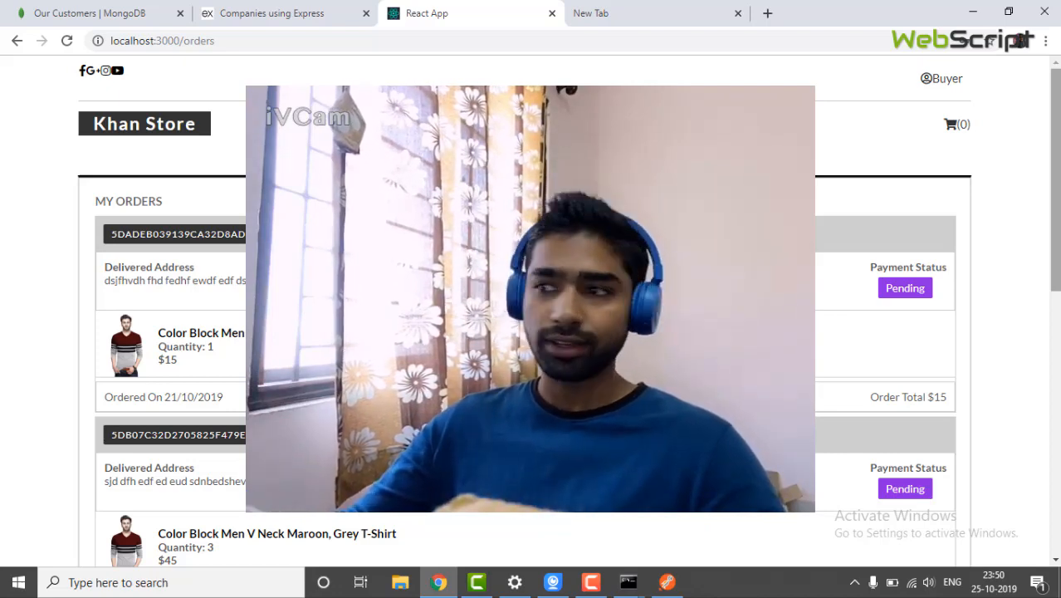
scroll(down, 3)
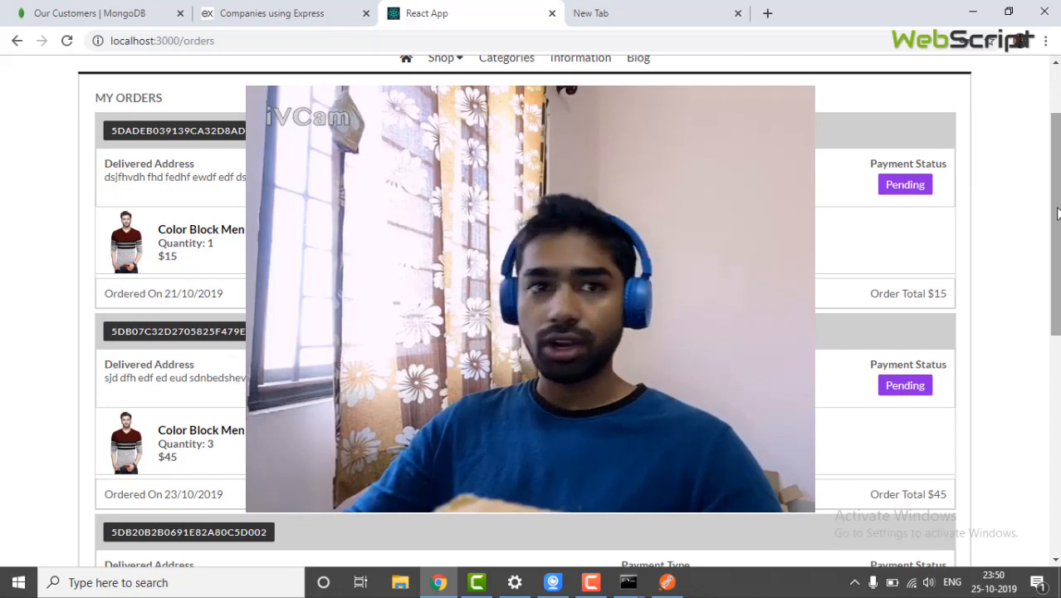